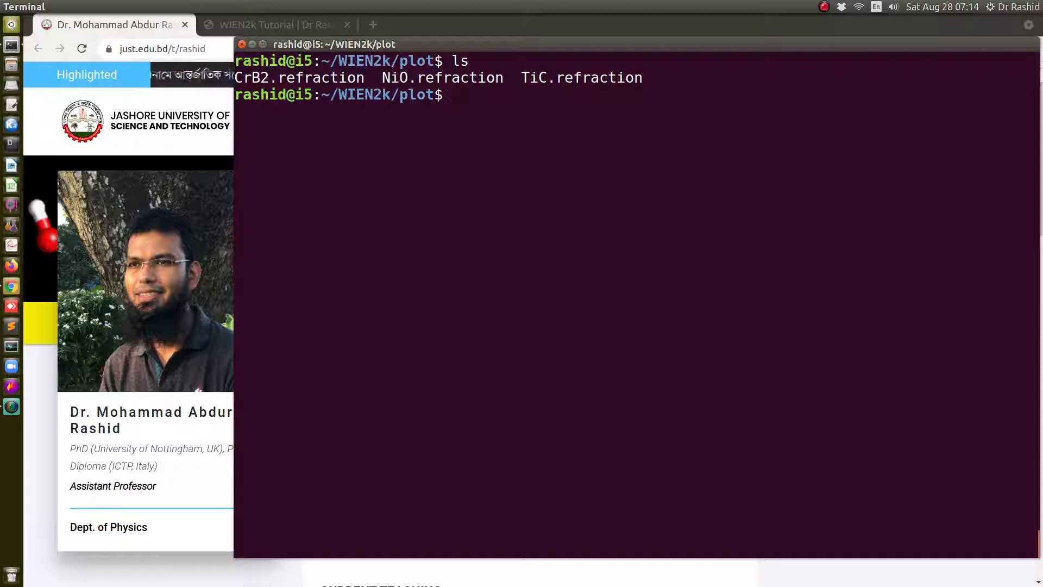
Open every refraction data file in the plot folder in gedit
type("gedit")
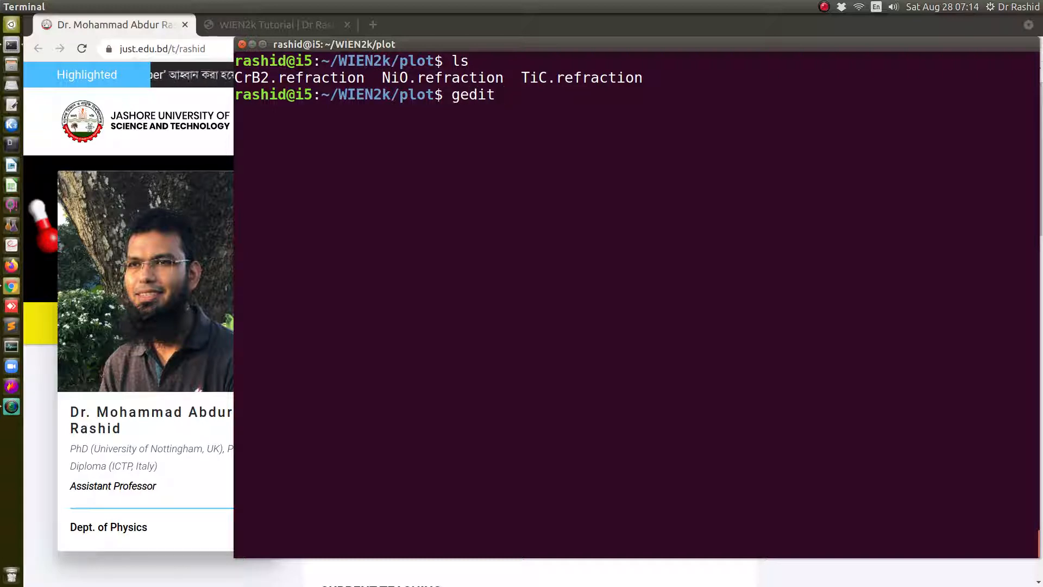
key("Return")
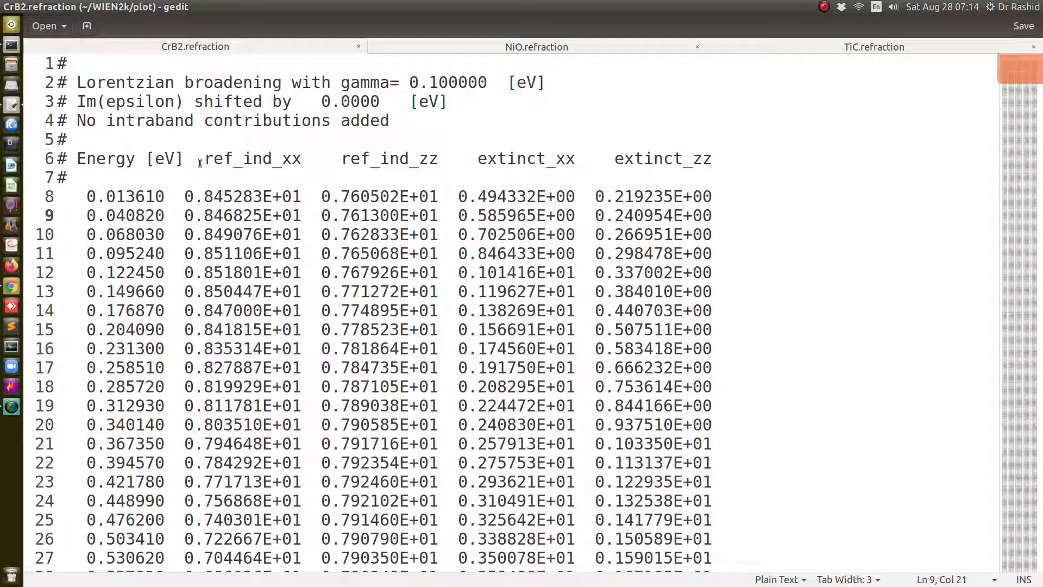
Review the extinct_xx/extinct_zz headings and the TiC and NiO data, then return to Terminal
left_click_drag(199, 158, 438, 158)
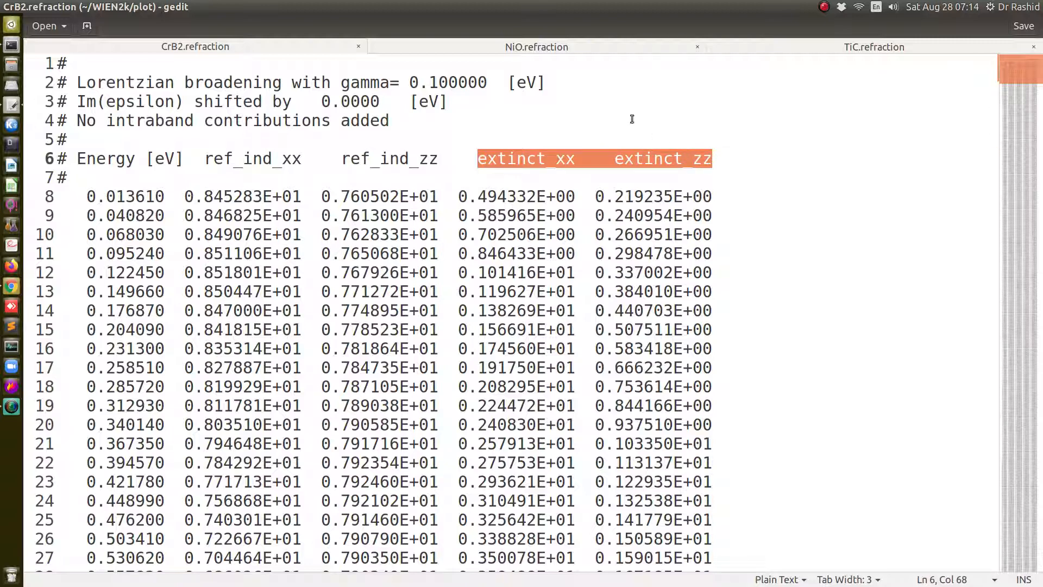
mouse_move(537, 47)
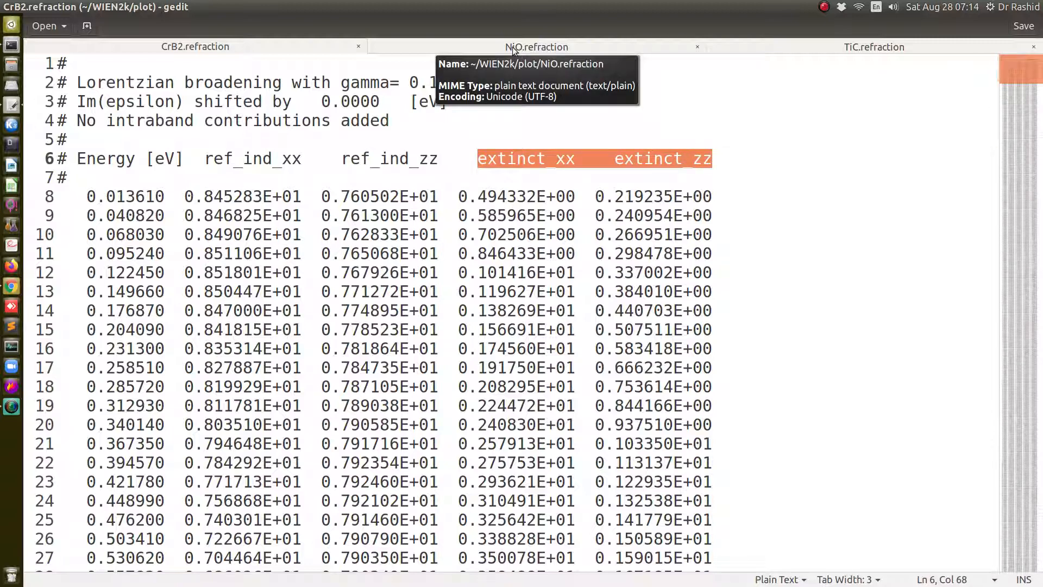
left_click(874, 47)
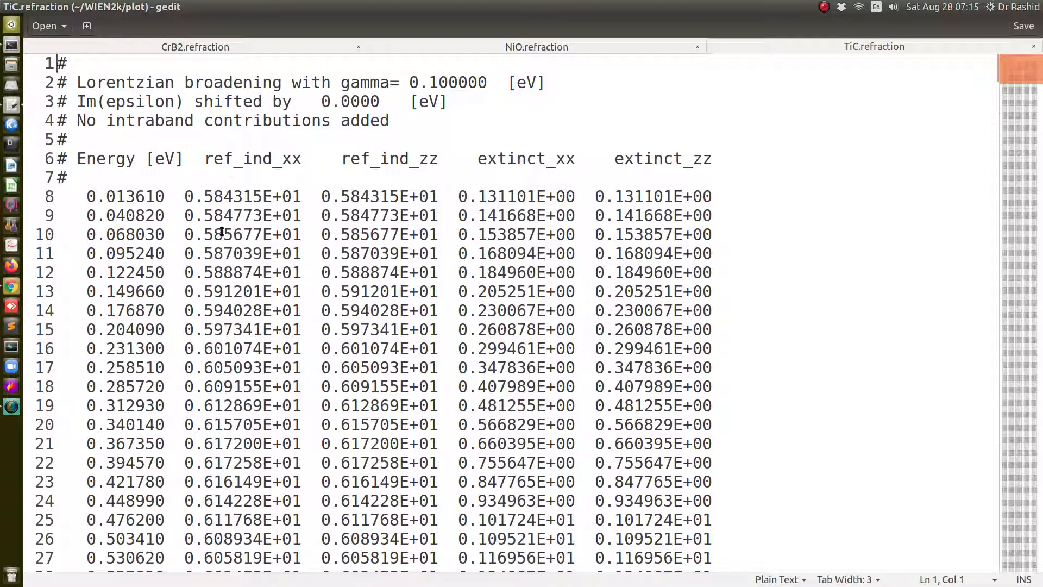
left_click(537, 47)
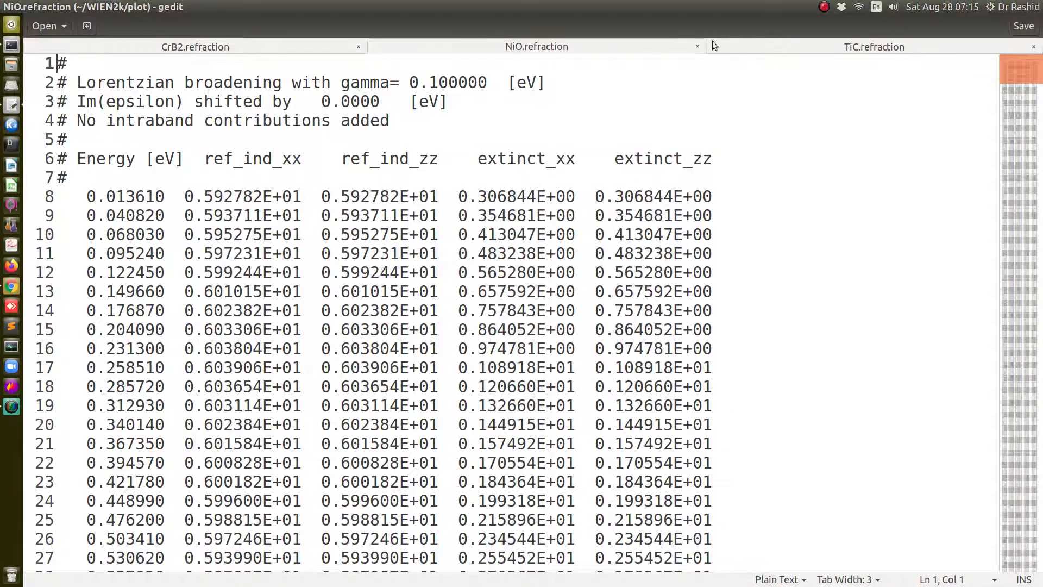
left_click(874, 46)
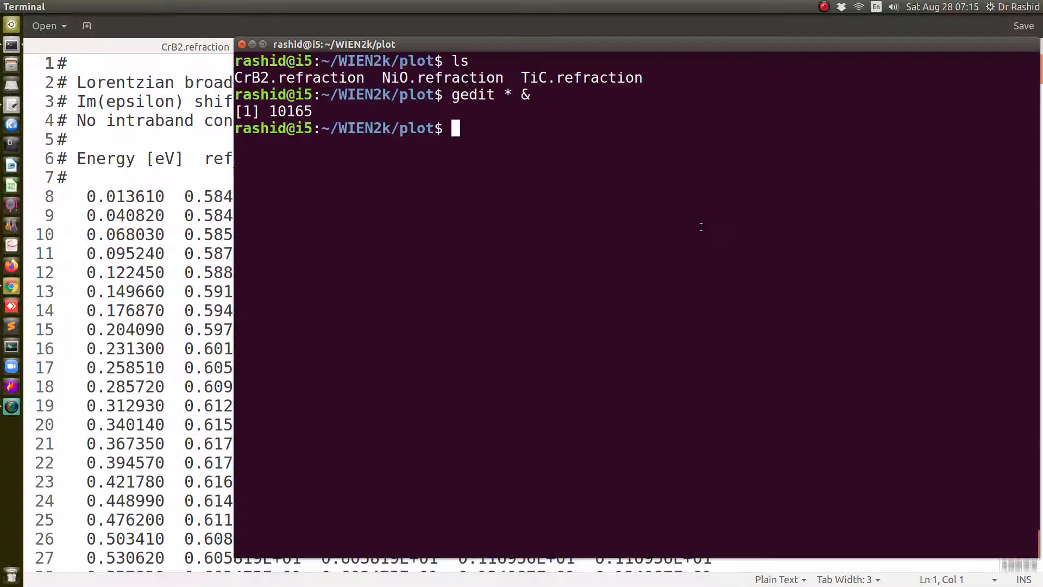
Start a gnuplot session in the terminal
type("gn")
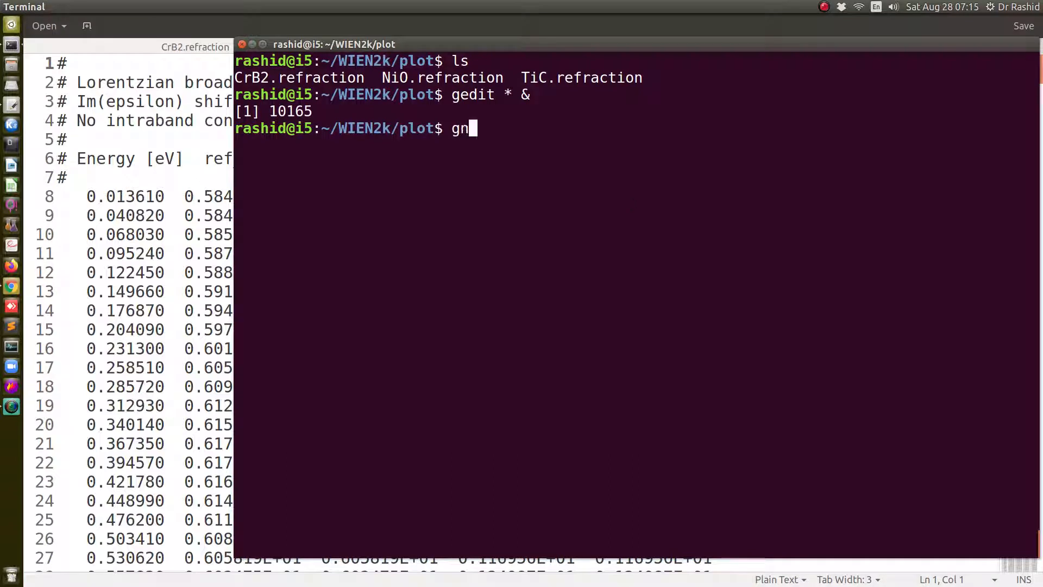
type("uplot")
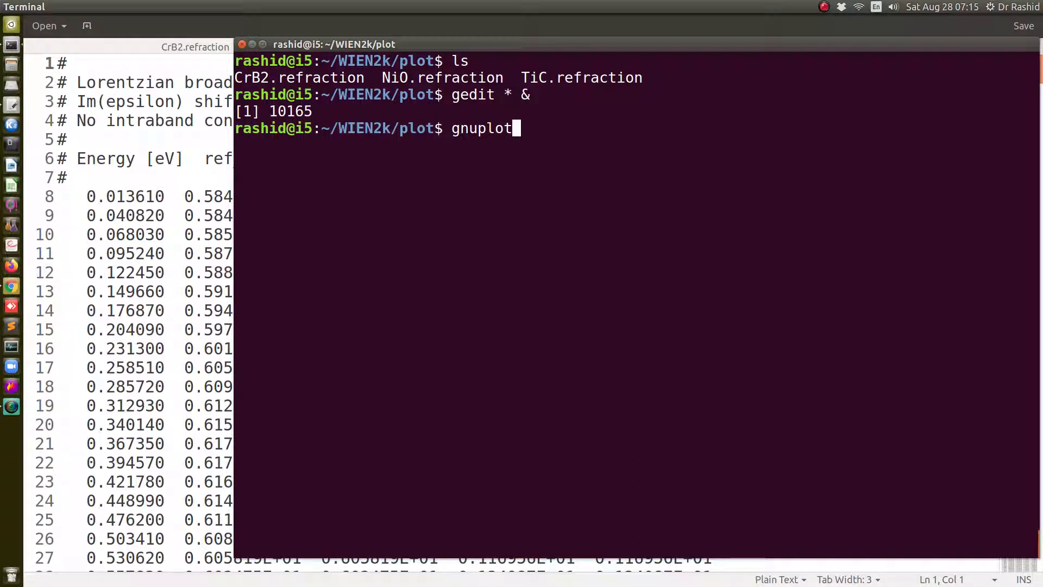
key("Return")
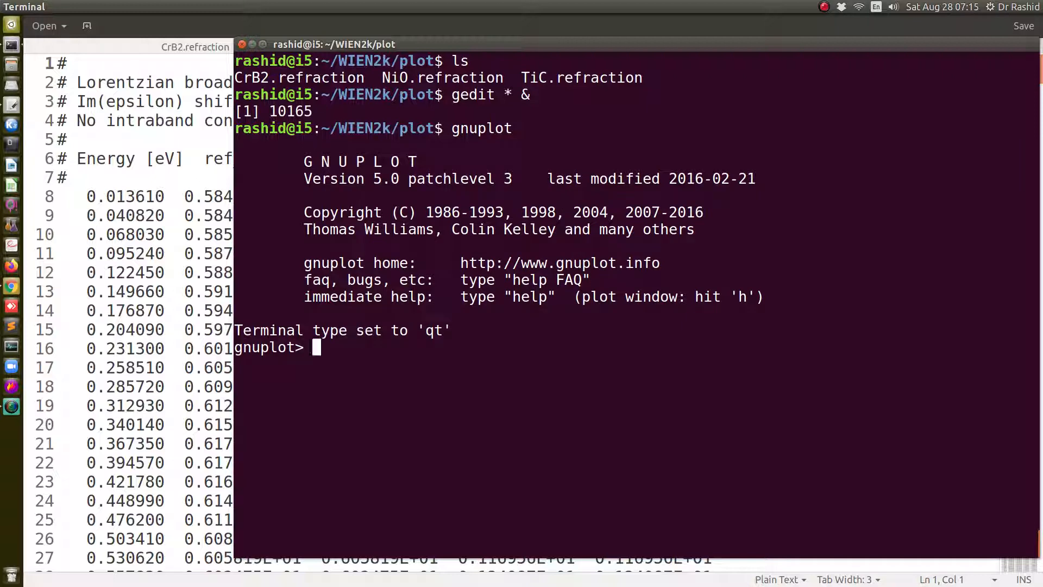
Begin the command plot 'CrB2.refraction' u 1:2 w
type("plot")
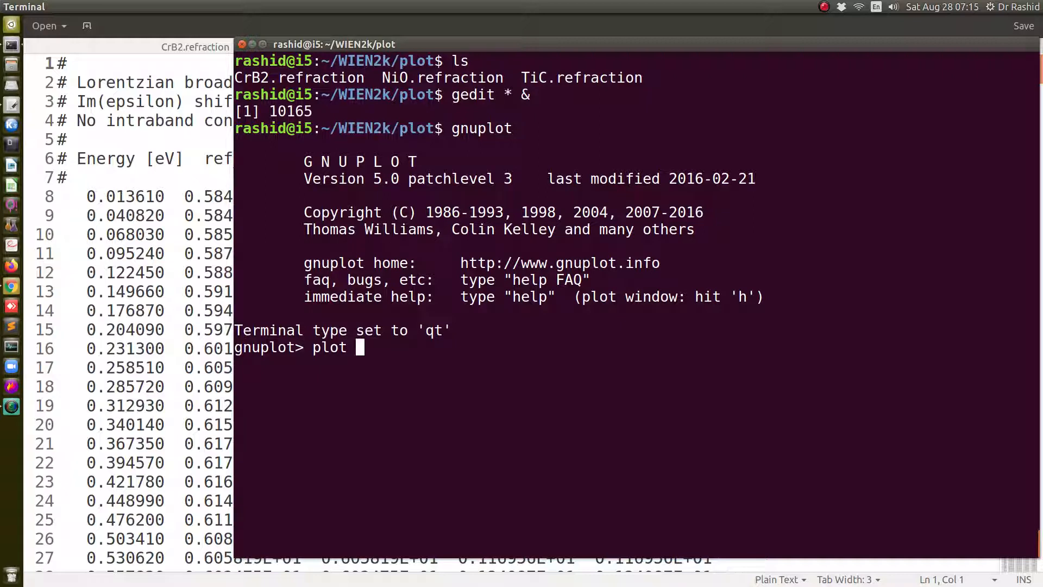
type("'")
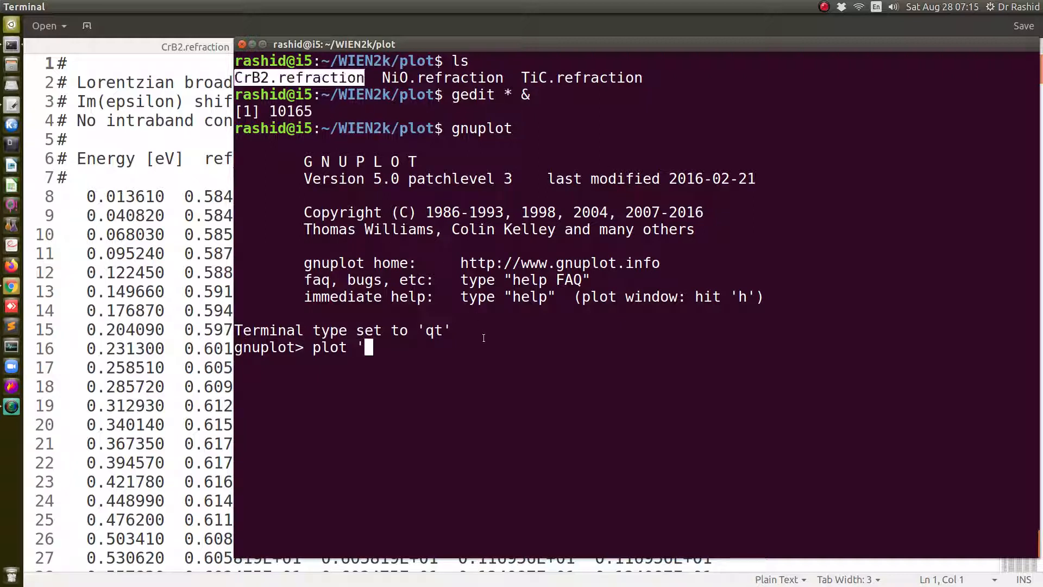
type("CrB2.refraction'")
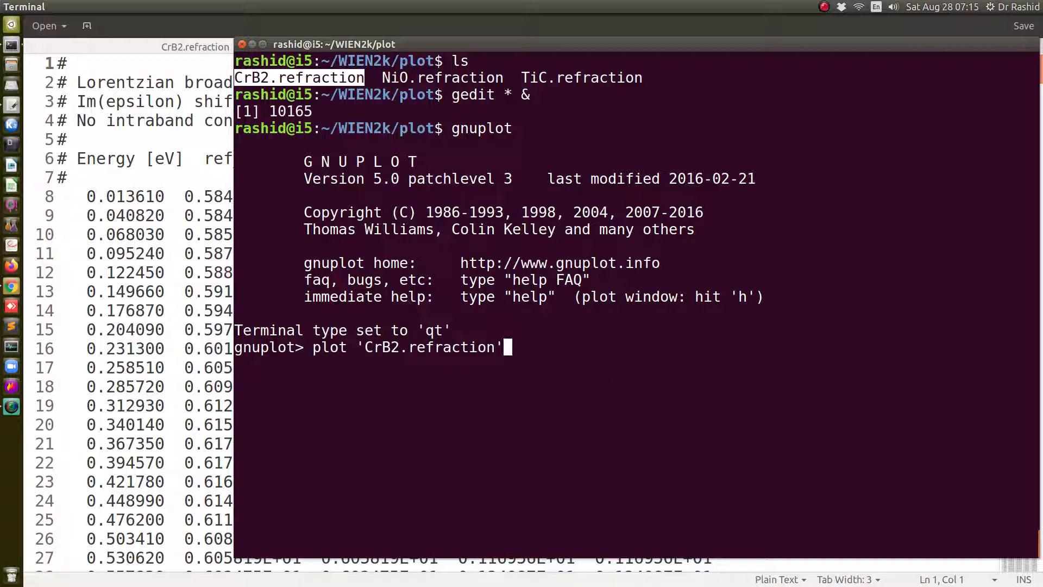
type("u 1")
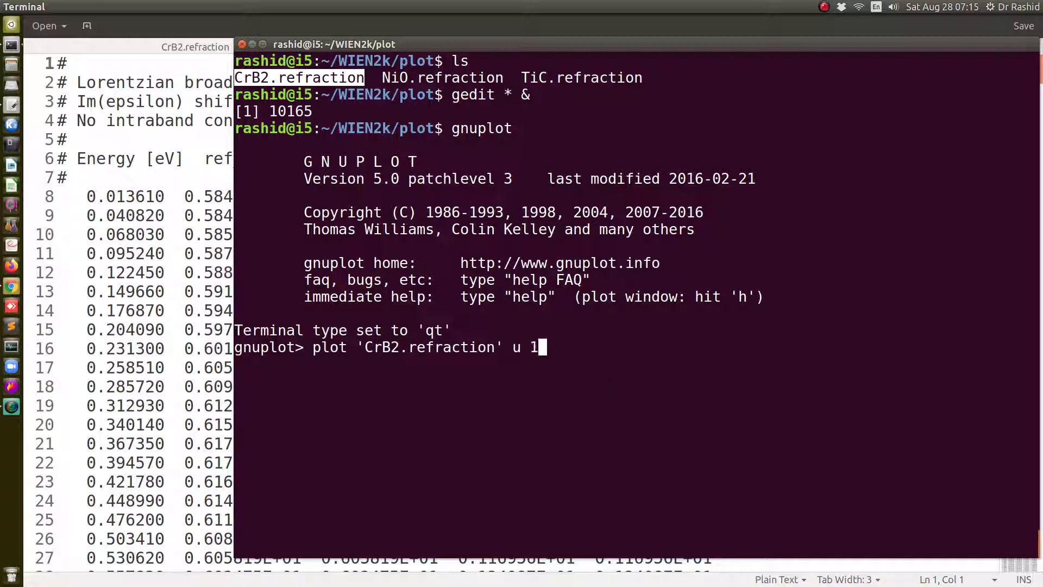
type(":2 w")
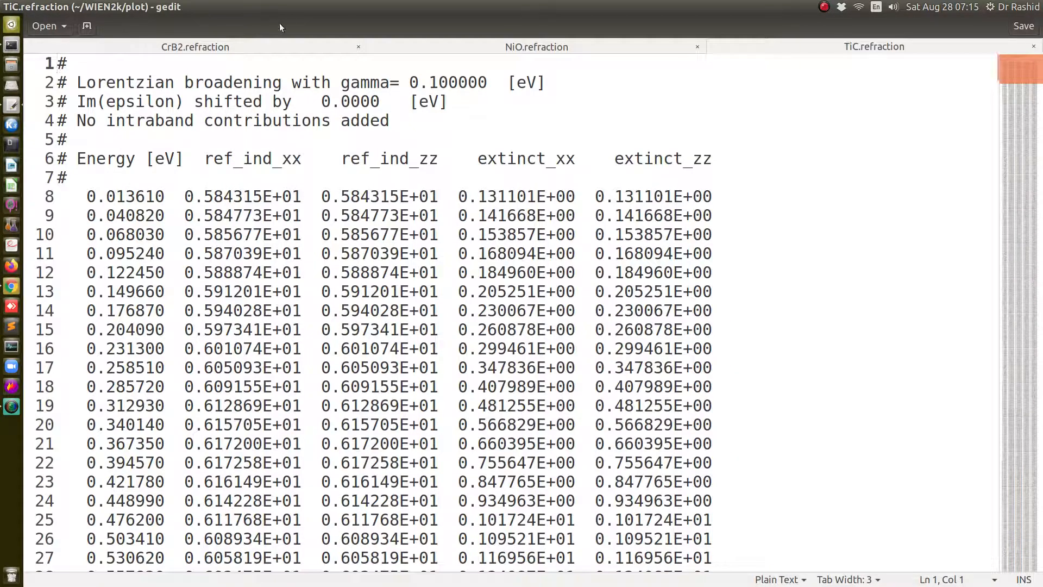
Check the ref_ind_xx column heading in the CrB2.refraction file
left_click(195, 47)
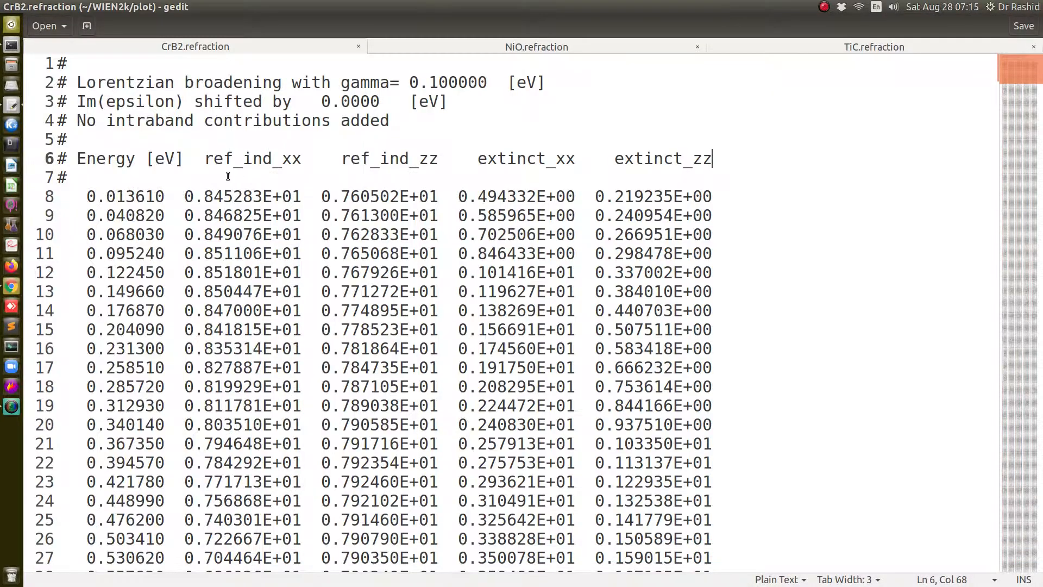
double_click(252, 158)
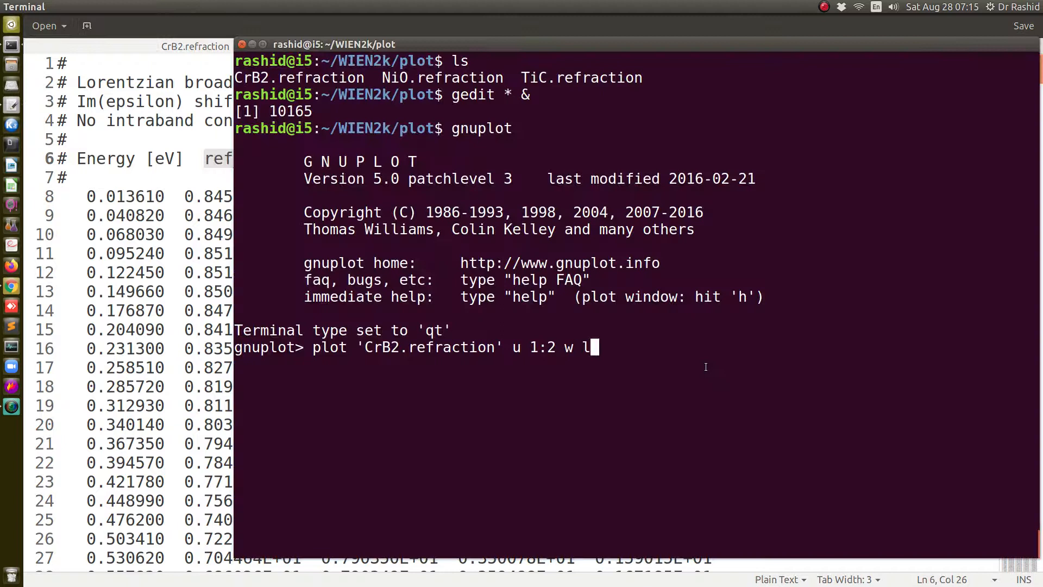
Add 'NiO.refraction' u 1:2 w l and plot both curves
type(", '")
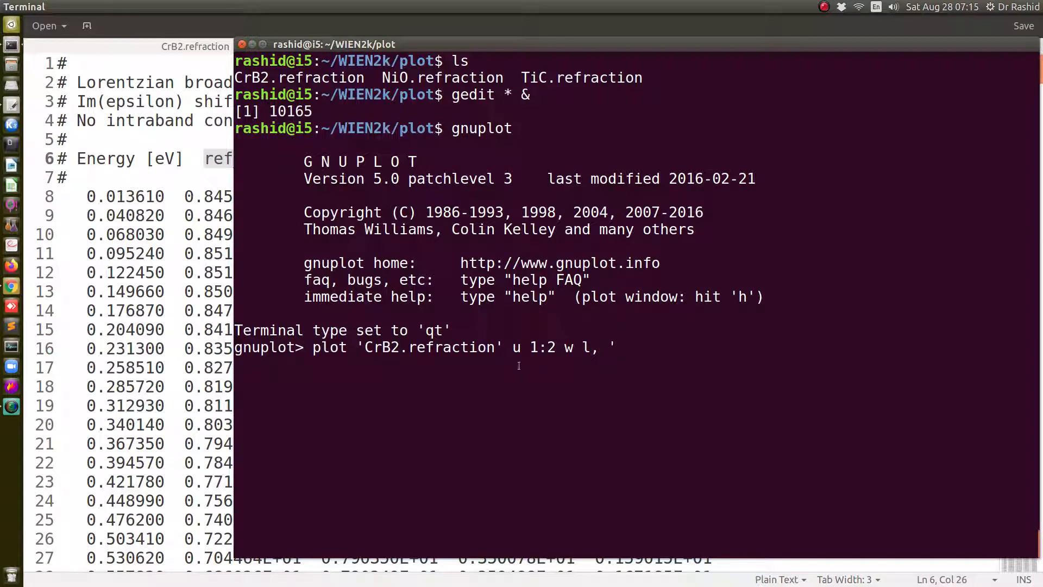
double_click(442, 77)
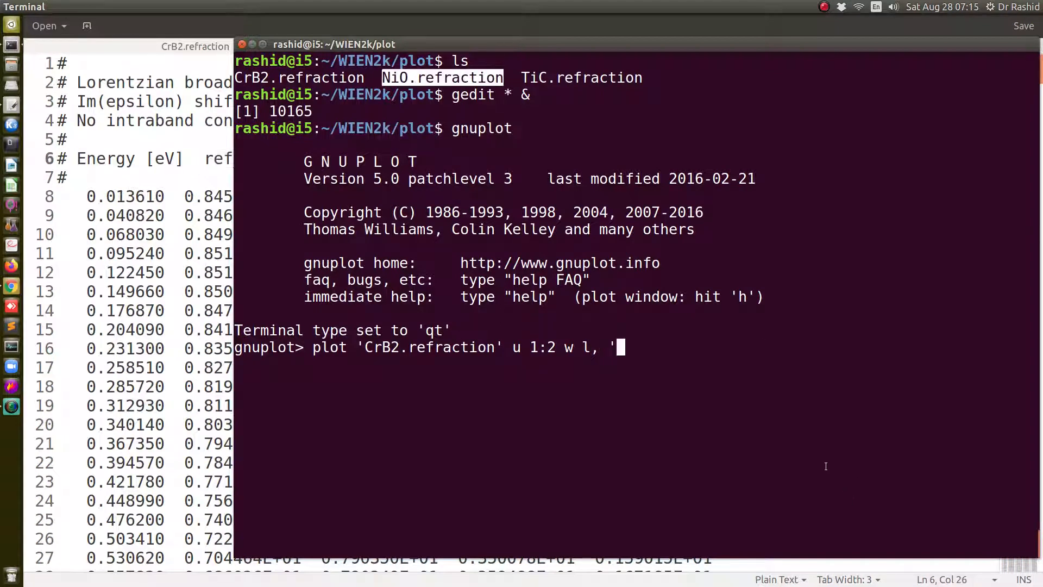
type("NiO.refraction' u")
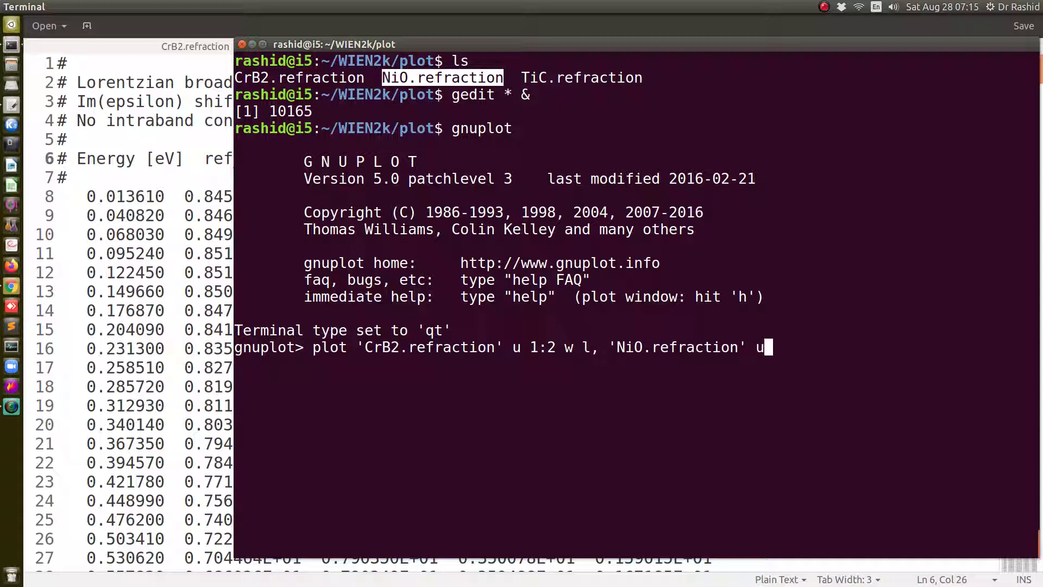
type("1:2")
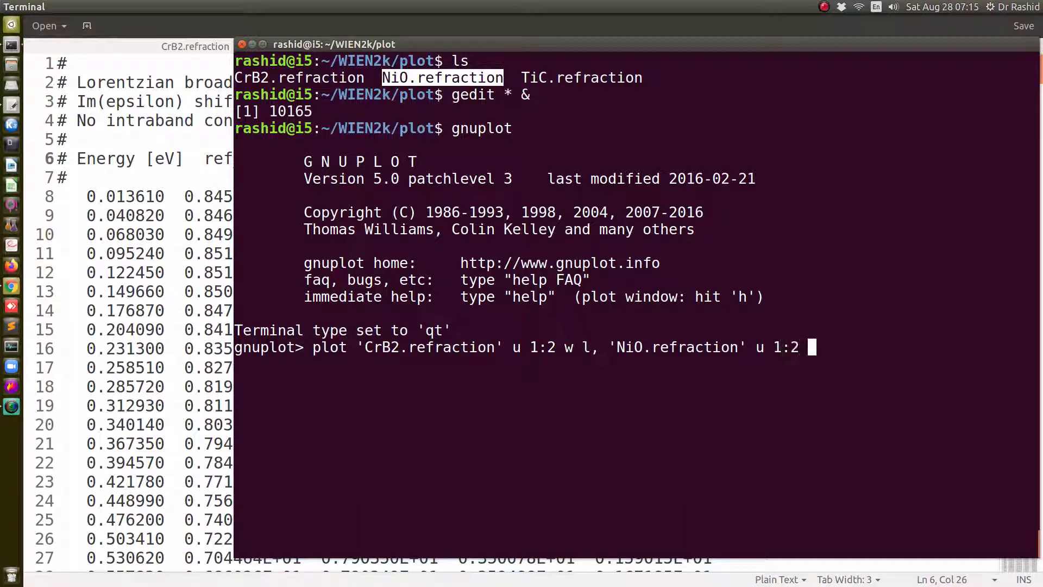
type("w l")
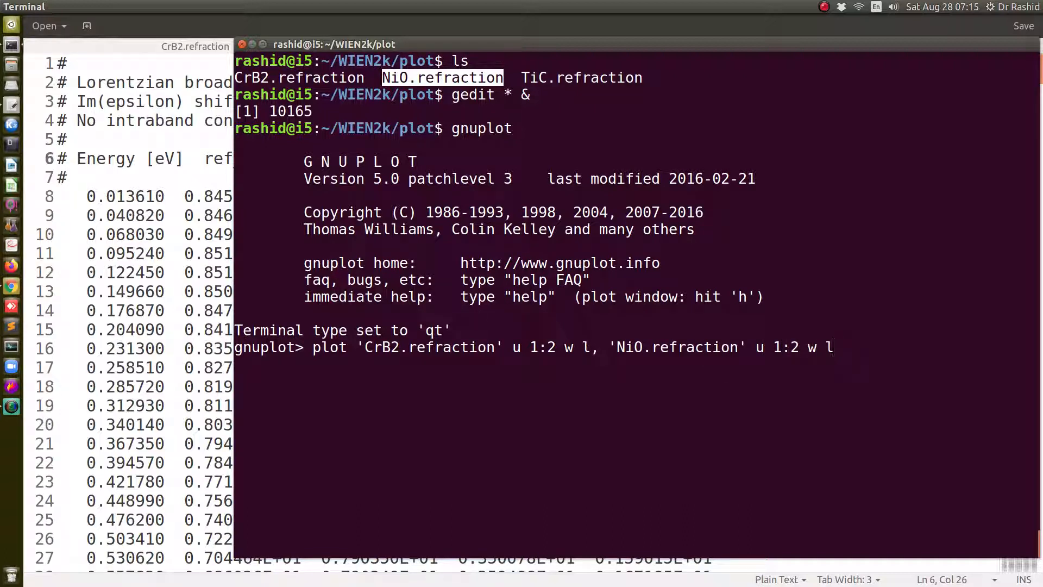
key("Return")
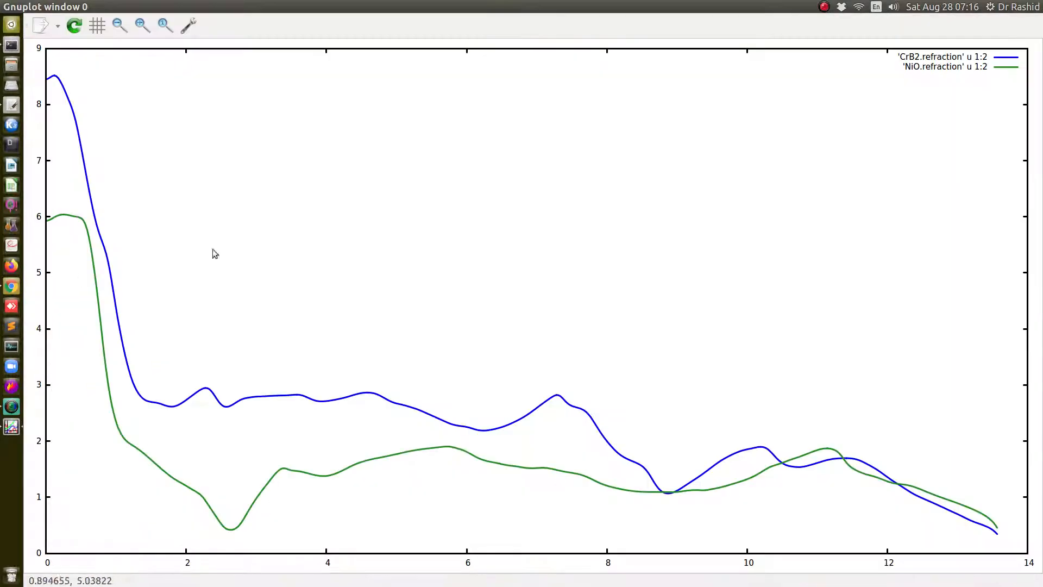
mouse_move(937, 32)
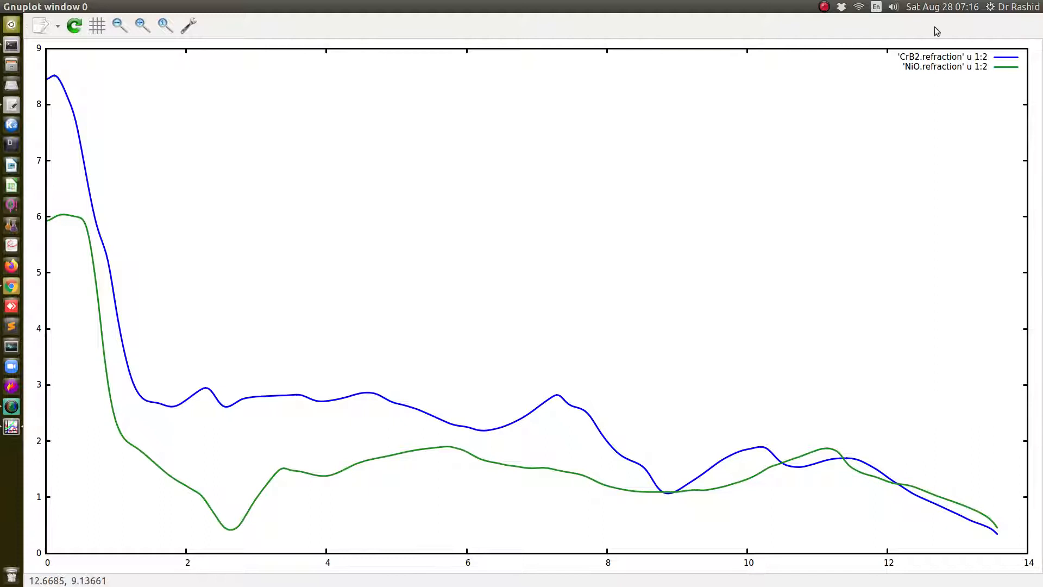
mouse_move(945, 93)
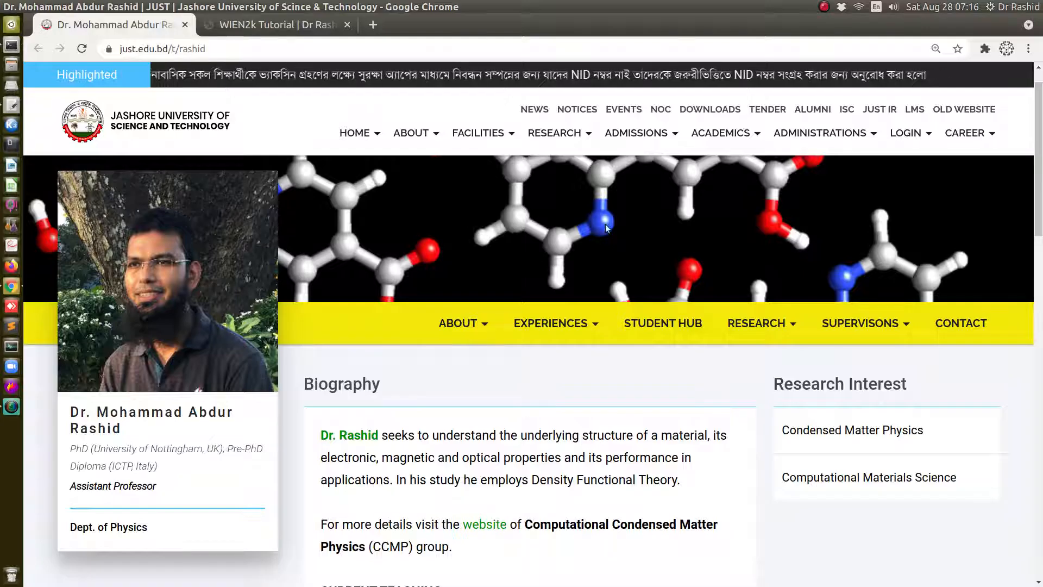
Scroll the WIEN2k Tutorials page to the scripts list and RV04: Using external scripts
left_click(273, 25)
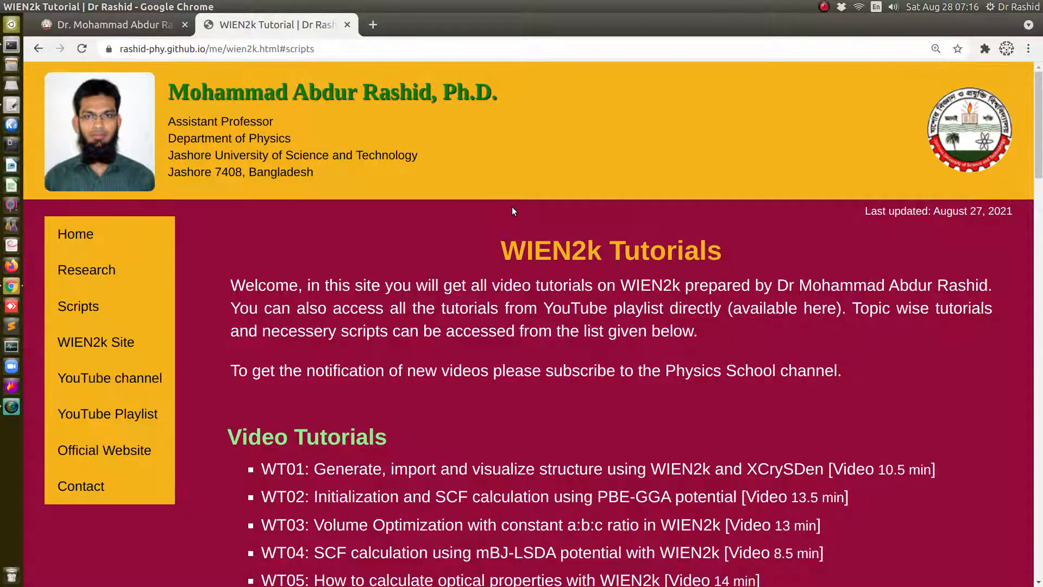
mouse_move(923, 398)
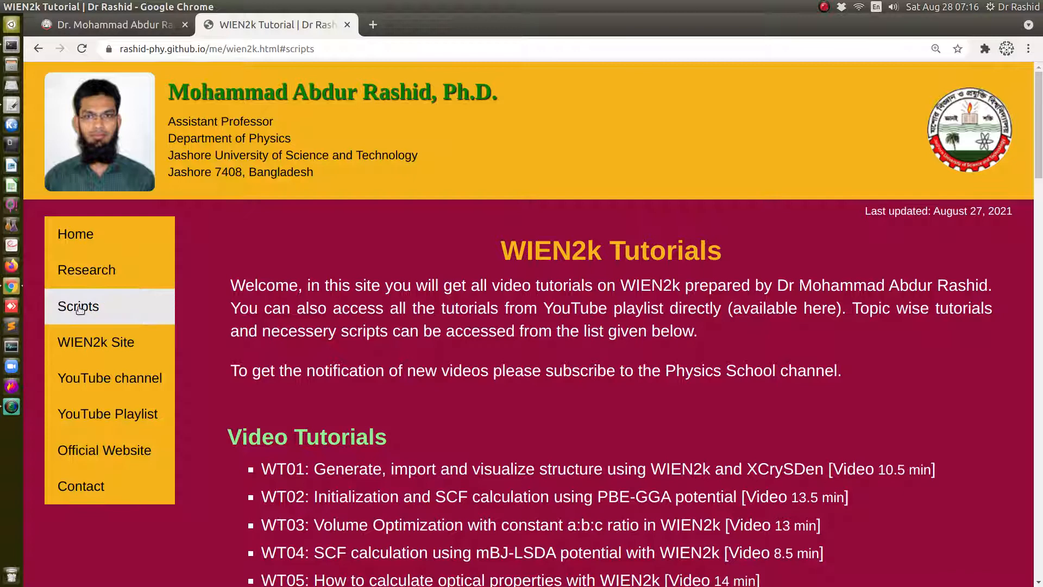
scroll("down", 3)
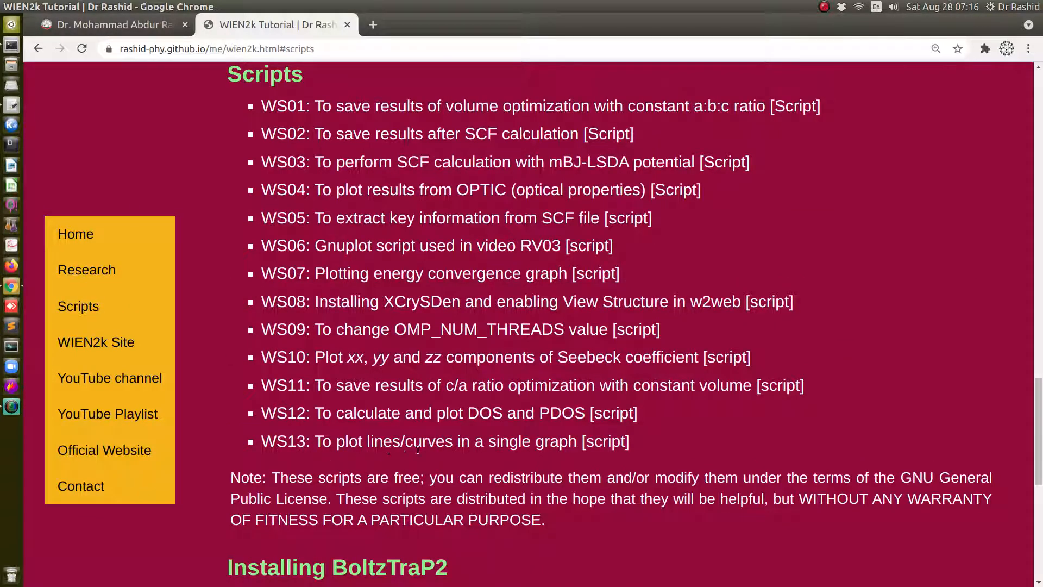
mouse_move(565, 446)
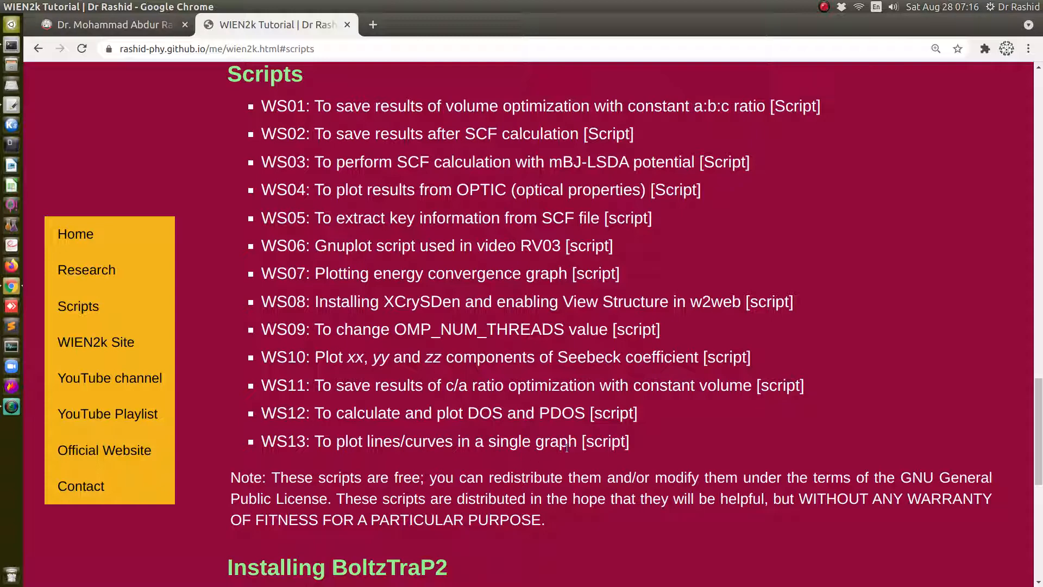
mouse_move(539, 456)
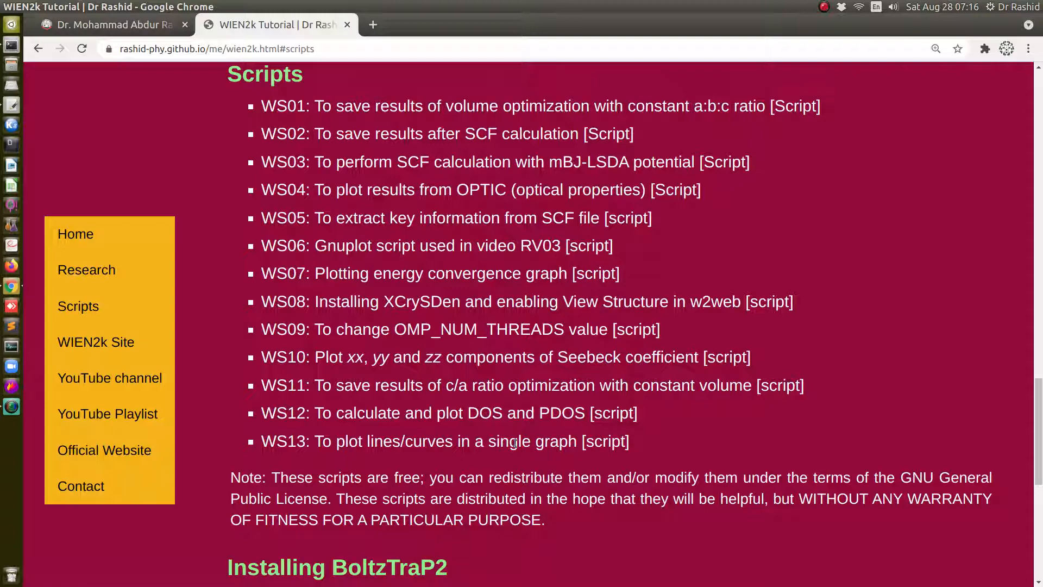
scroll("up", 3)
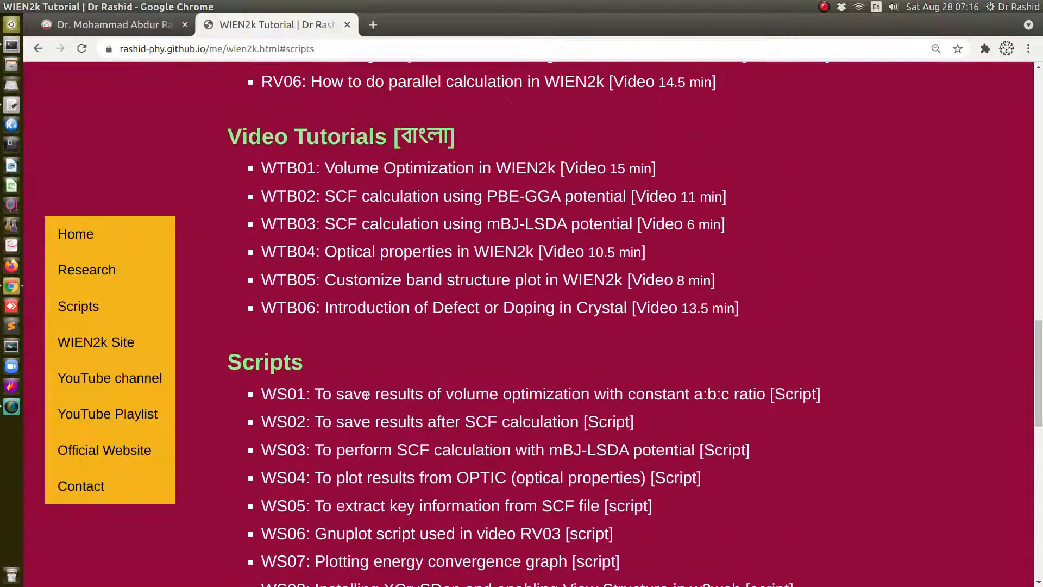
scroll("up", 3)
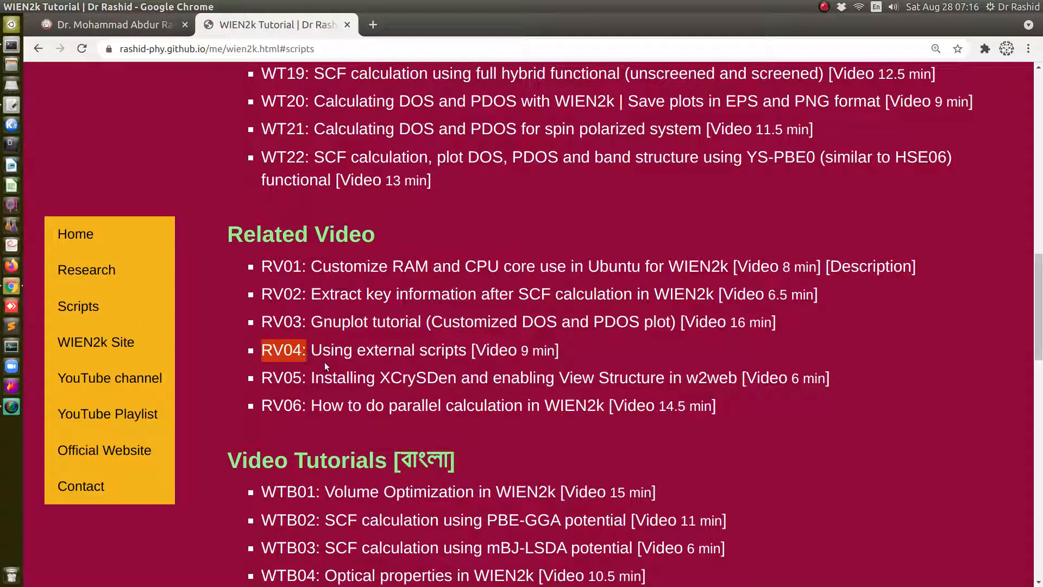
mouse_move(167, 110)
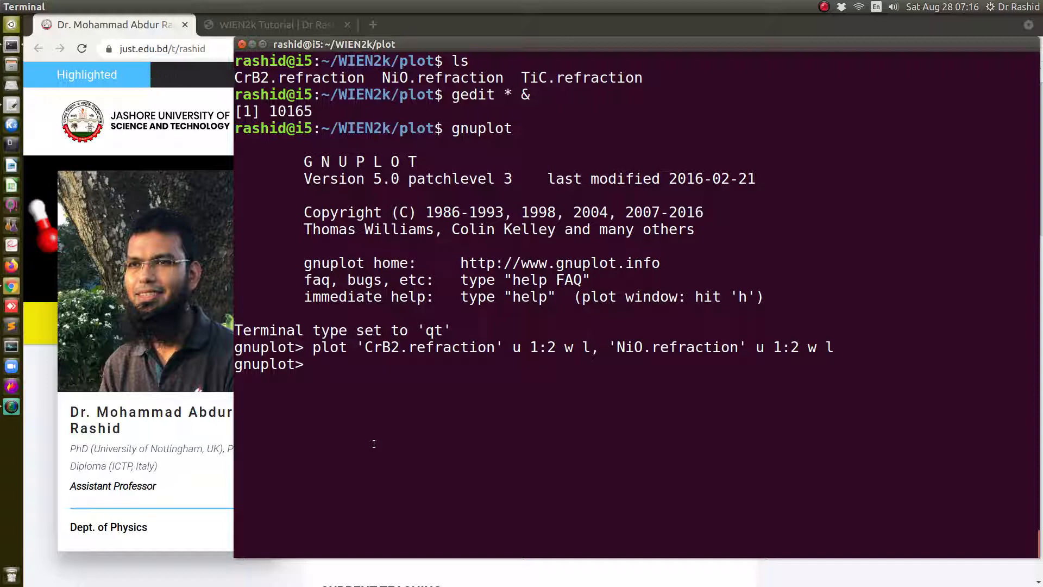
Quit gnuplot, run ../plot_curves_together.sh, and request 3 curves
type("q")
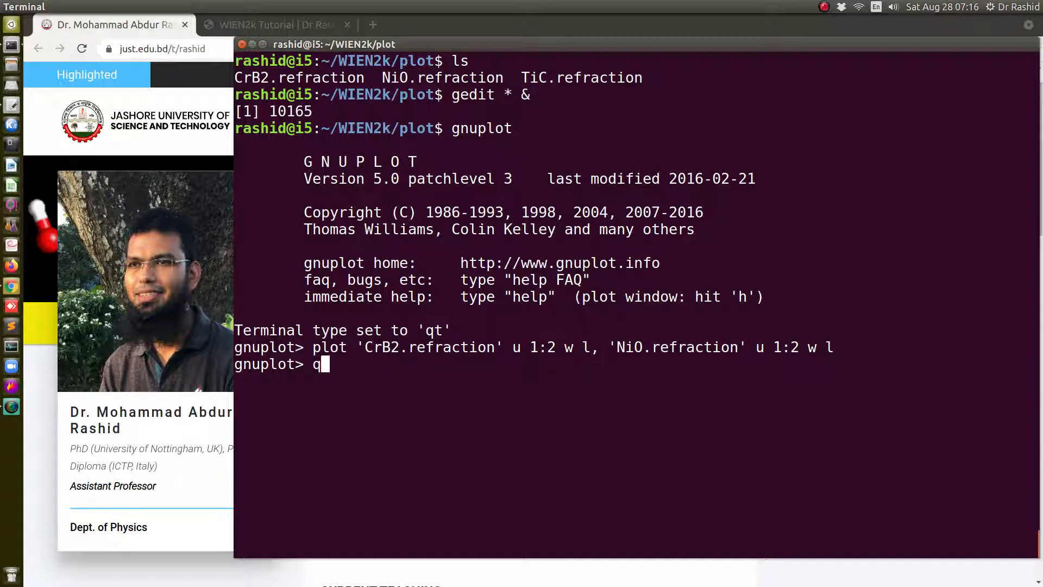
key("Return")
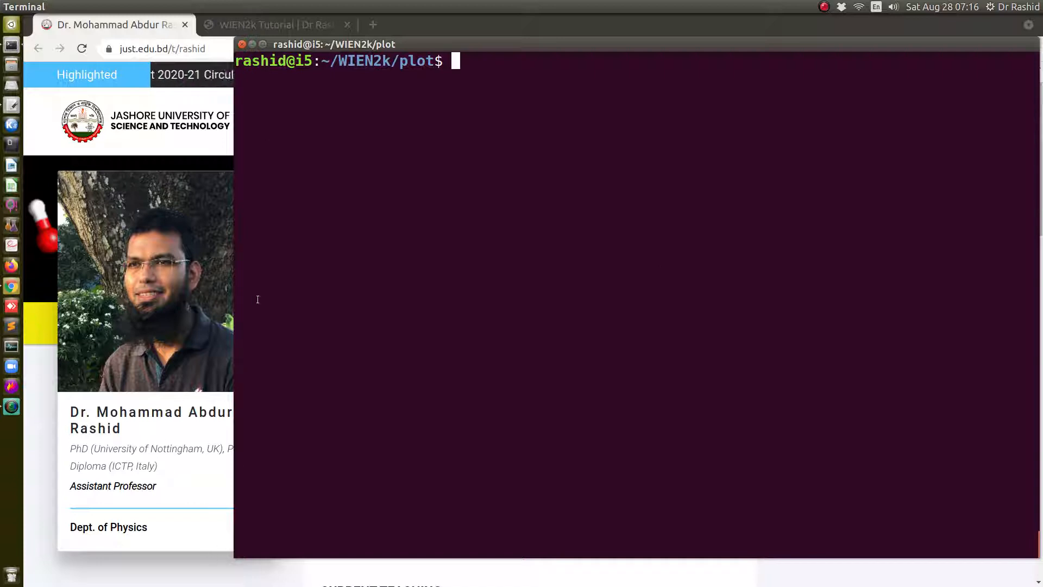
double_click(364, 60)
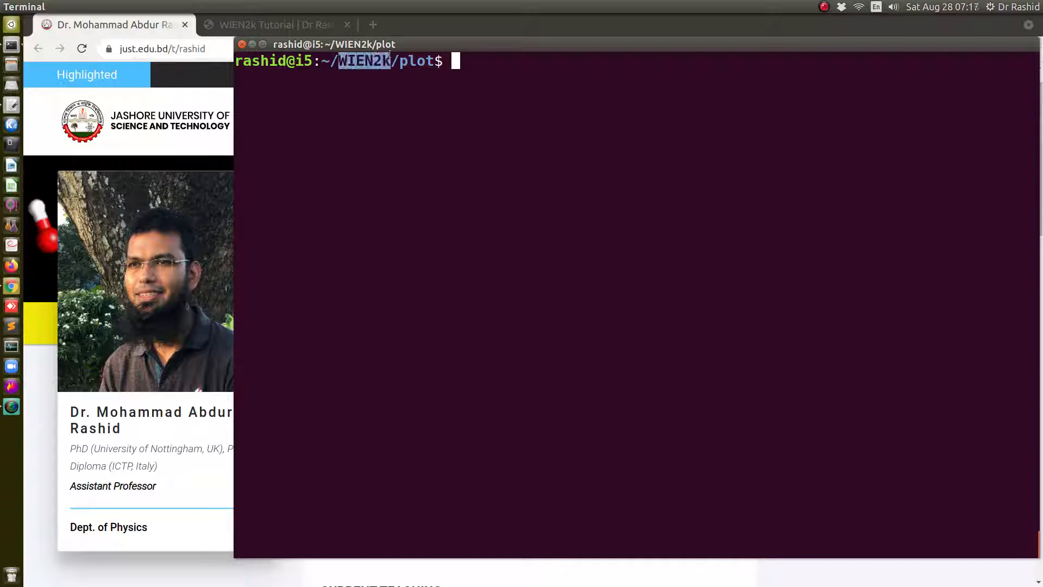
type("../")
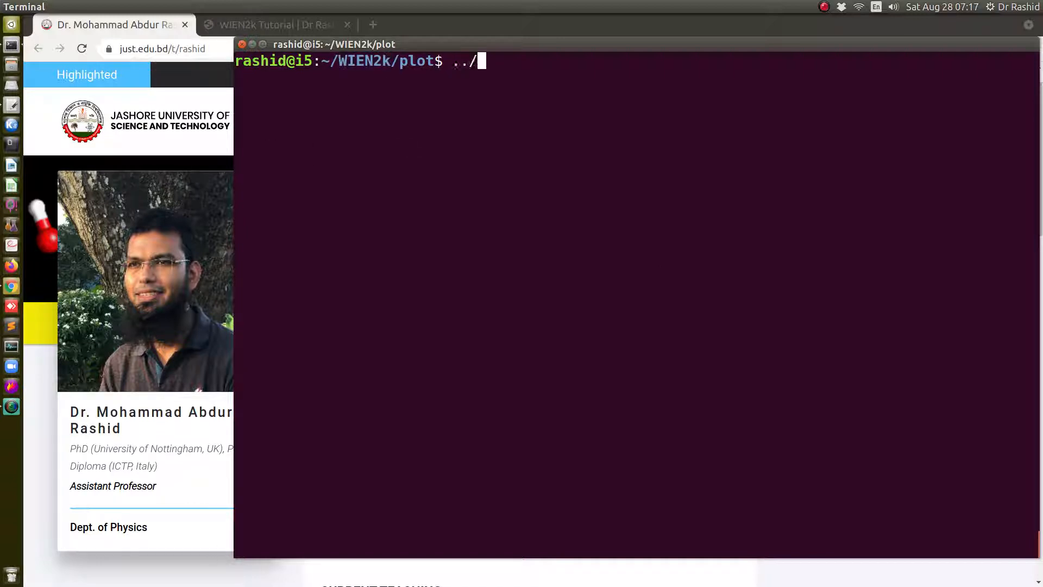
type("plot_curves_together.sh")
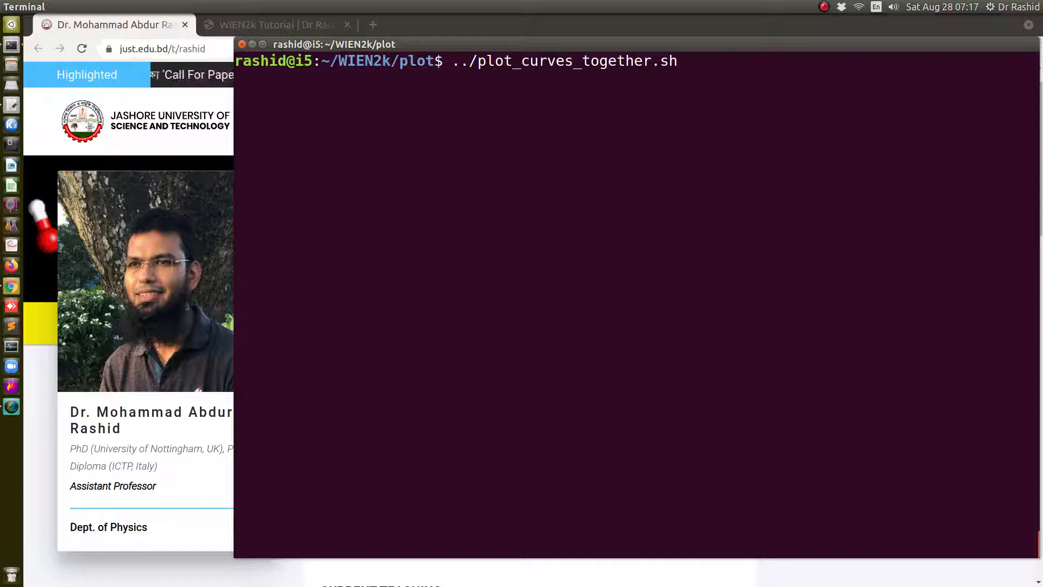
key("Return")
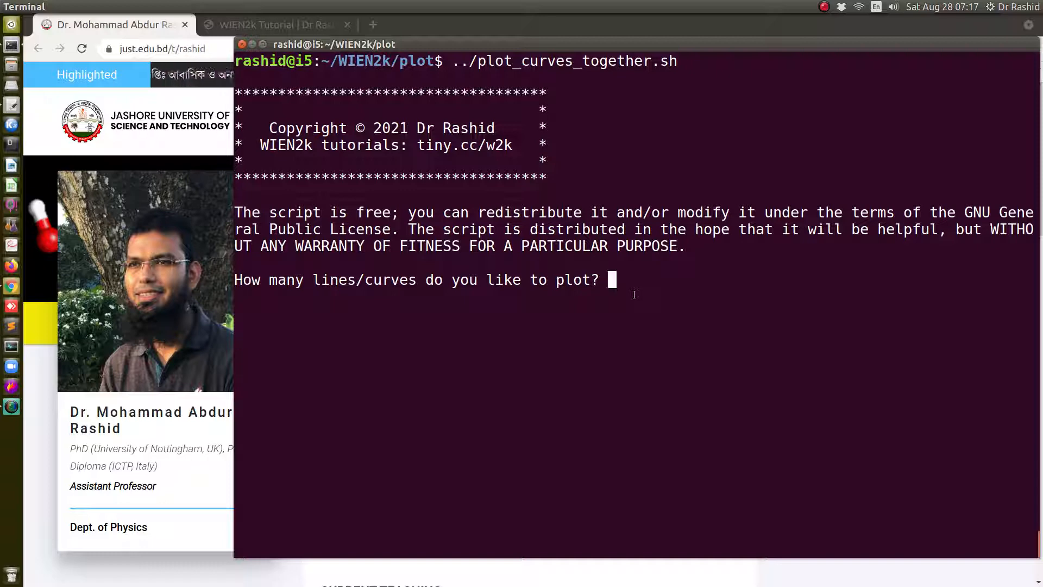
type("3")
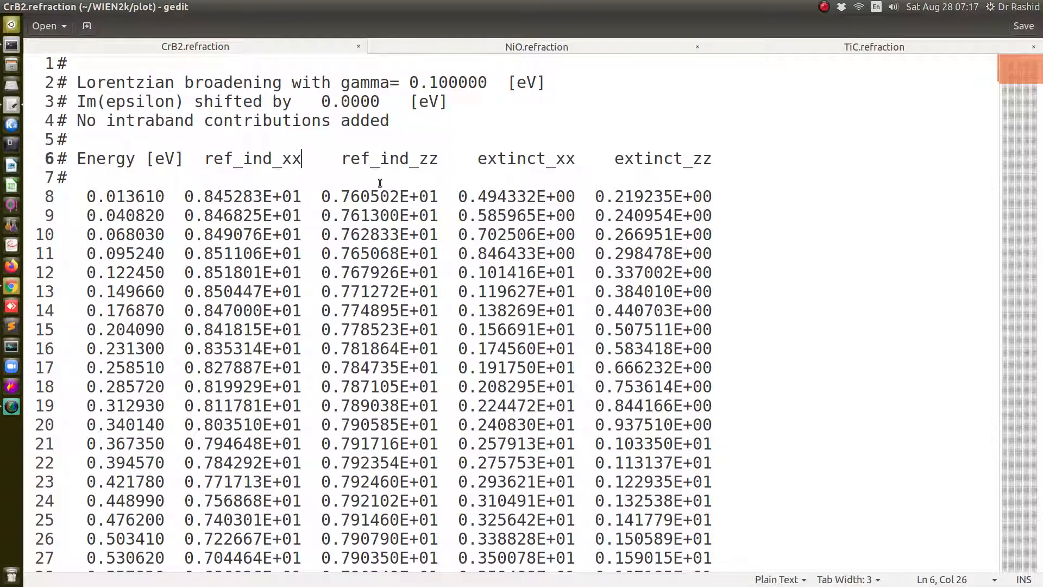
mouse_move(370, 262)
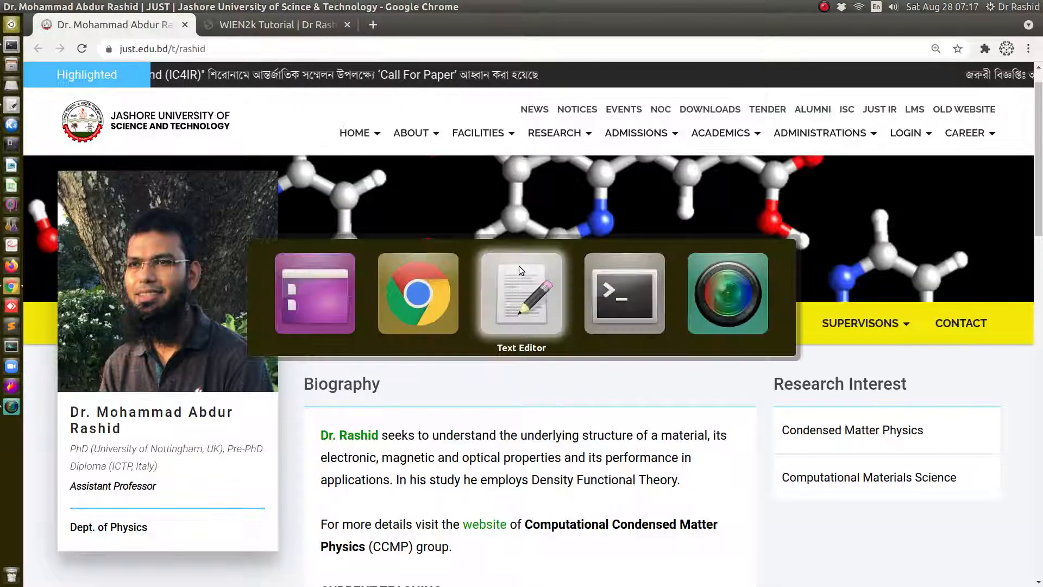
Confirm 3 curves and pick file 1, CrB2.refraction, as the first curve
left_click(624, 293)
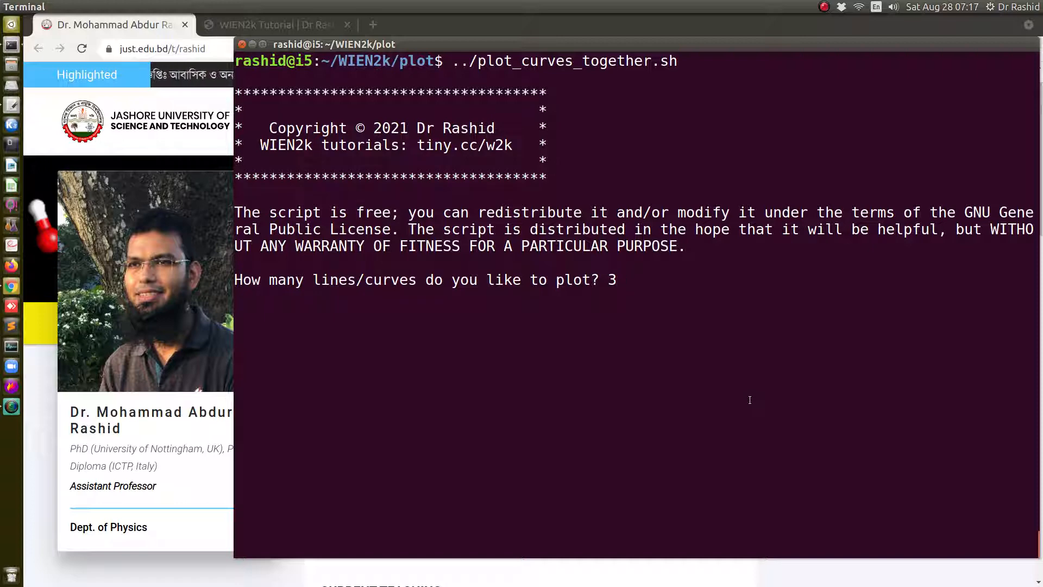
key("Return")
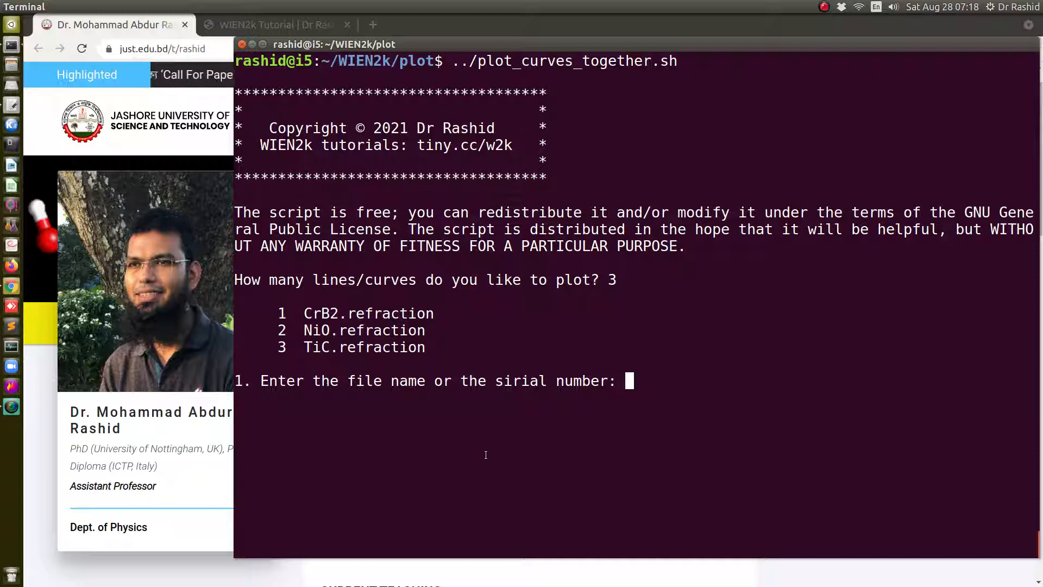
type("1")
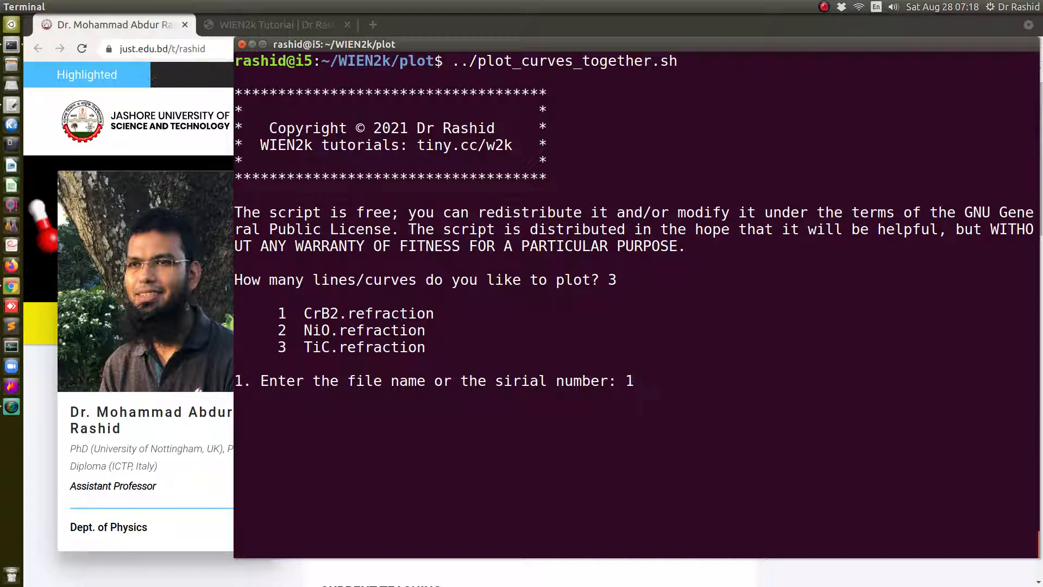
key("Return")
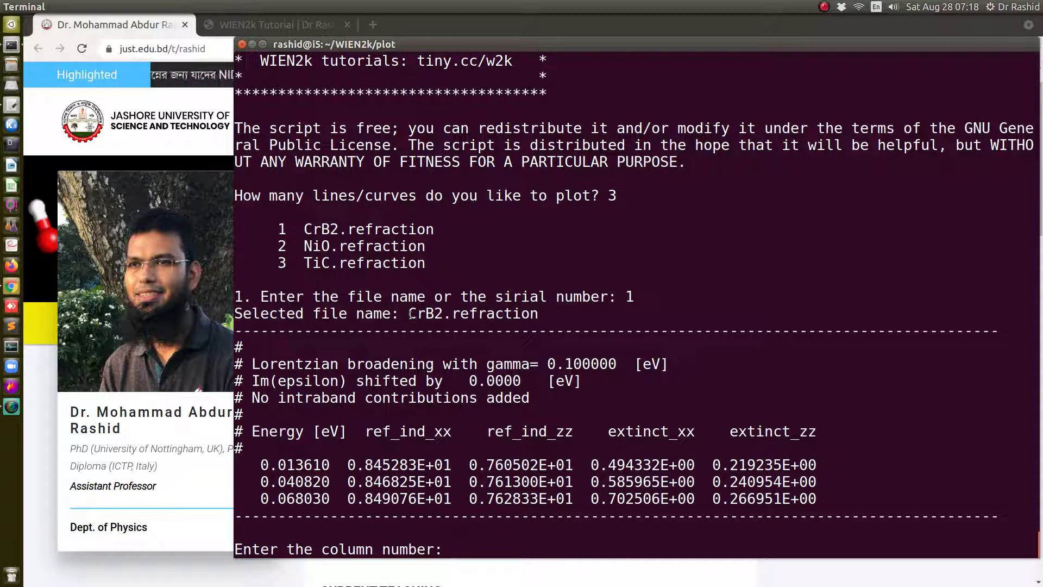
Use column 2 titled CrB_2 for the first curve, and enter file 2 next
double_click(473, 314)
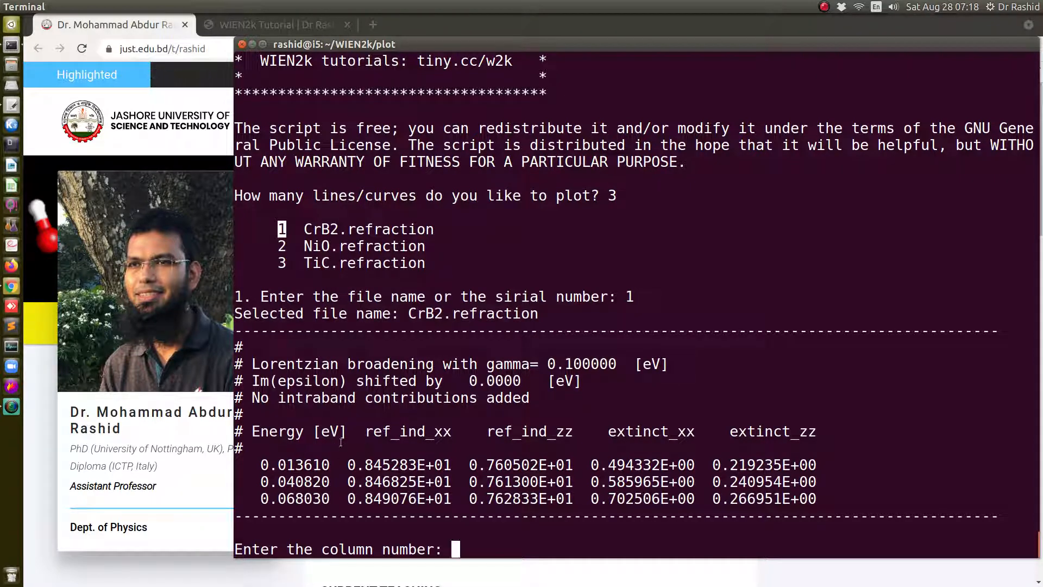
mouse_move(811, 444)
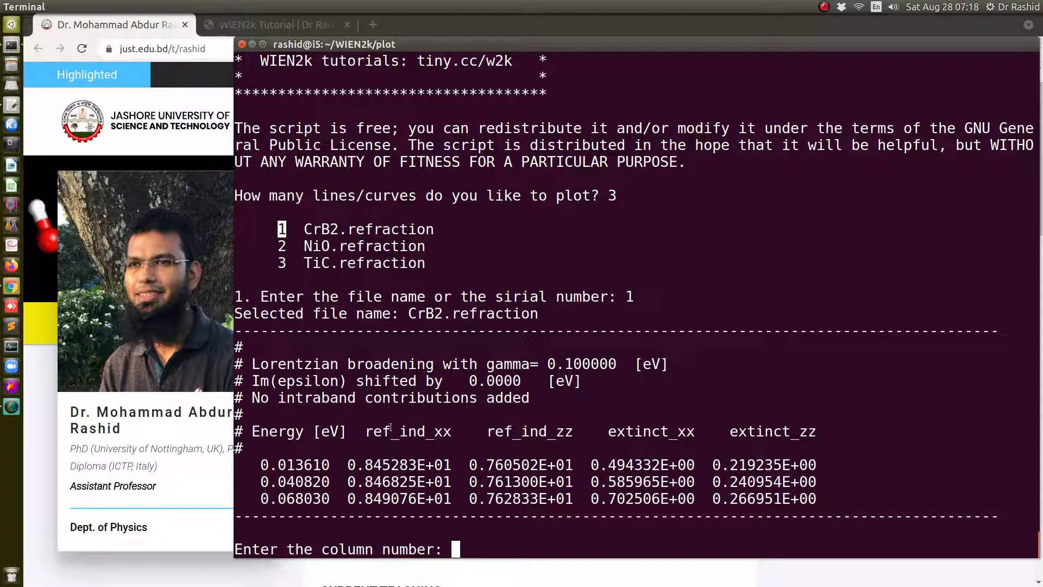
mouse_move(767, 426)
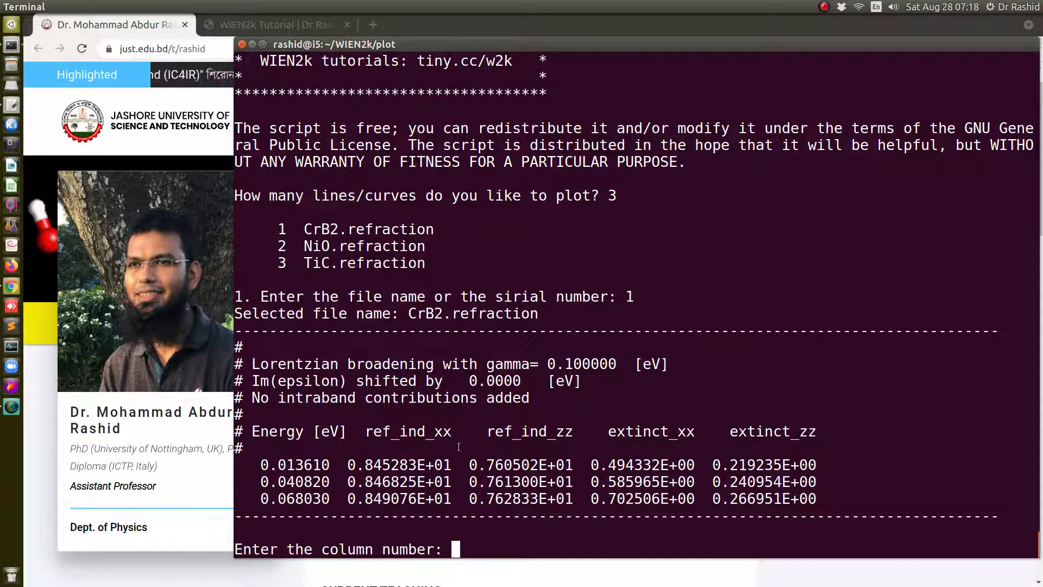
type("2")
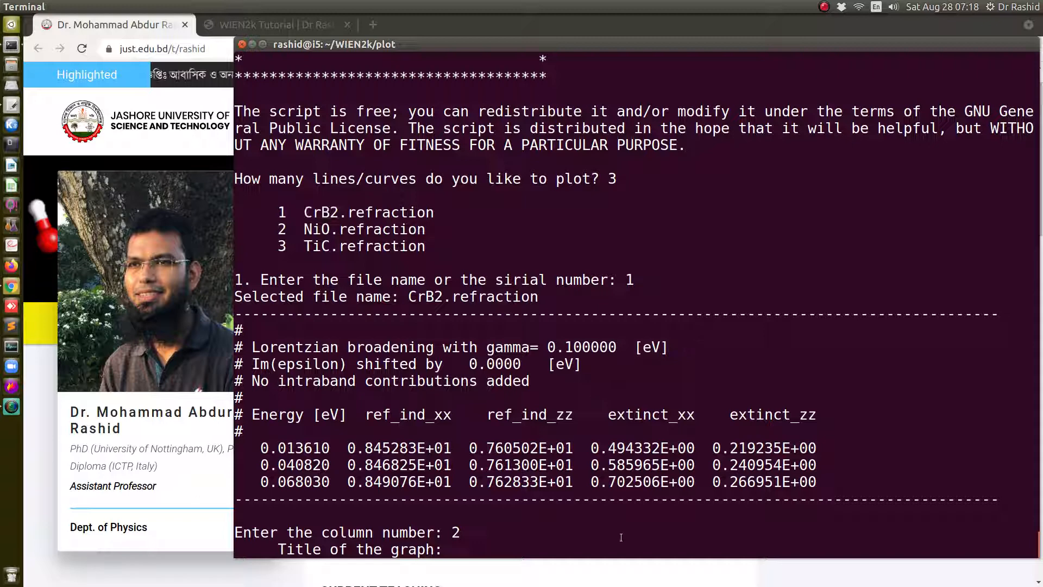
type("Cr")
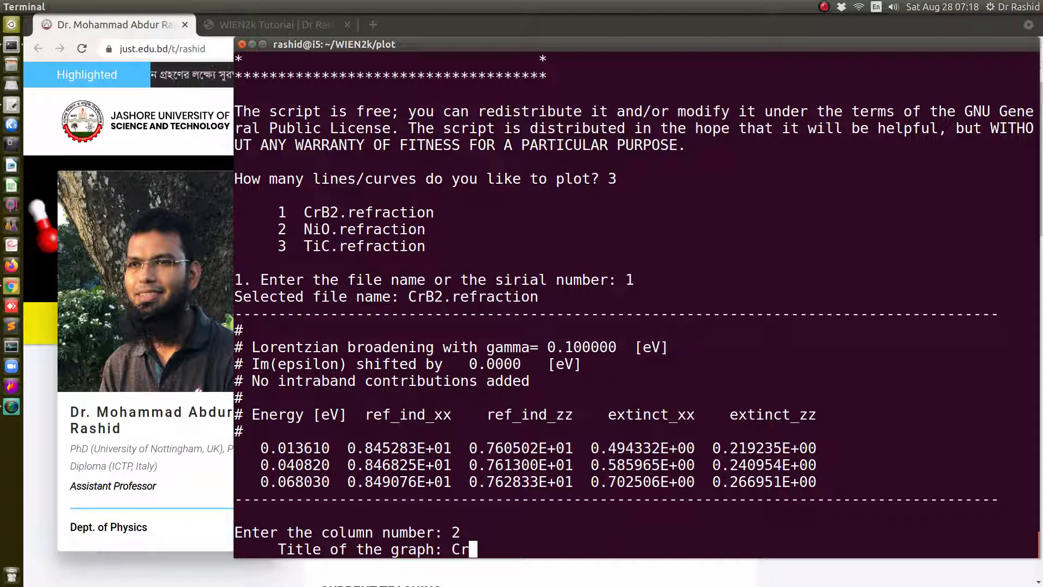
type("B_2")
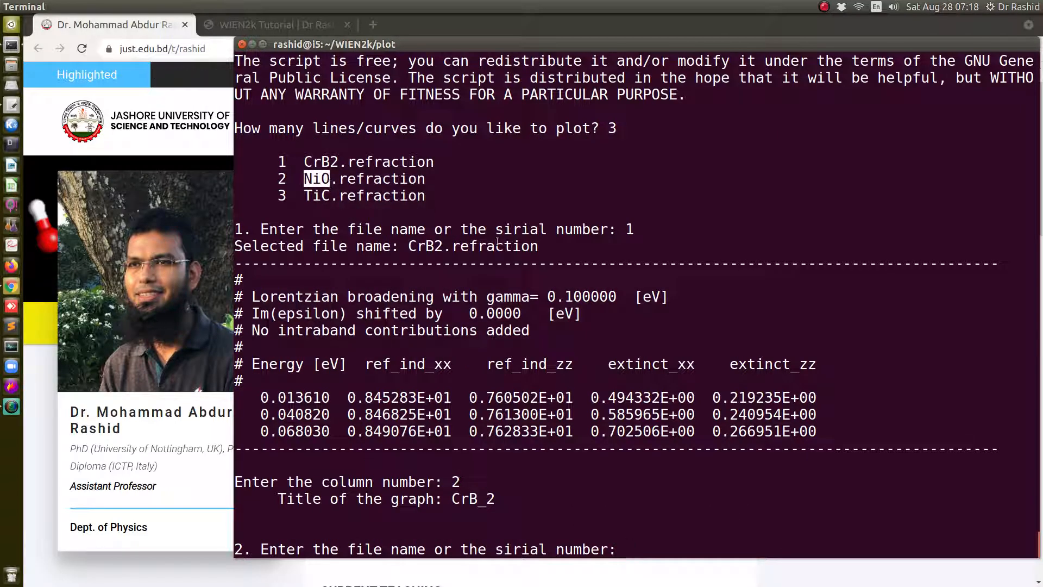
type("2")
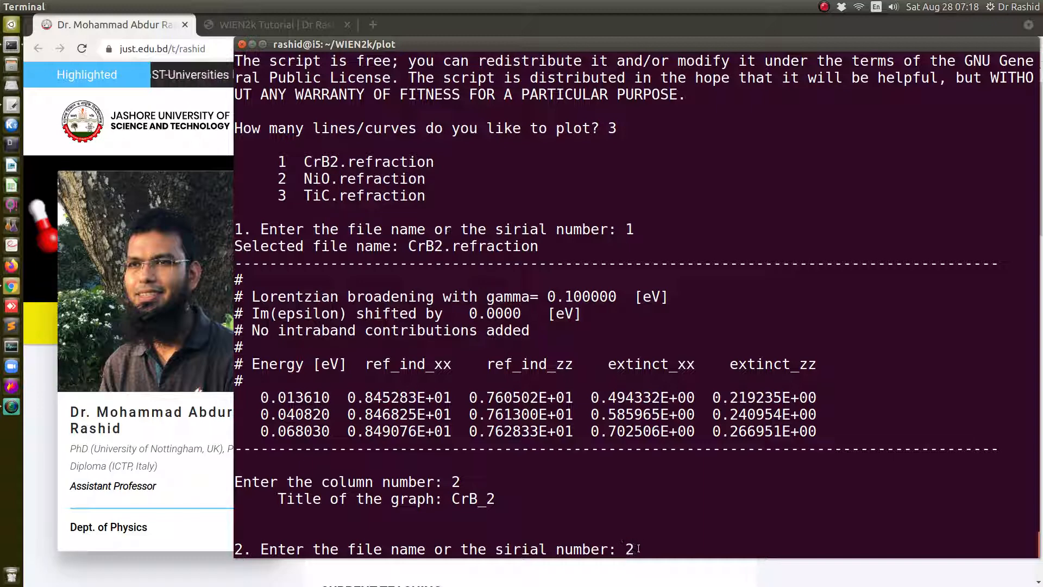
Title the NiO curve, use TiC.refraction column 2 with a TiC title, and generate the plot
key("Return")
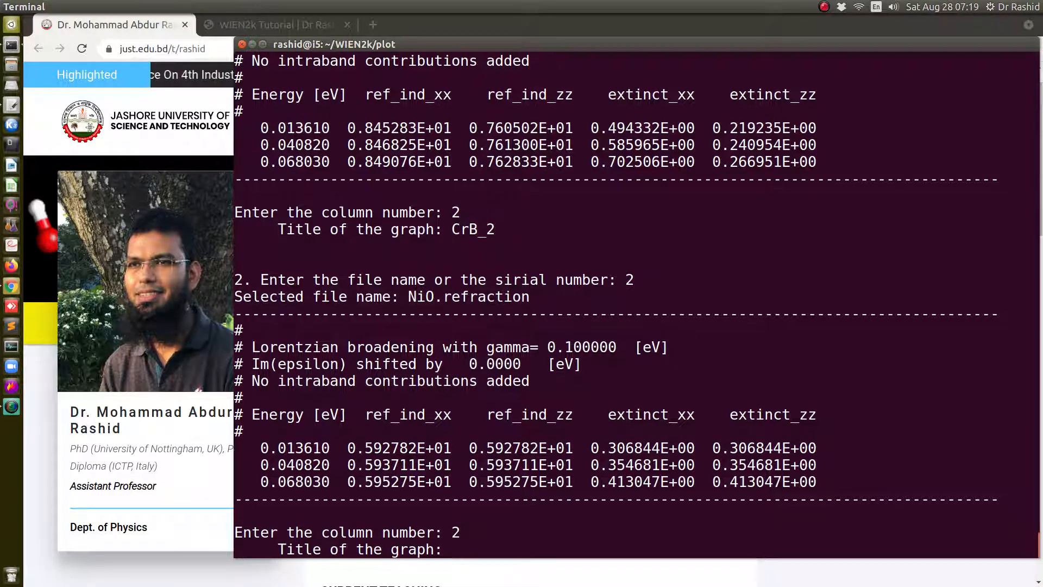
type("NiO")
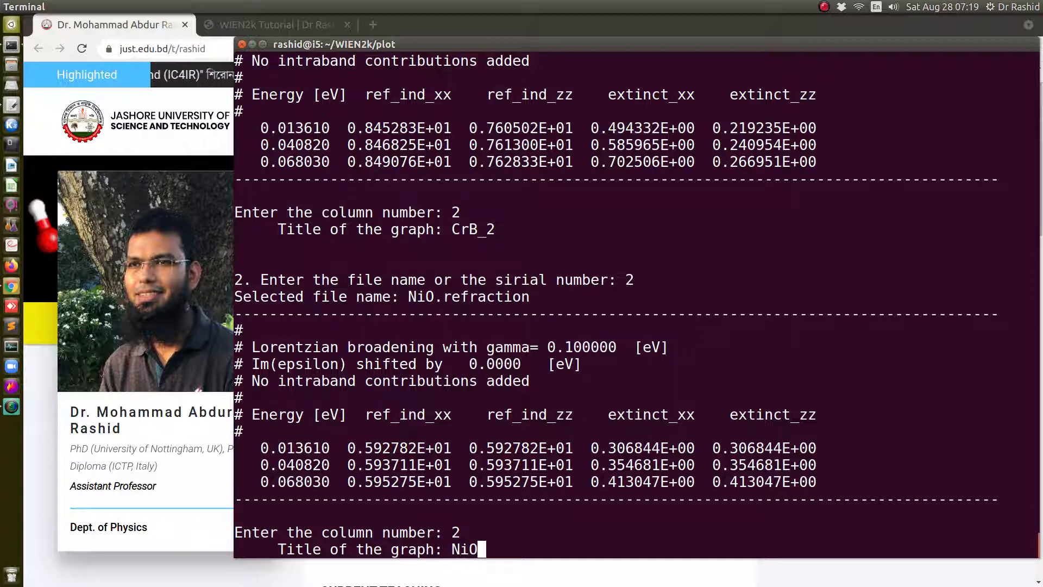
key("Return")
type("TiC.refraction")
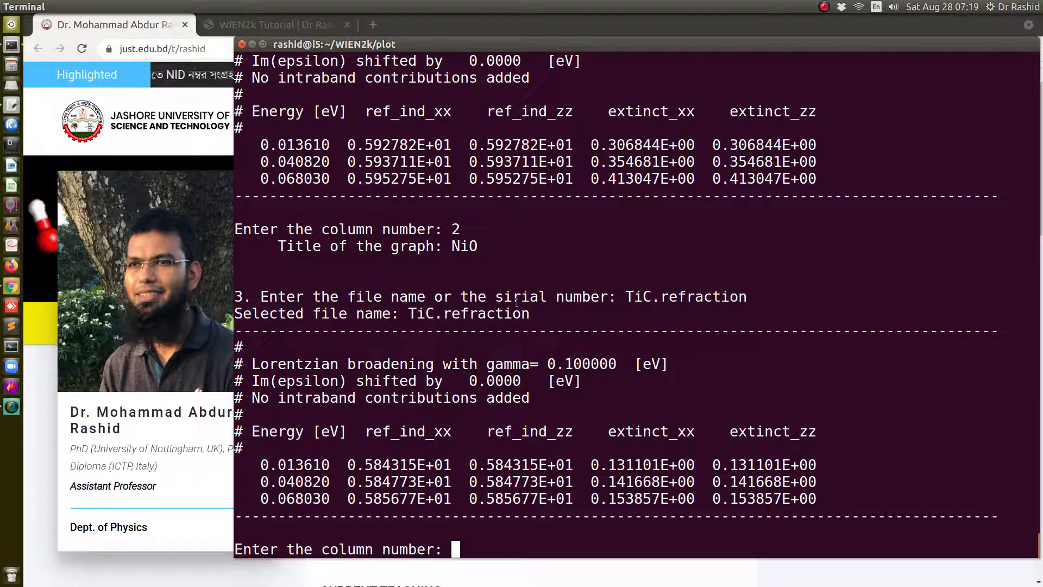
type("2")
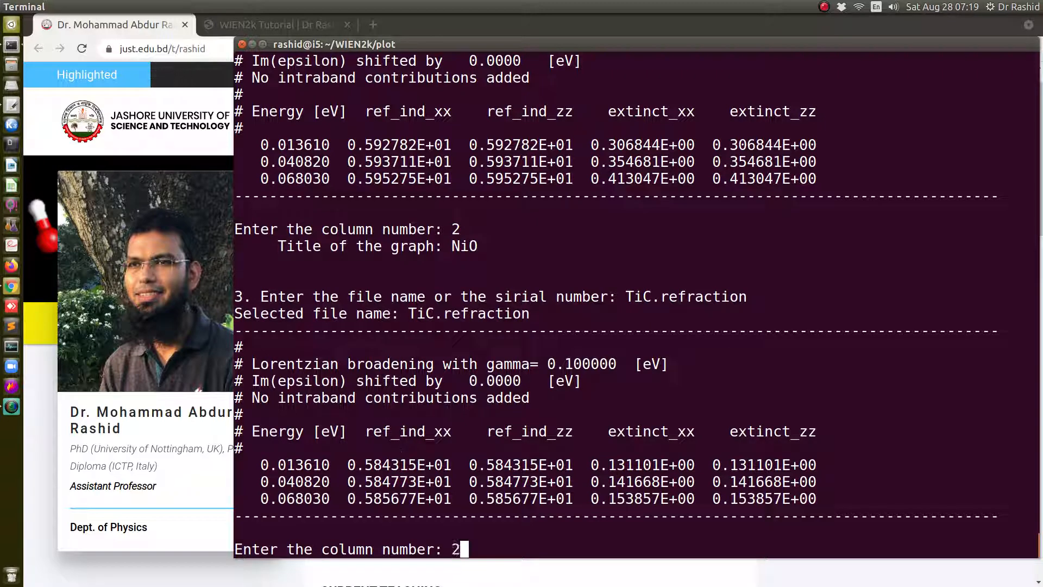
key("Return")
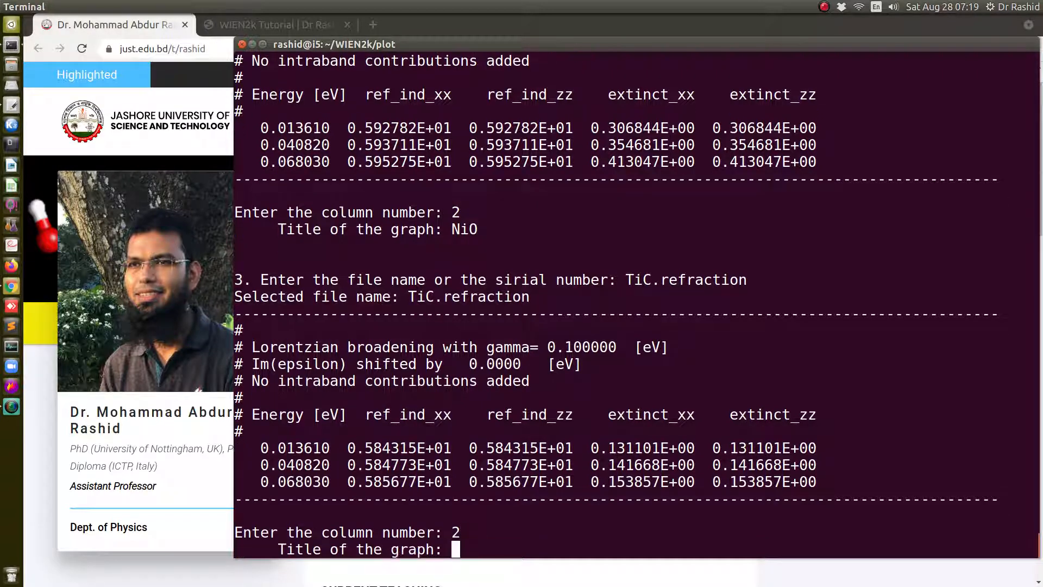
type("Ti")
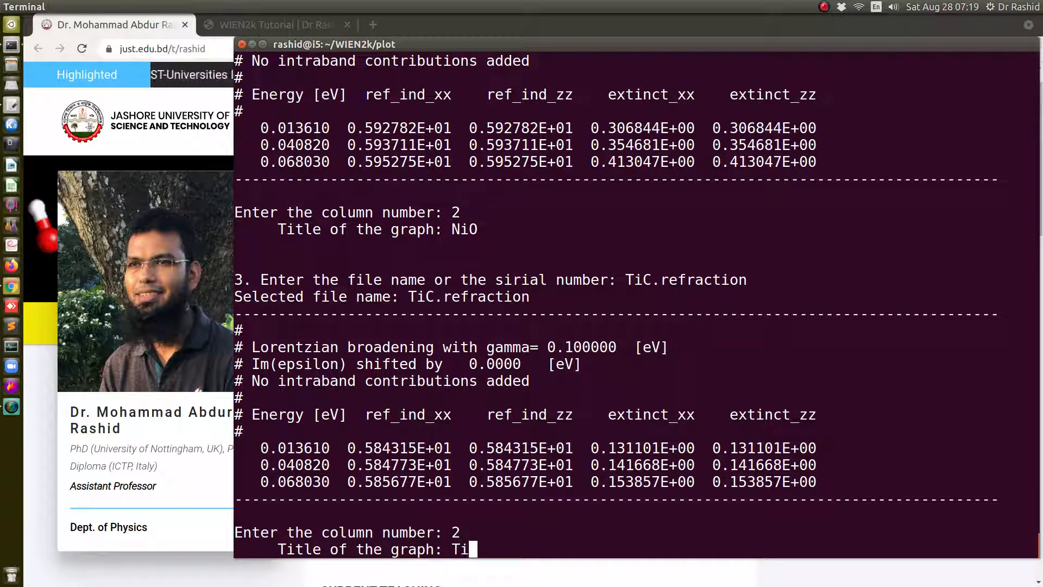
key("Return")
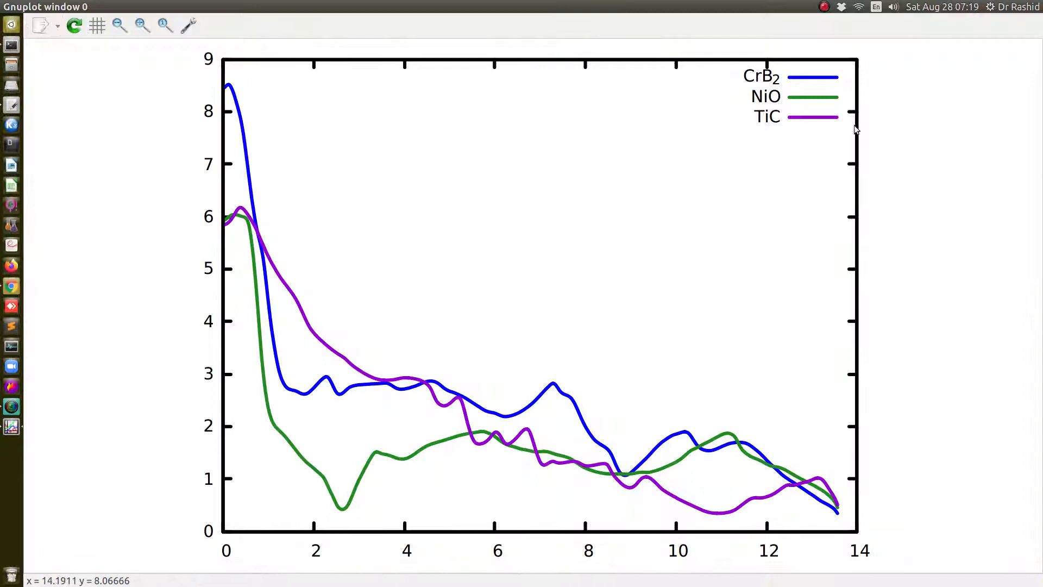
mouse_move(750, 78)
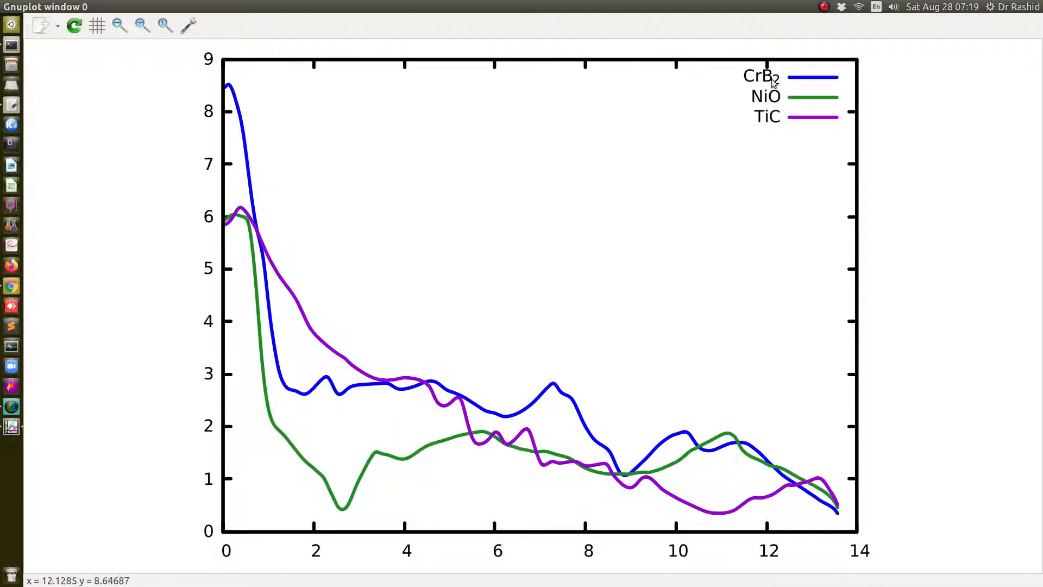
mouse_move(903, 327)
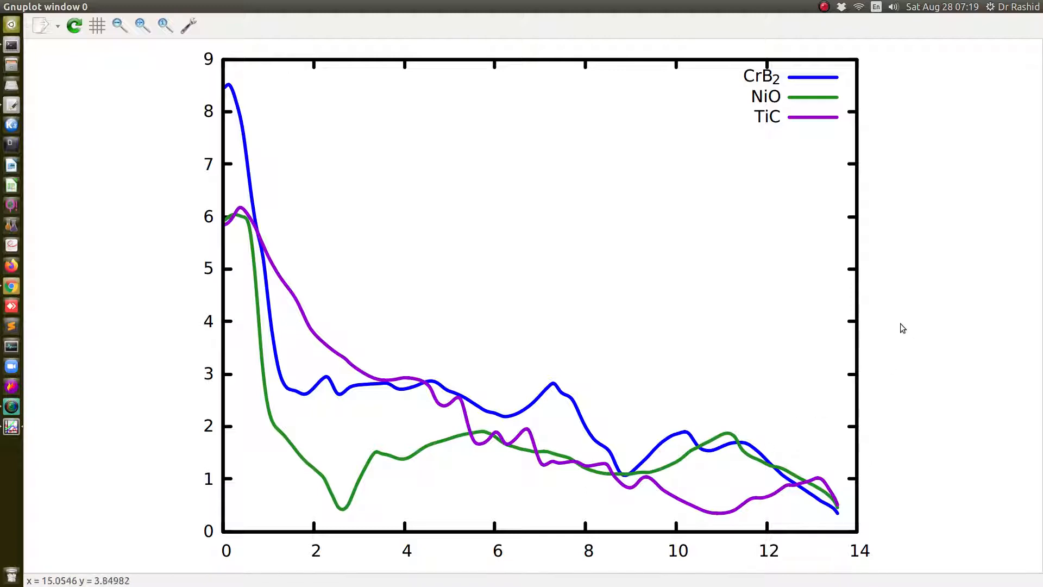
mouse_move(307, 355)
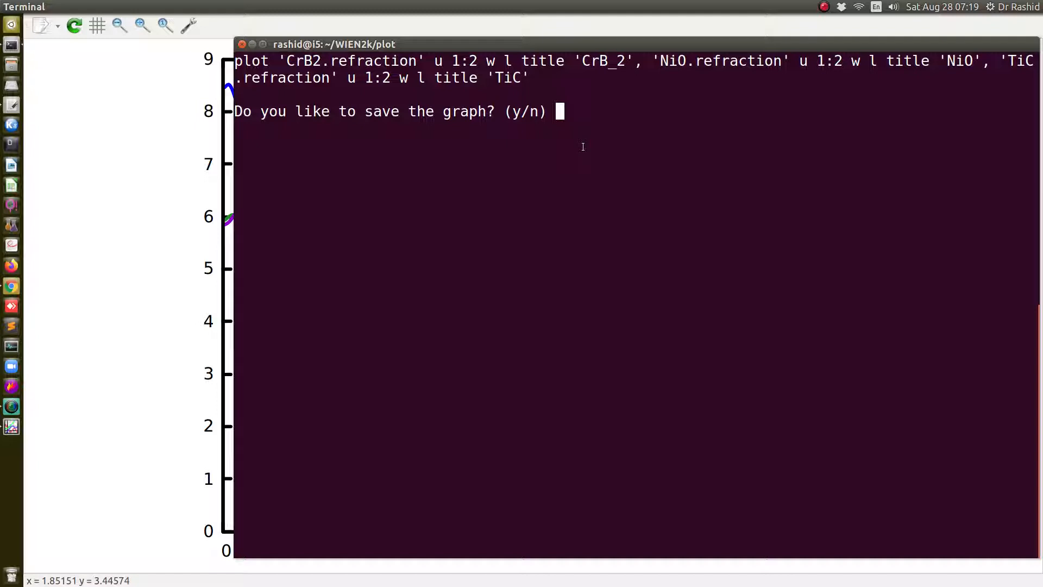
Answer y to saving the graph and give the output file name Ref_index
type("y")
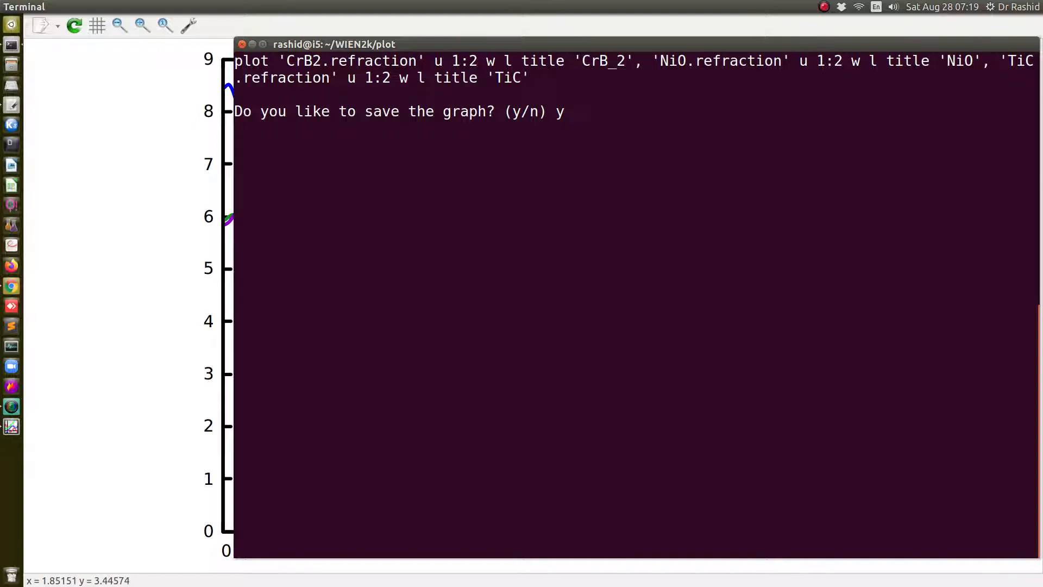
key("Return")
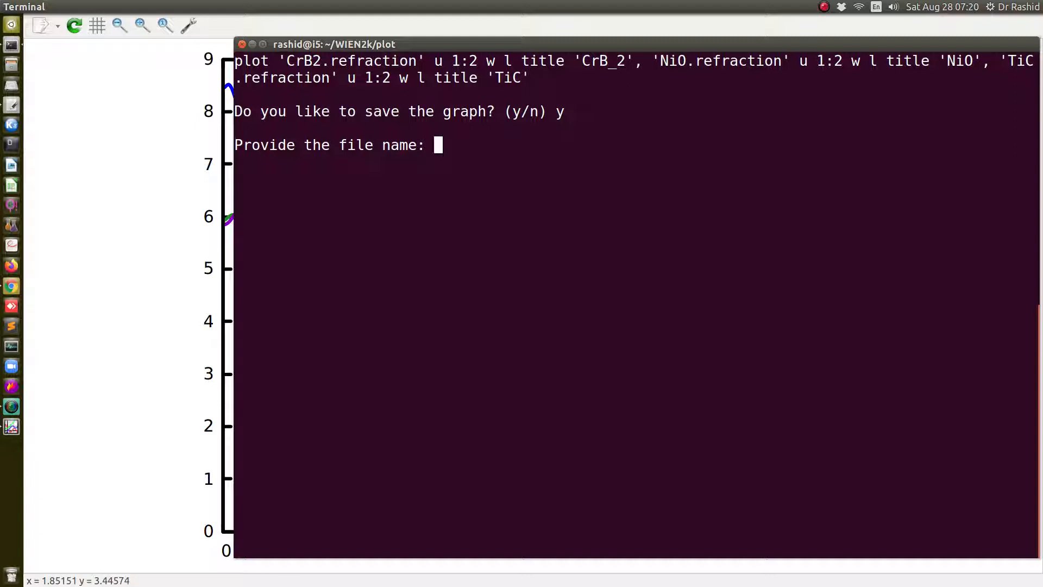
mouse_move(583, 150)
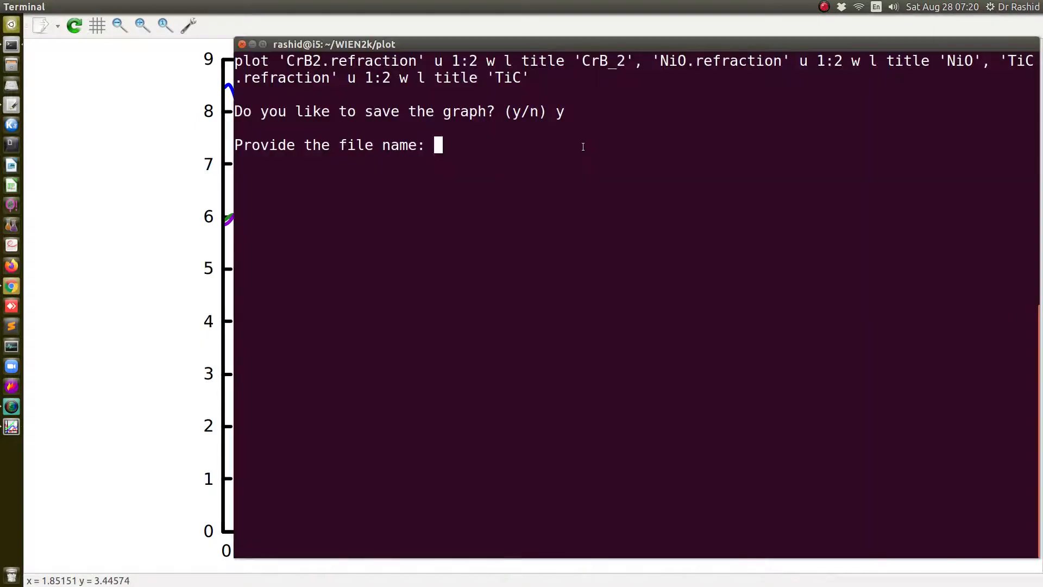
type("Ref")
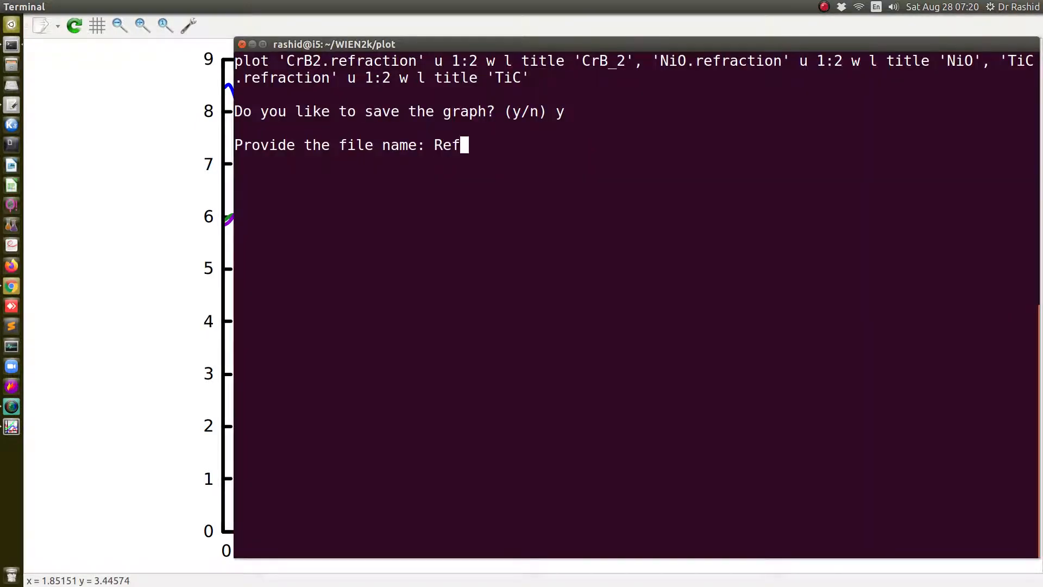
type("_index")
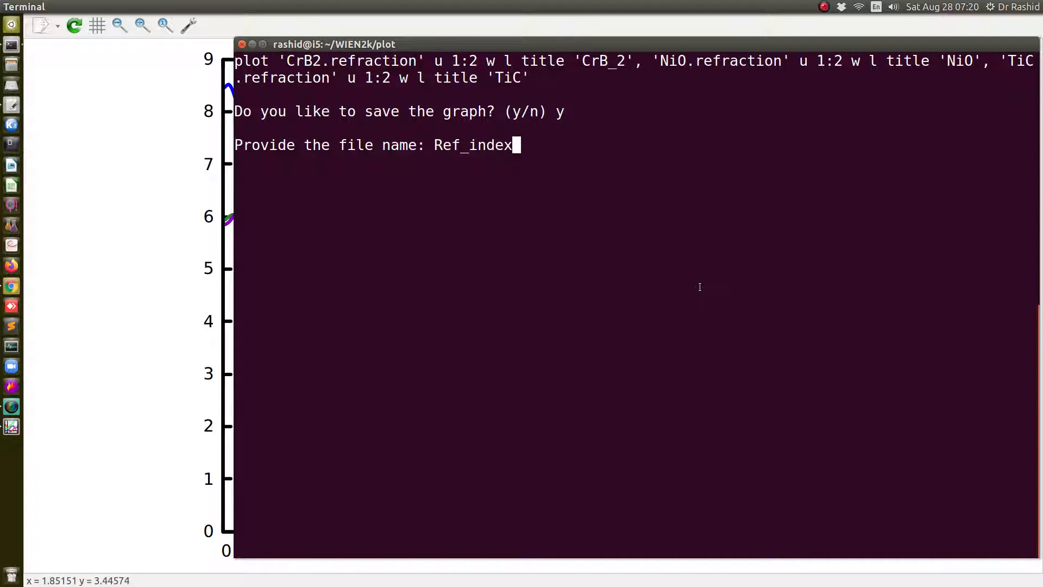
key("Return")
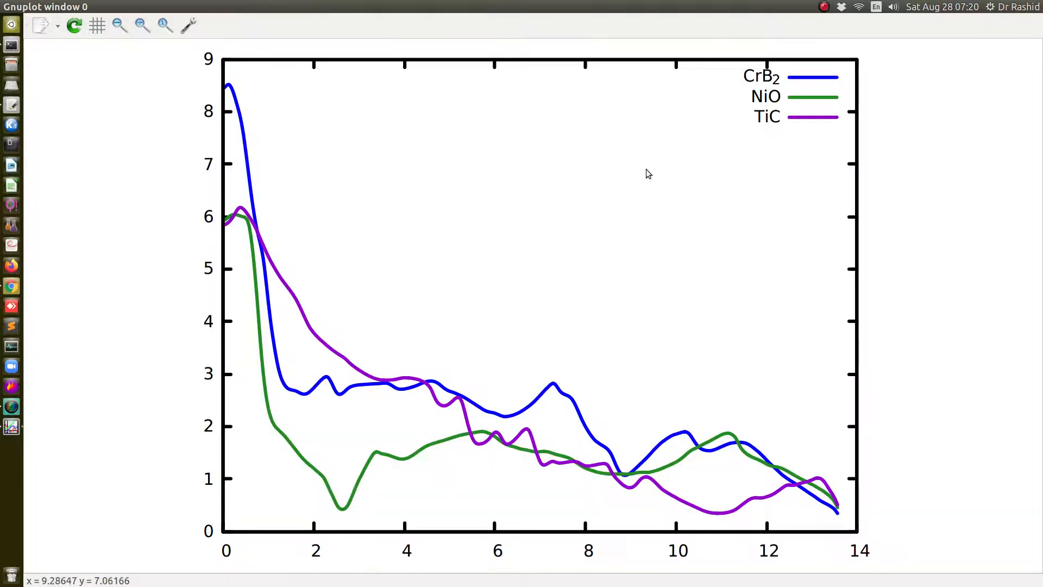
mouse_move(445, 56)
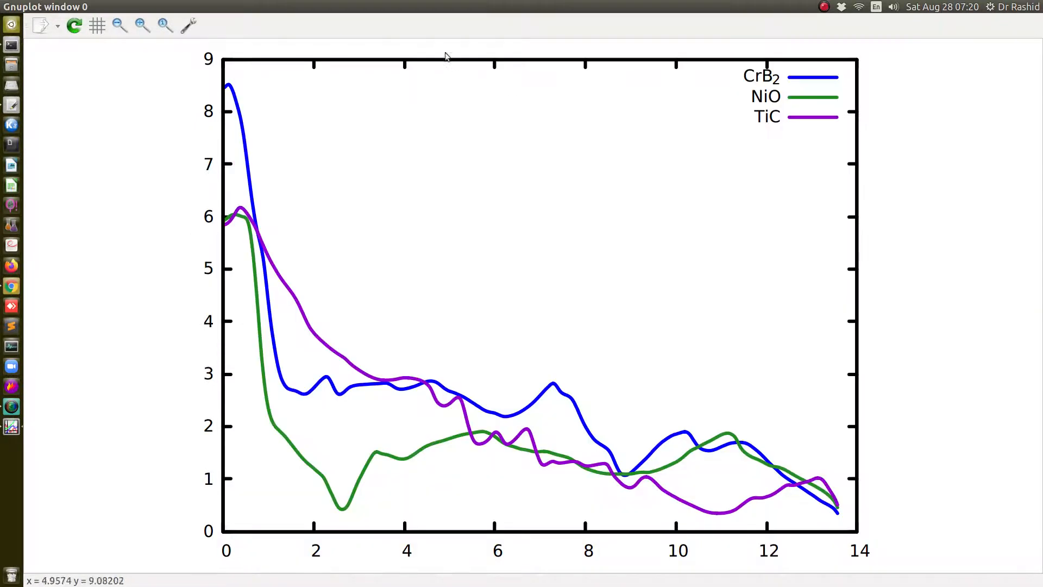
mouse_move(504, 53)
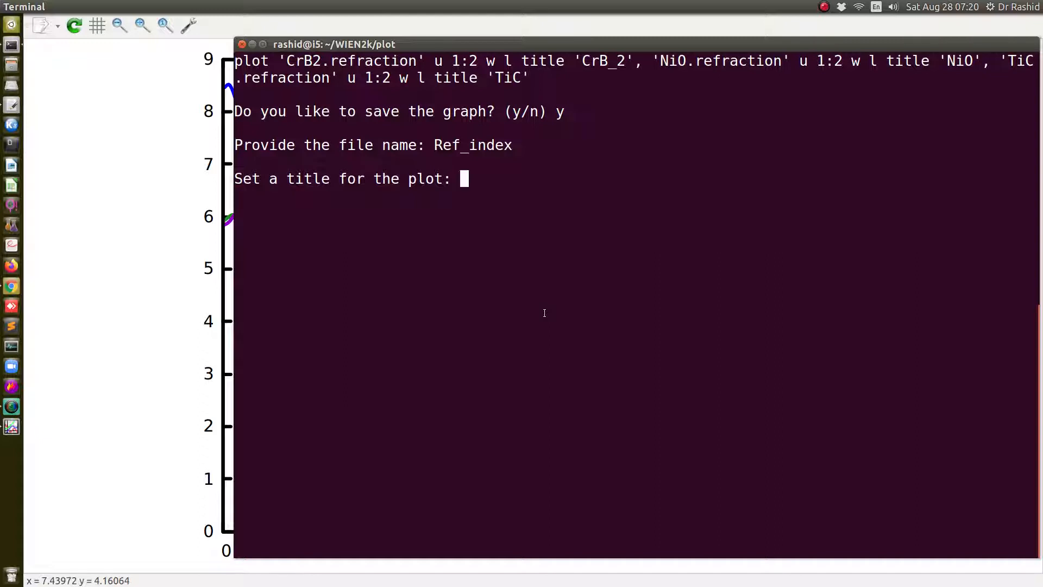
Skip the title, then enter 'Energy (eV)' as x-label and 'Refractive index' as y-label
key("Return")
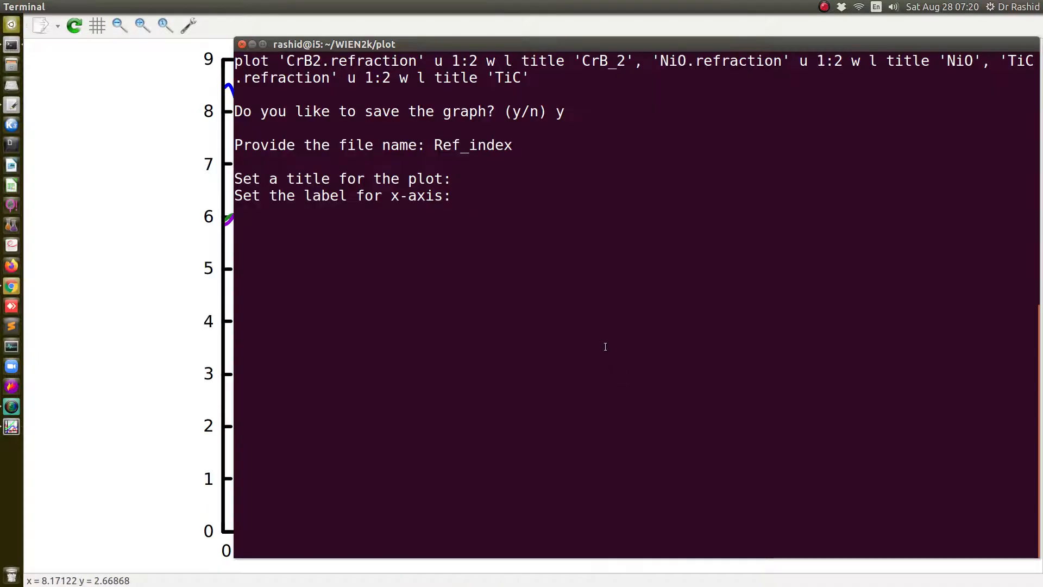
type("En")
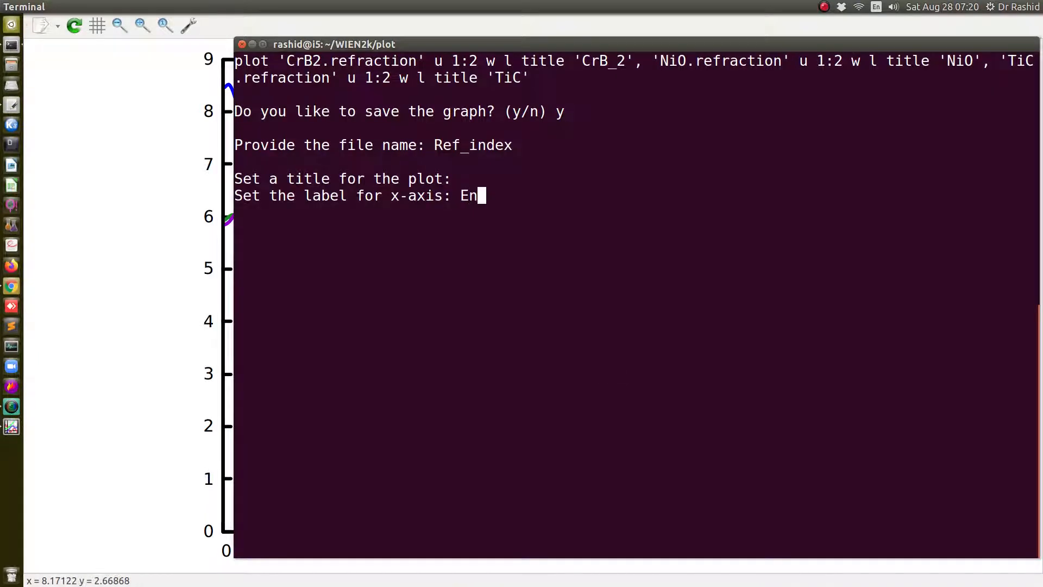
type("rg")
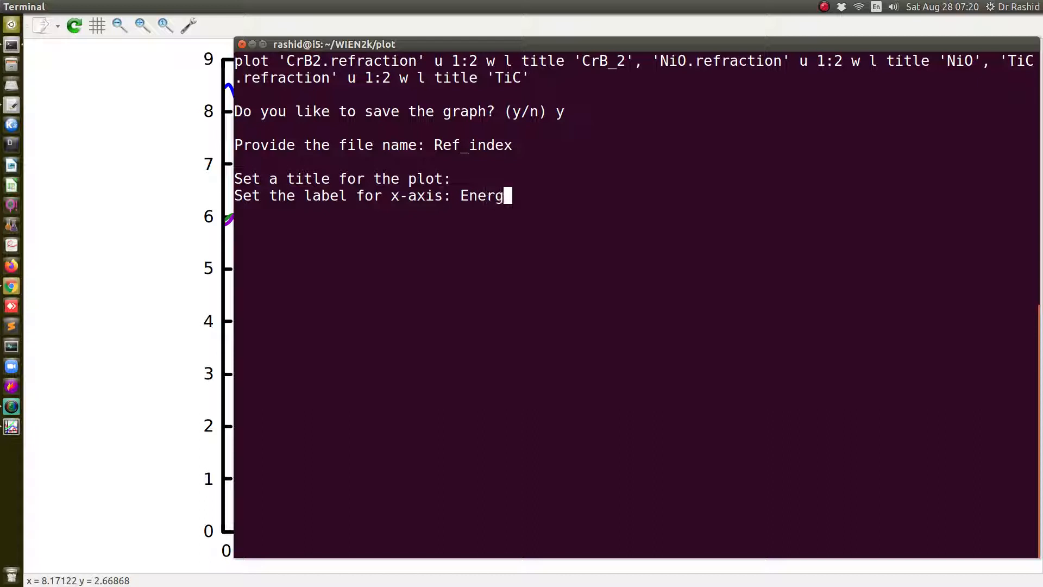
type("(eV")
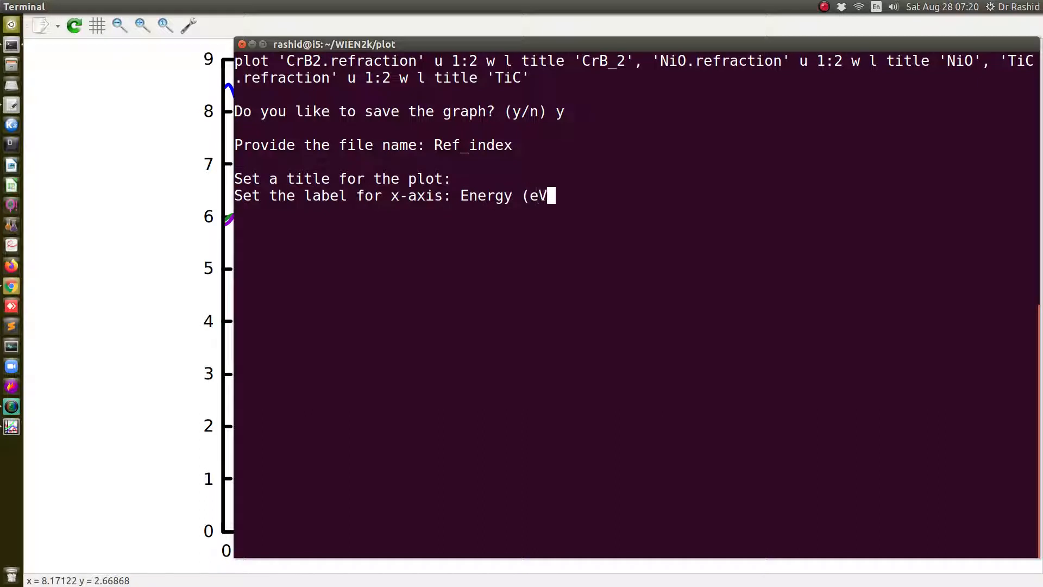
type(")")
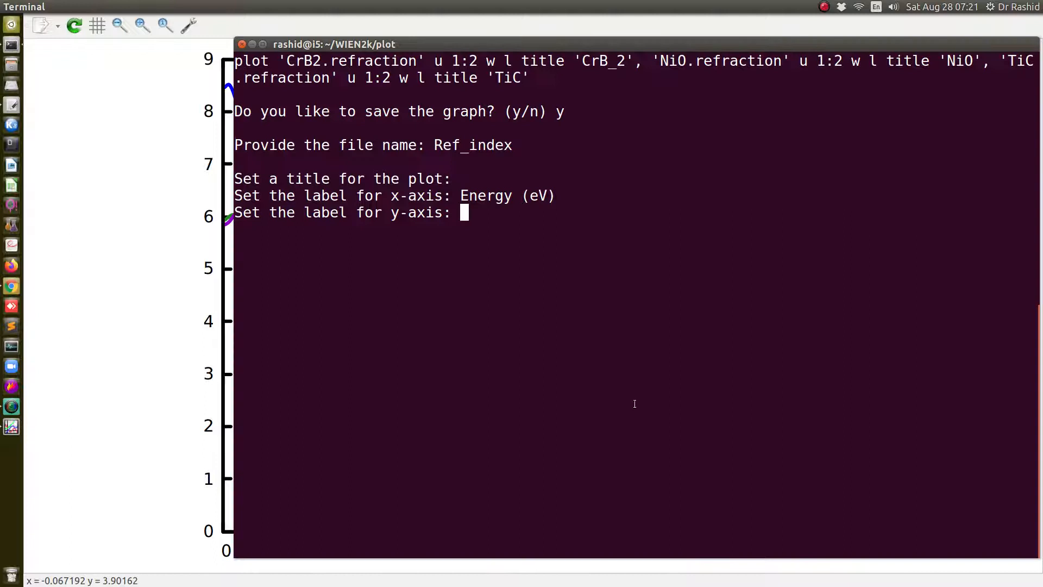
type("Ref")
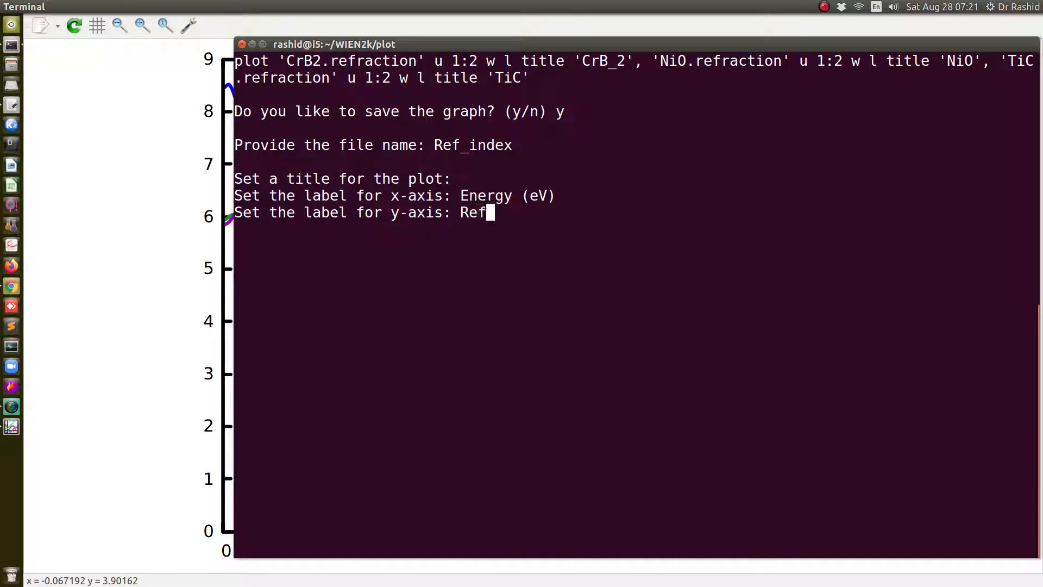
type("racti")
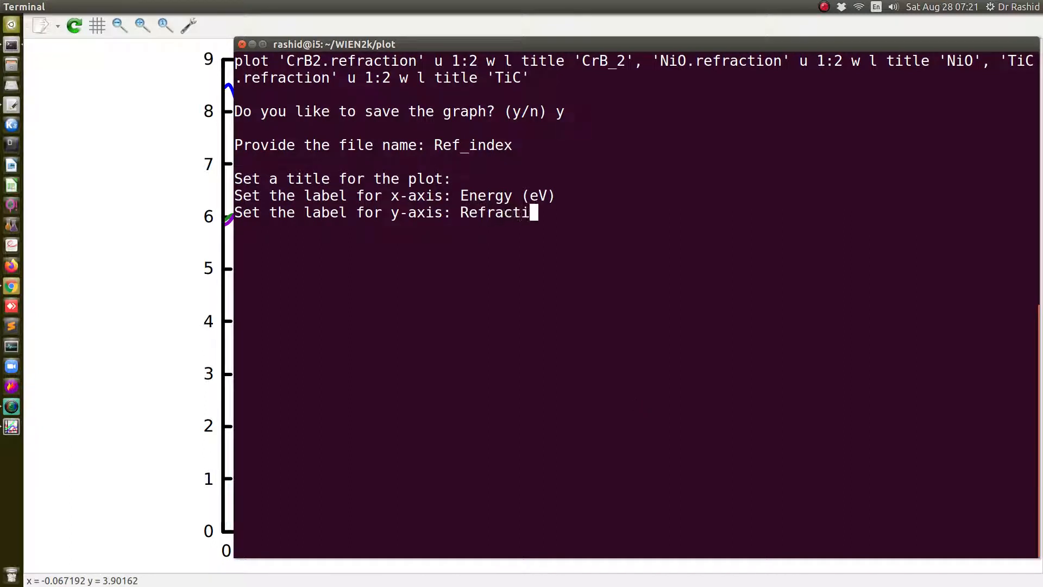
type("ve inde")
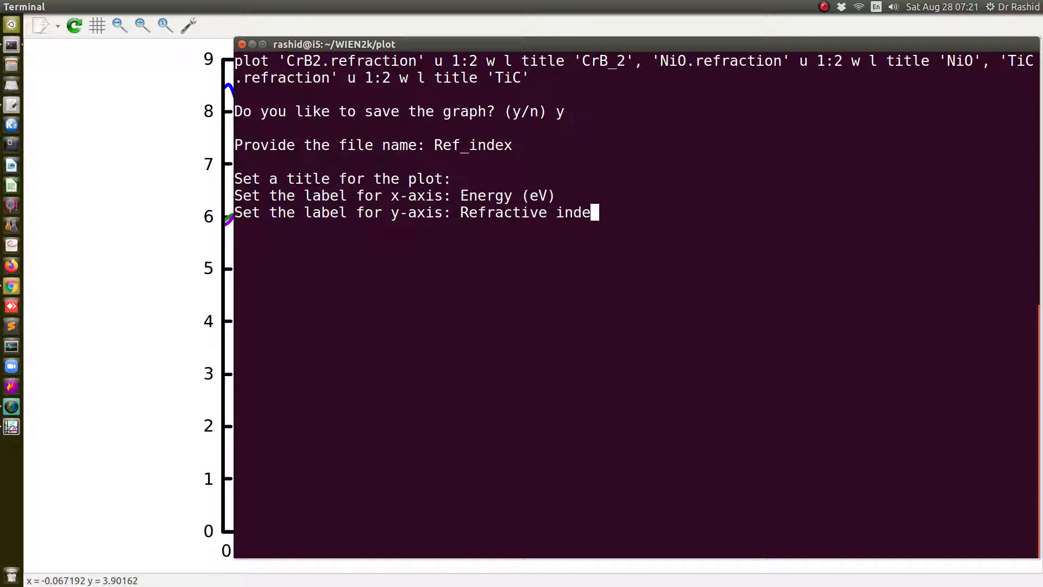
key("Return")
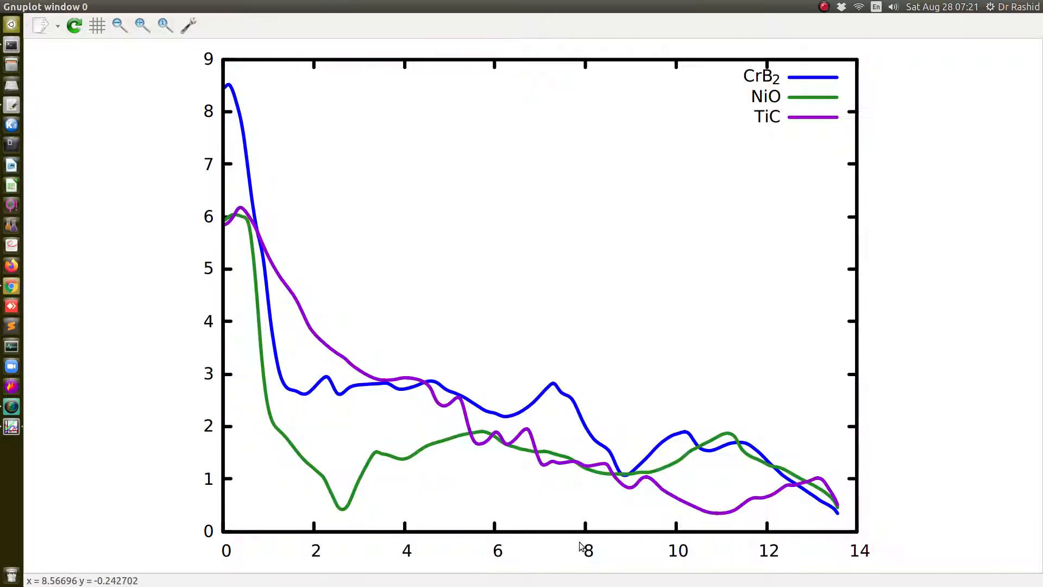
mouse_move(406, 521)
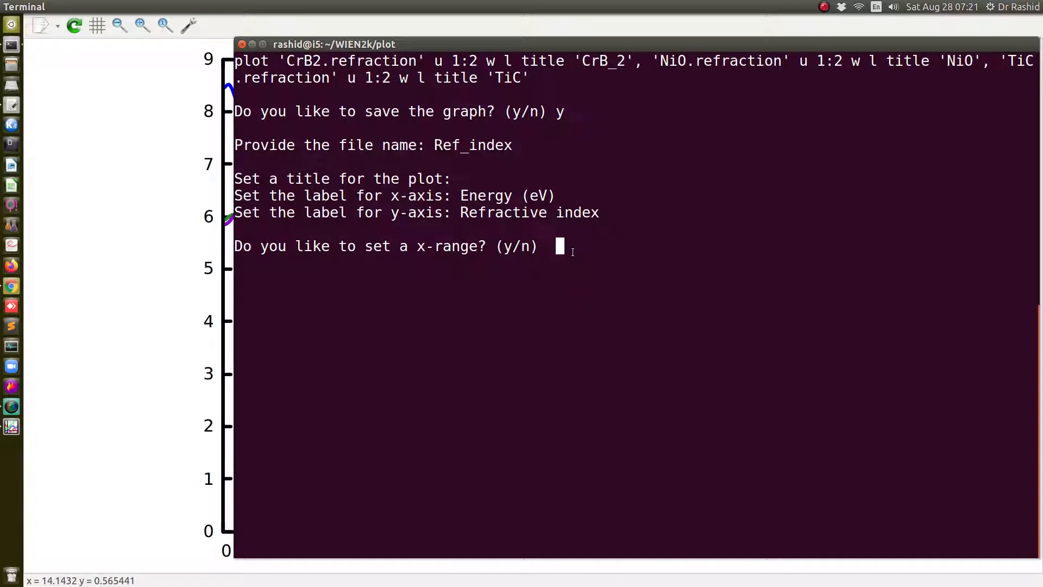
Answer y at the x-range prompt to set a custom range
type("y")
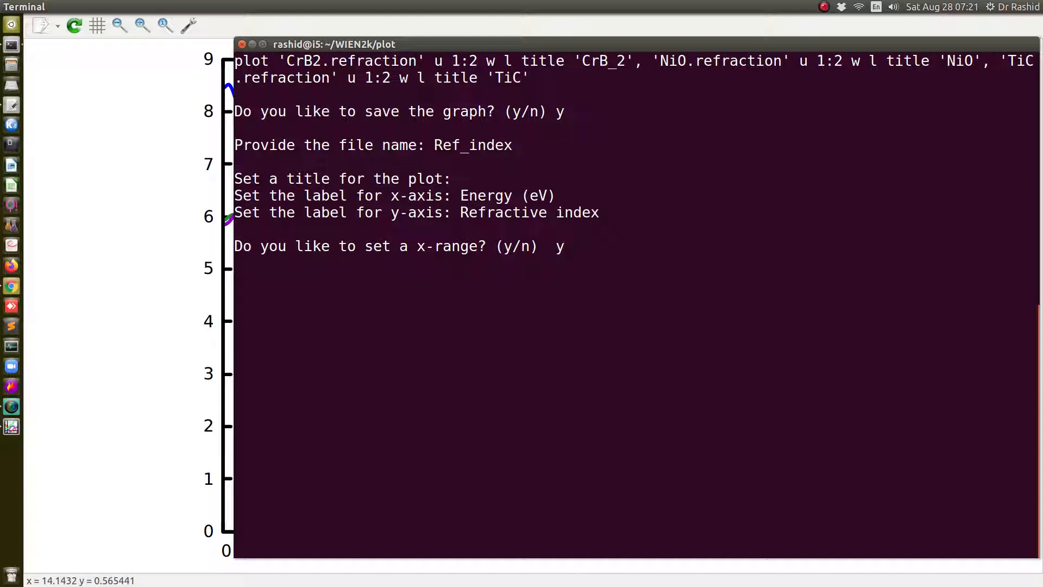
key("Return")
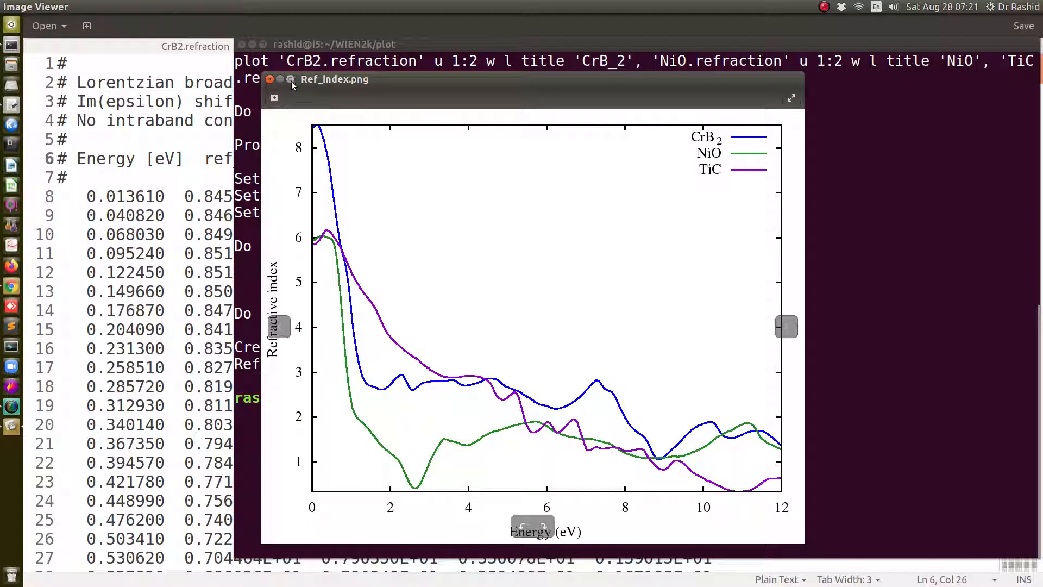
Maximize the Image Viewer showing Ref_index.png to full screen
left_click(791, 97)
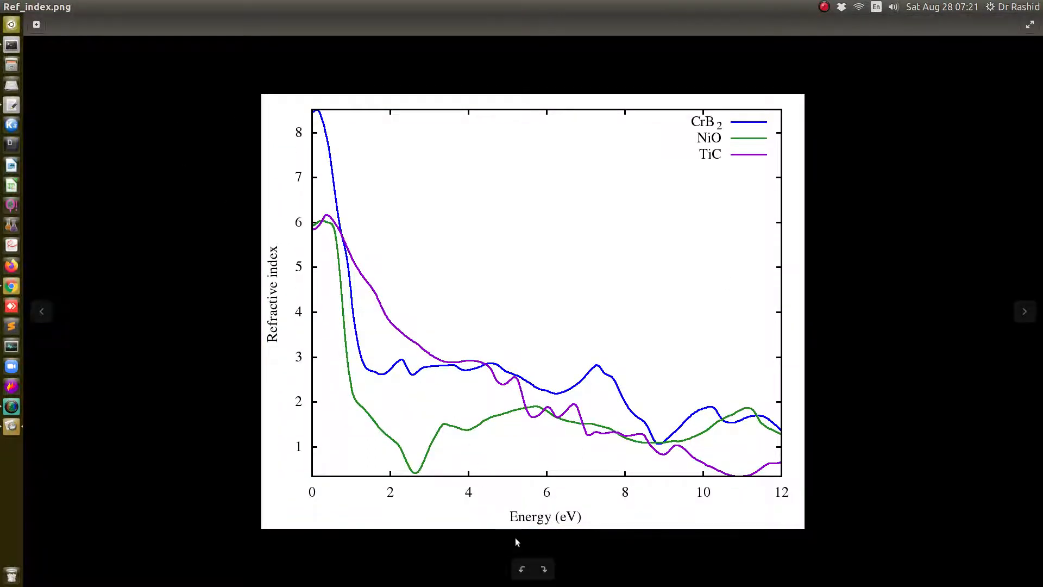
mouse_move(260, 355)
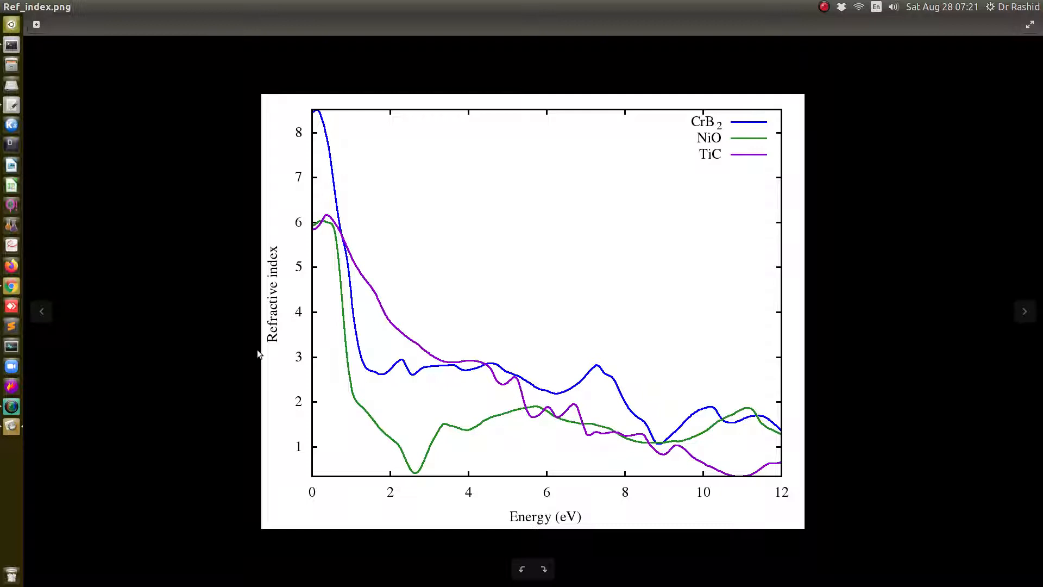
mouse_move(519, 465)
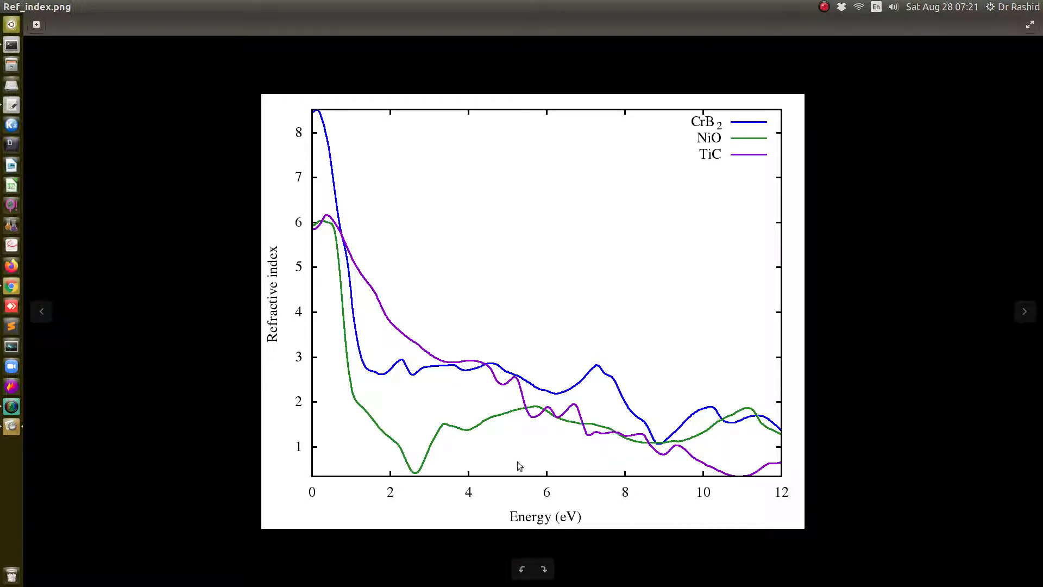
mouse_move(821, 483)
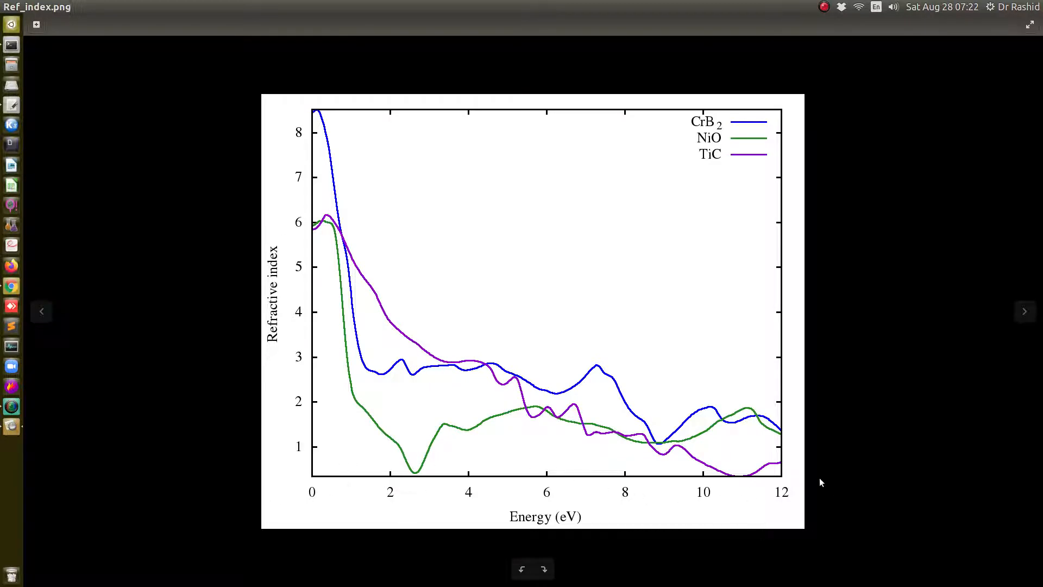
mouse_move(307, 501)
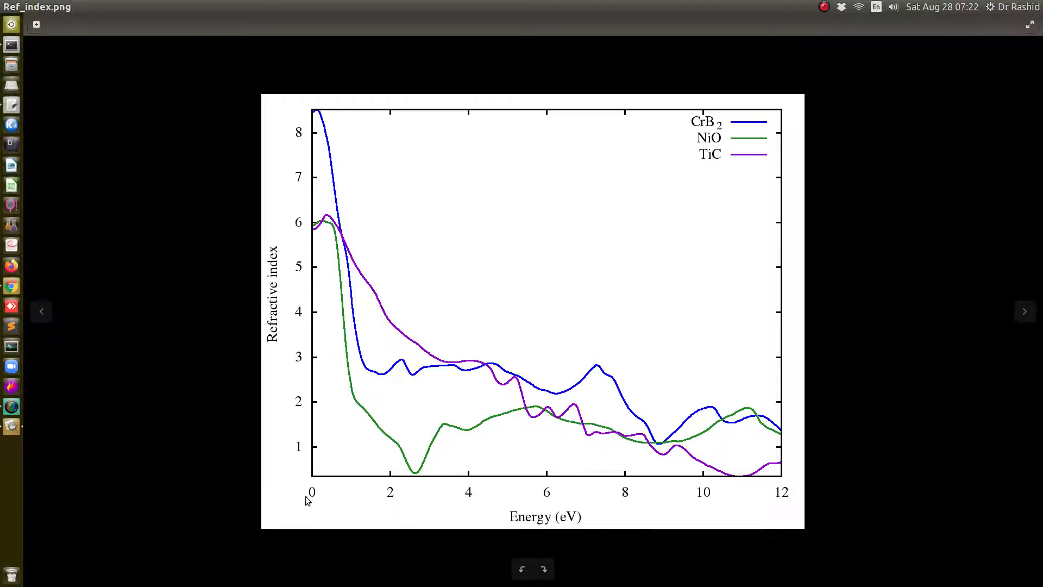
mouse_move(345, 353)
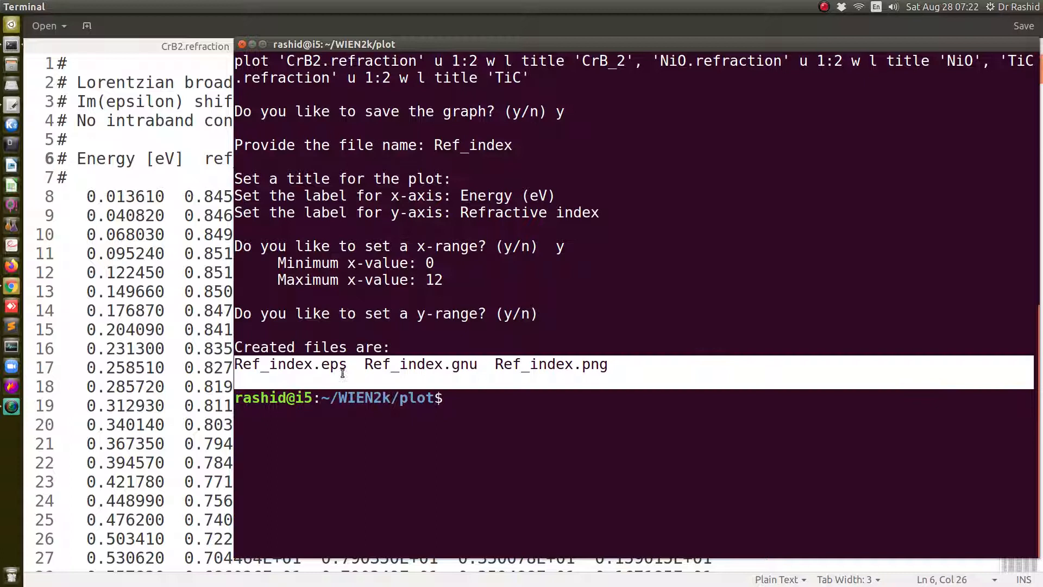
Select the Ref_index.eps and .gnu file names, then type xdg-open Ref_index. at the prompt
double_click(289, 365)
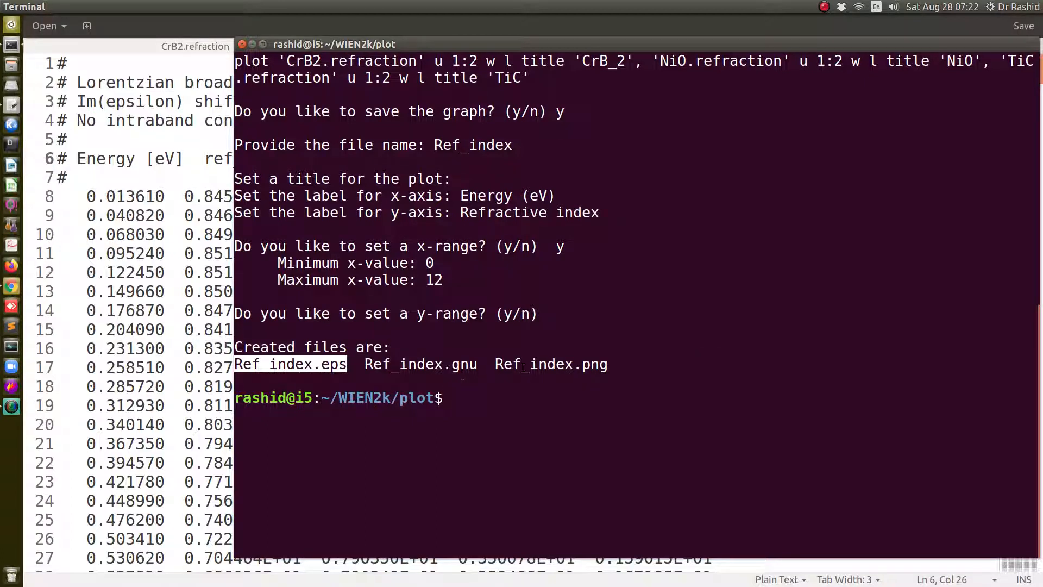
double_click(551, 364)
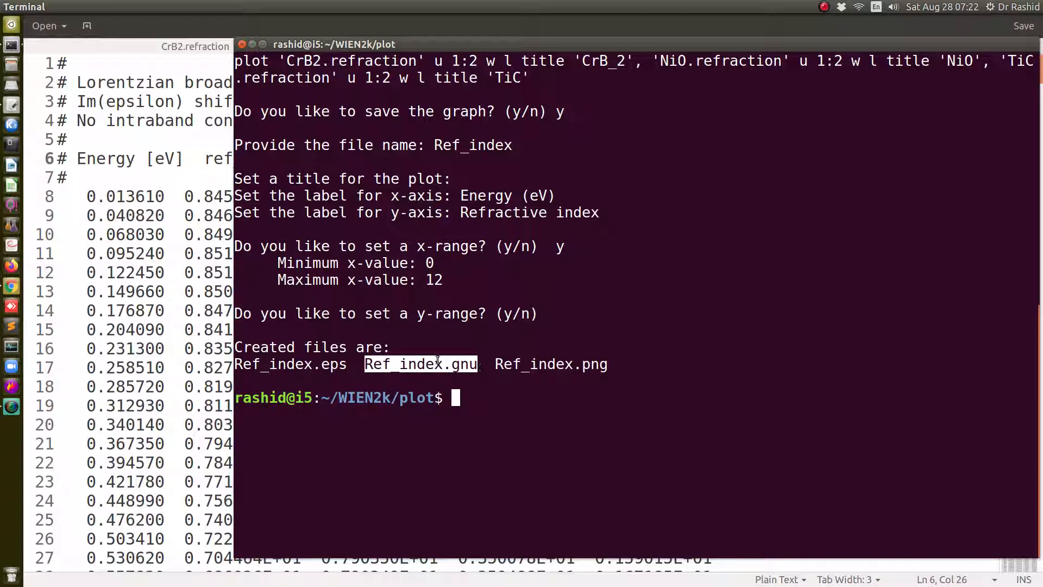
mouse_move(526, 389)
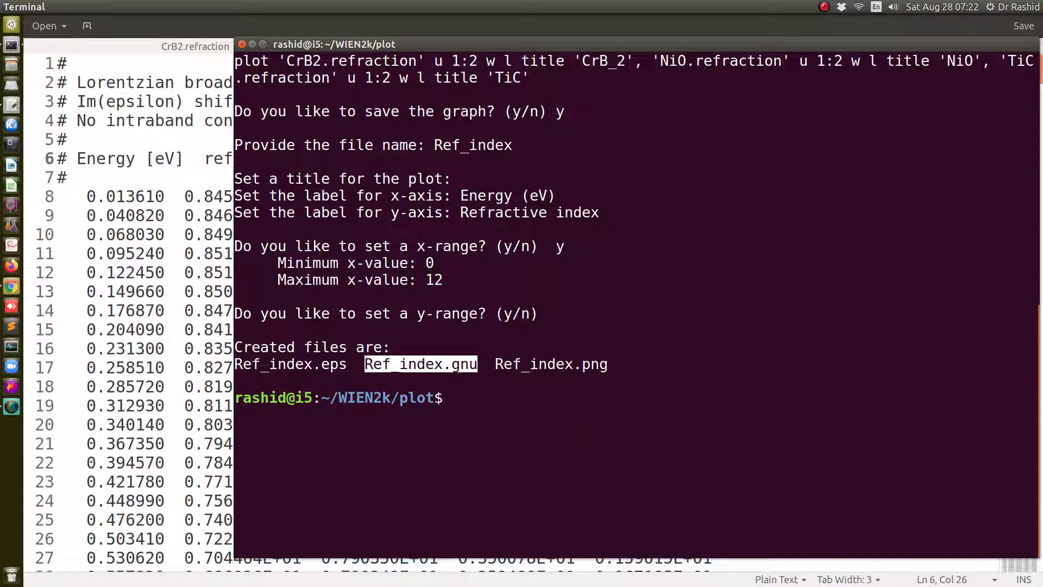
left_click(456, 398)
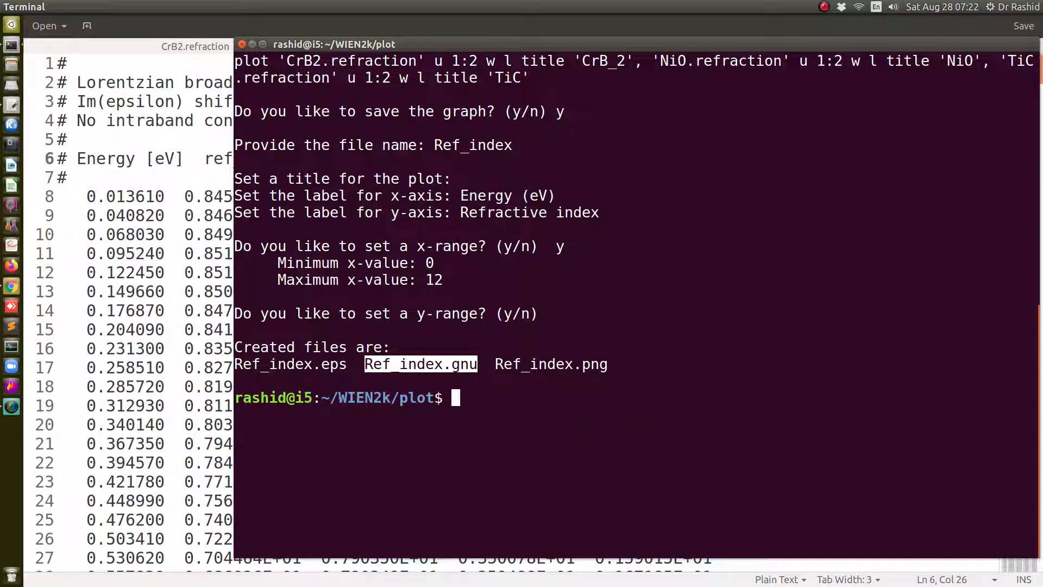
type("xdg-open")
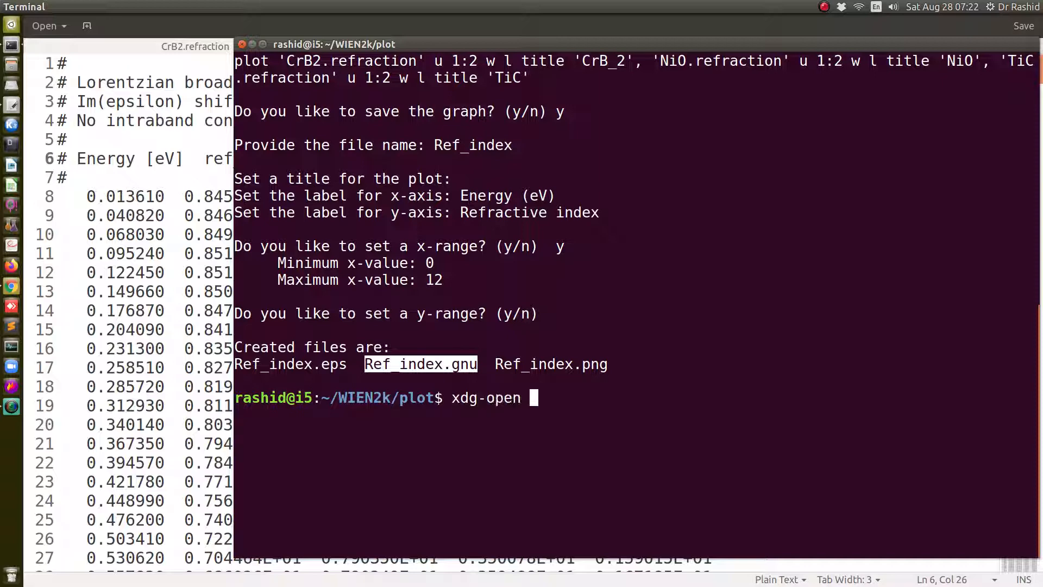
type("Ref_index.")
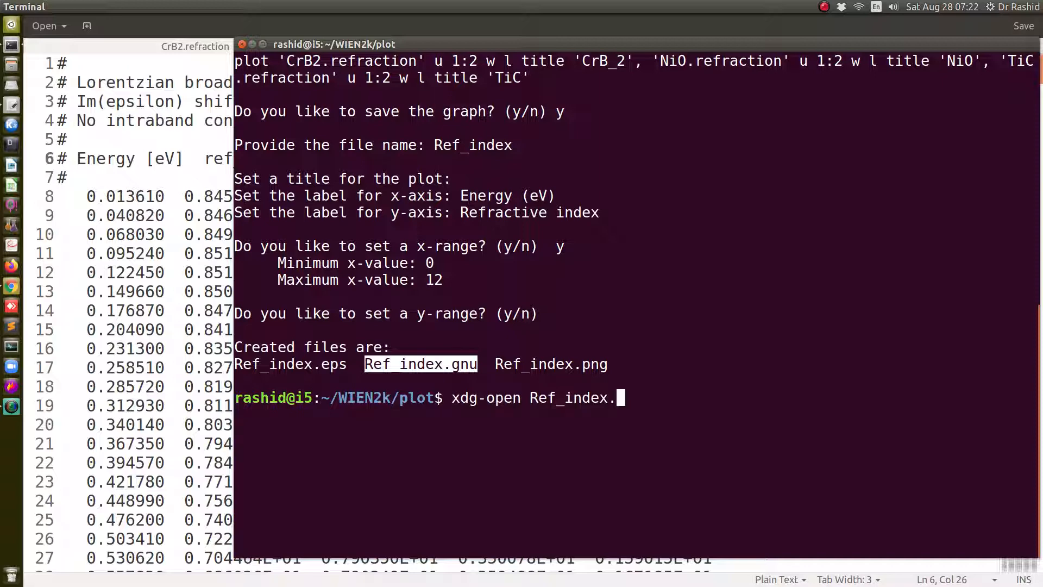
Open Ref_index.eps in Document Viewer and zoom in on the three curves
key("Return")
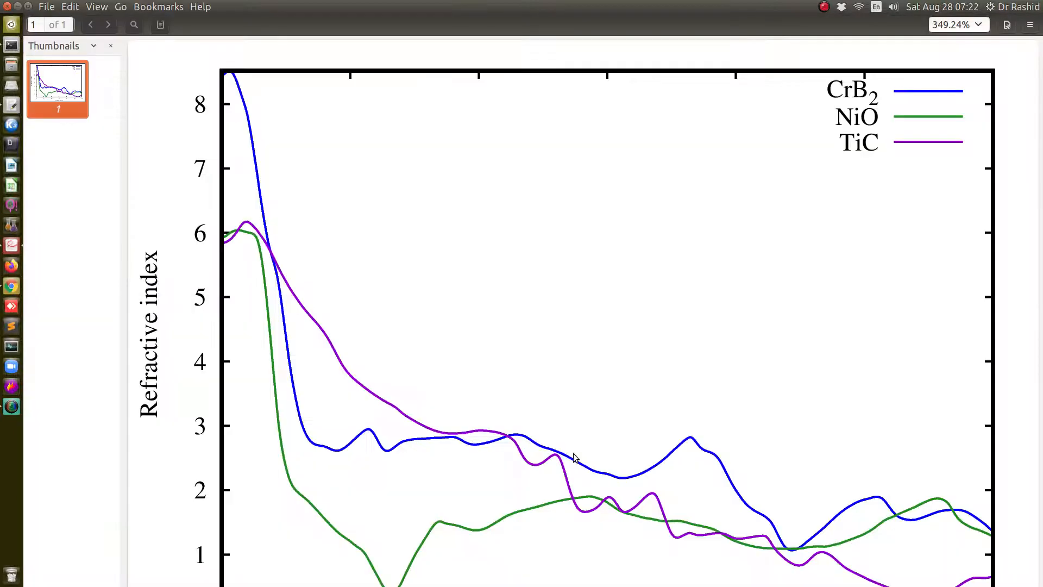
scroll("down", 3)
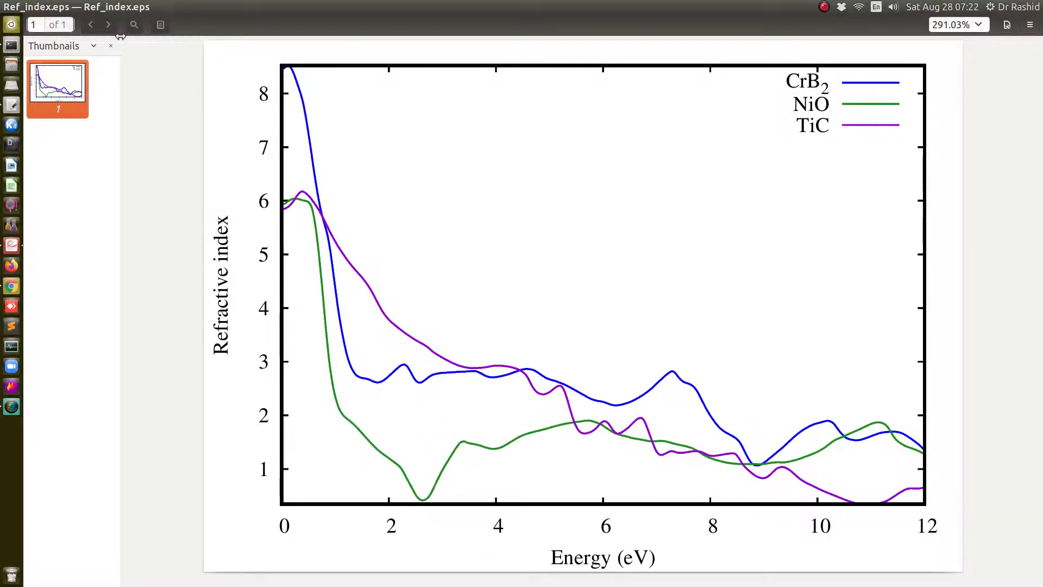
left_click(110, 46)
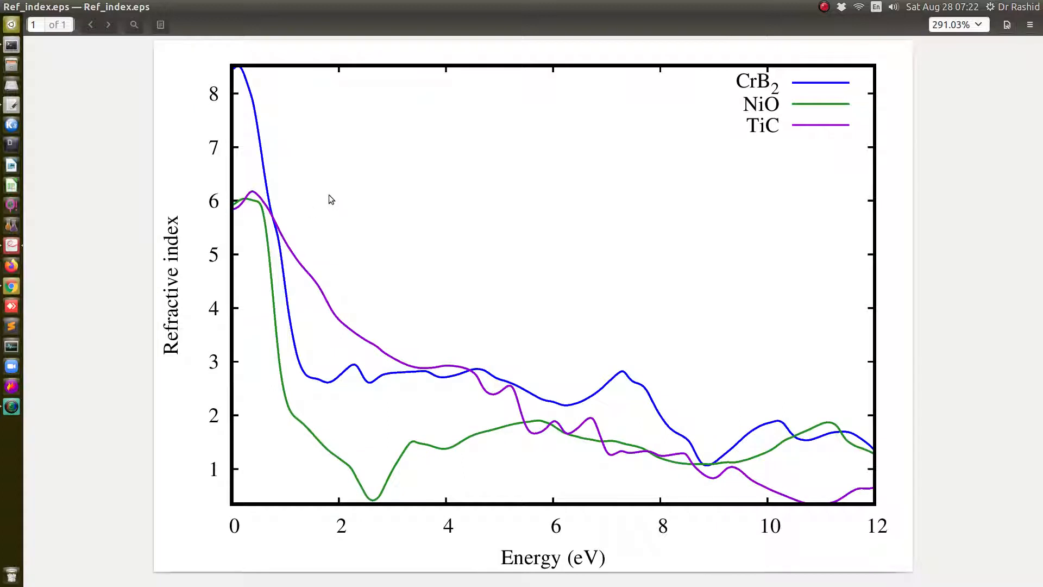
mouse_move(385, 363)
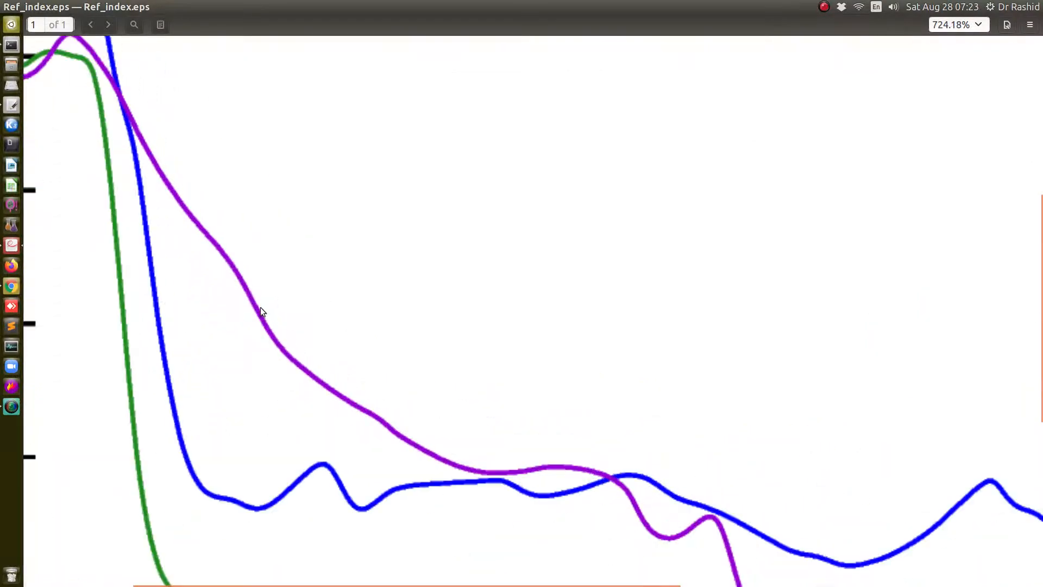
left_click(979, 24)
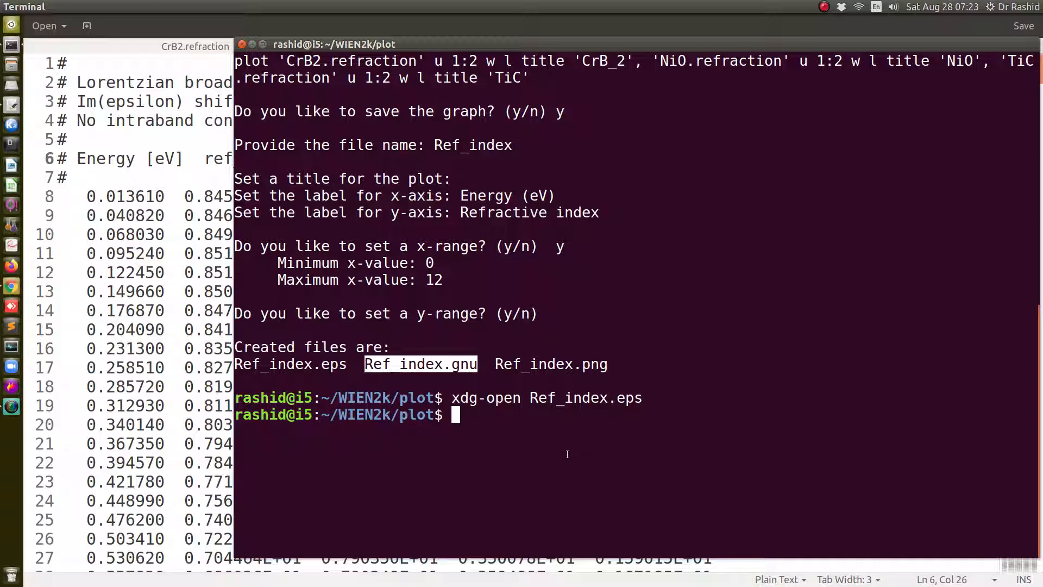
Open the Ref_index.gnu script in gedit in the background
type("gedit")
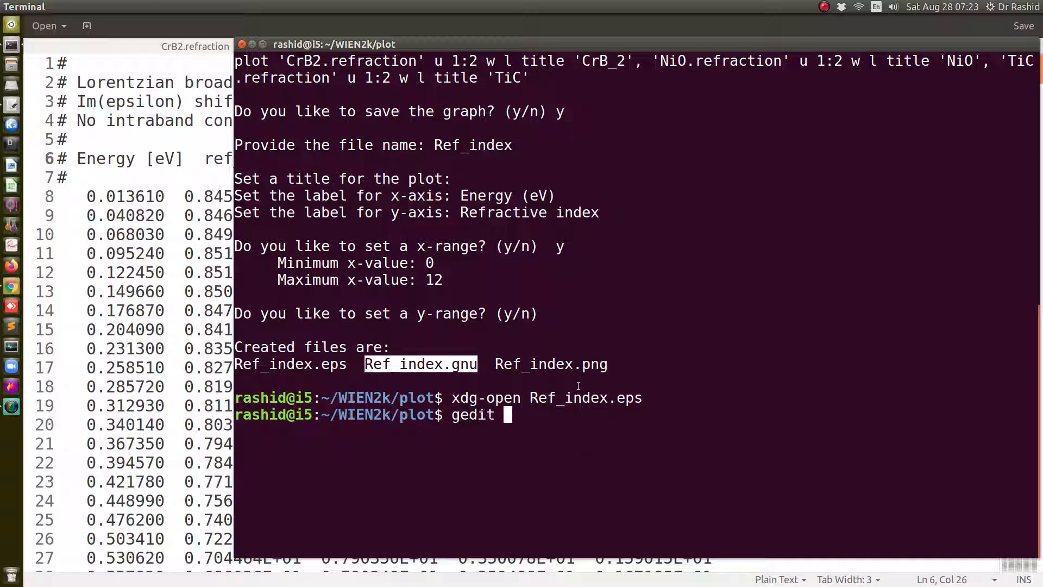
type("Ref_index.gnu &")
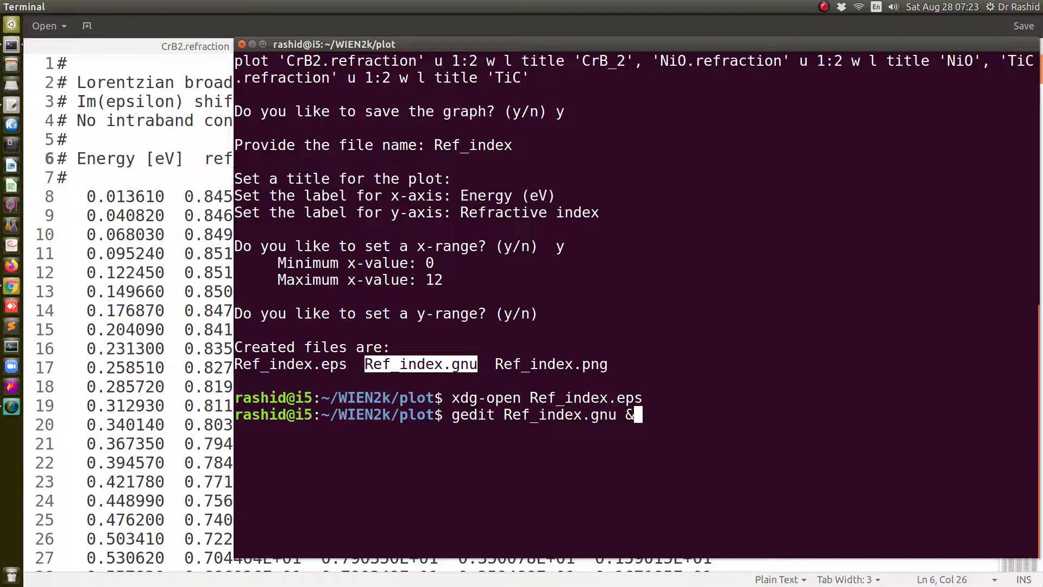
key("Return")
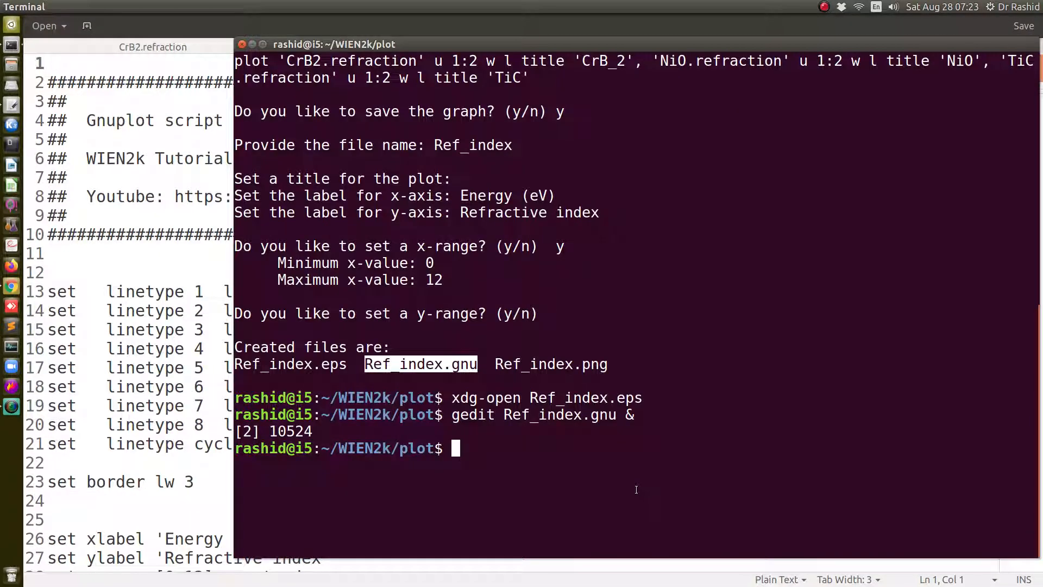
Open Ref_index.png with xdg-open and show it full screen
type("xdg-open Ref_index.e")
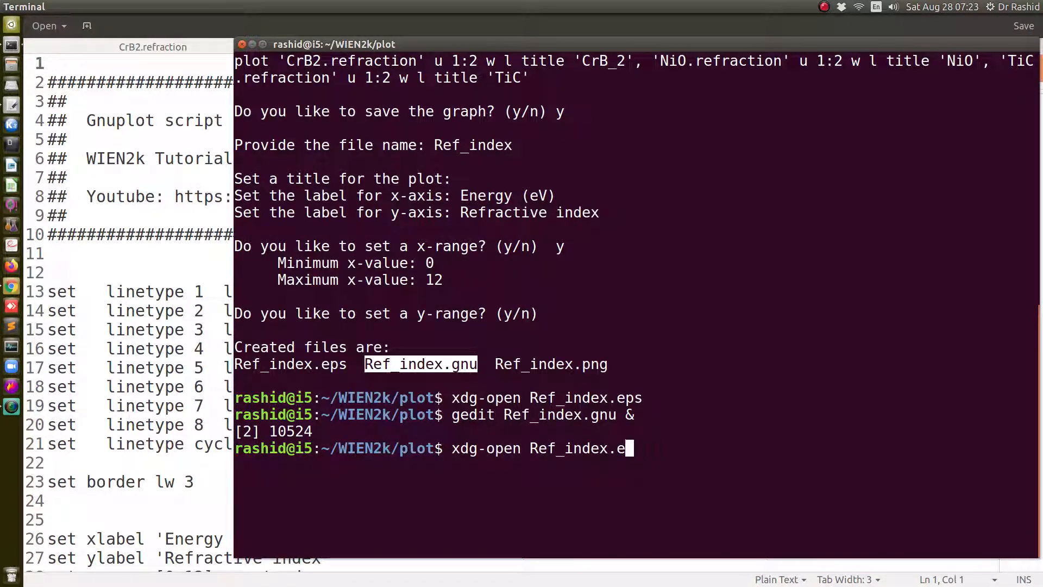
key("Return")
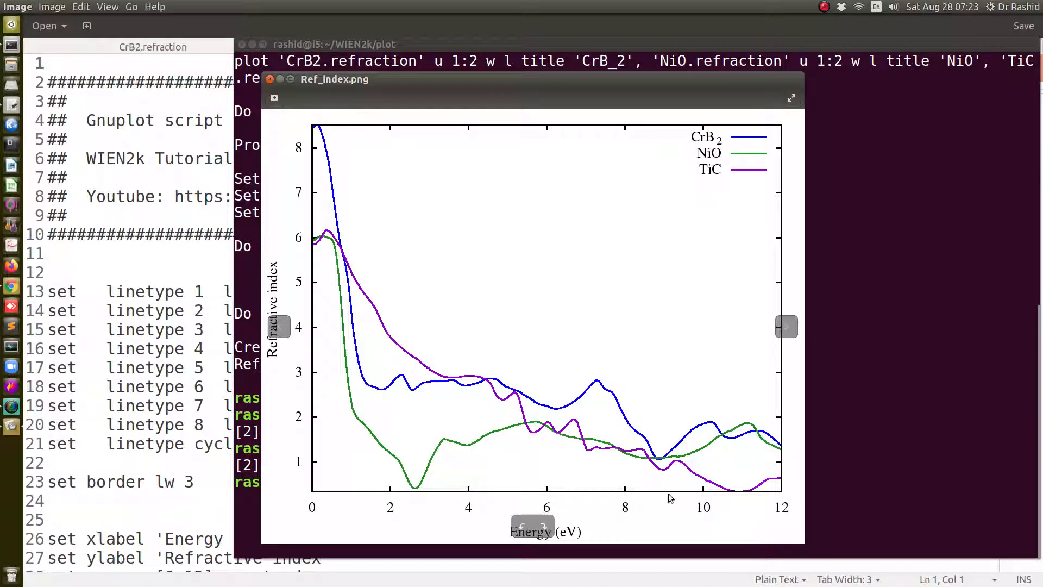
left_click(791, 97)
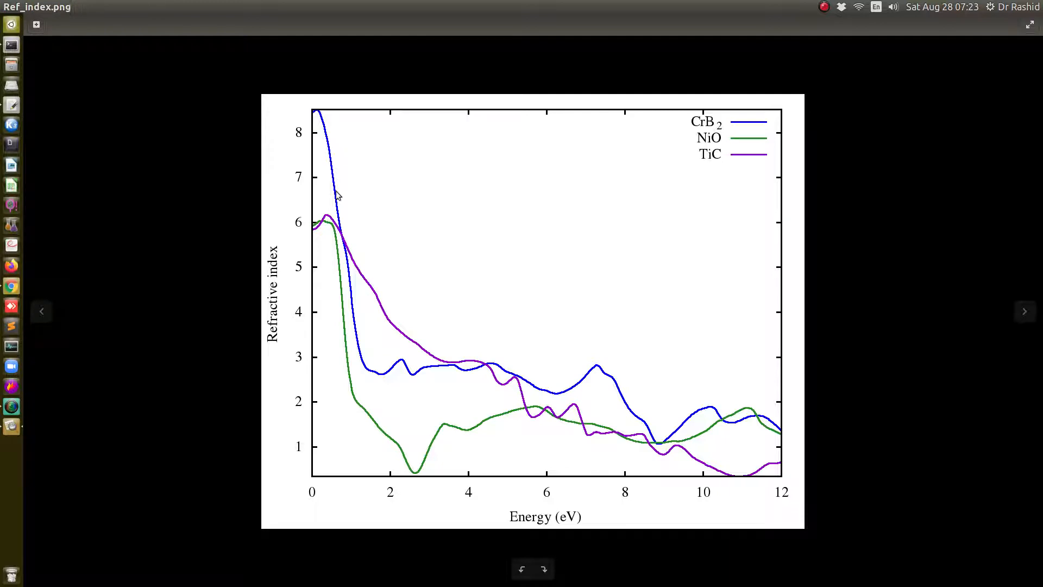
mouse_move(351, 124)
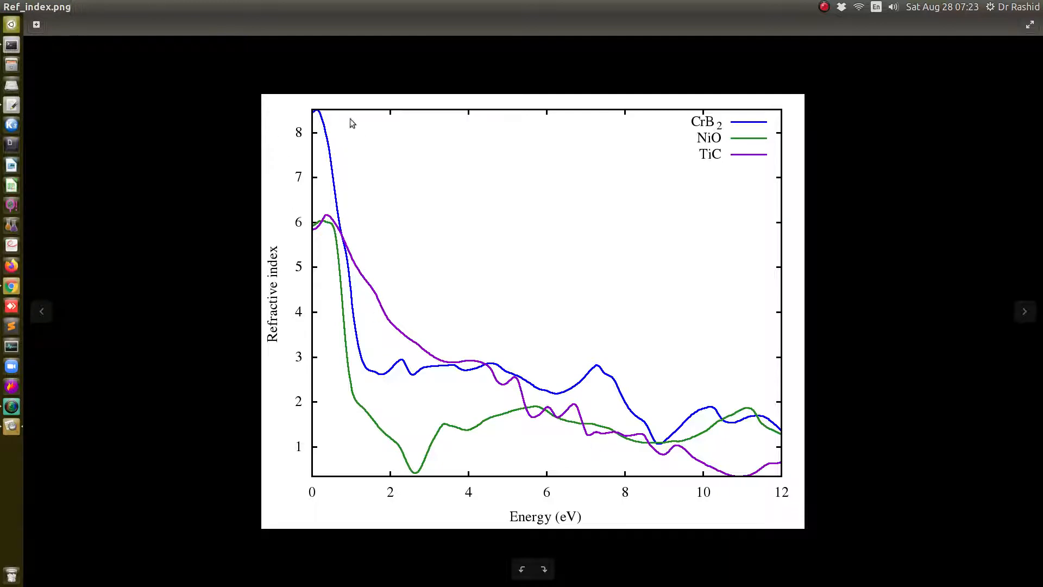
mouse_move(301, 149)
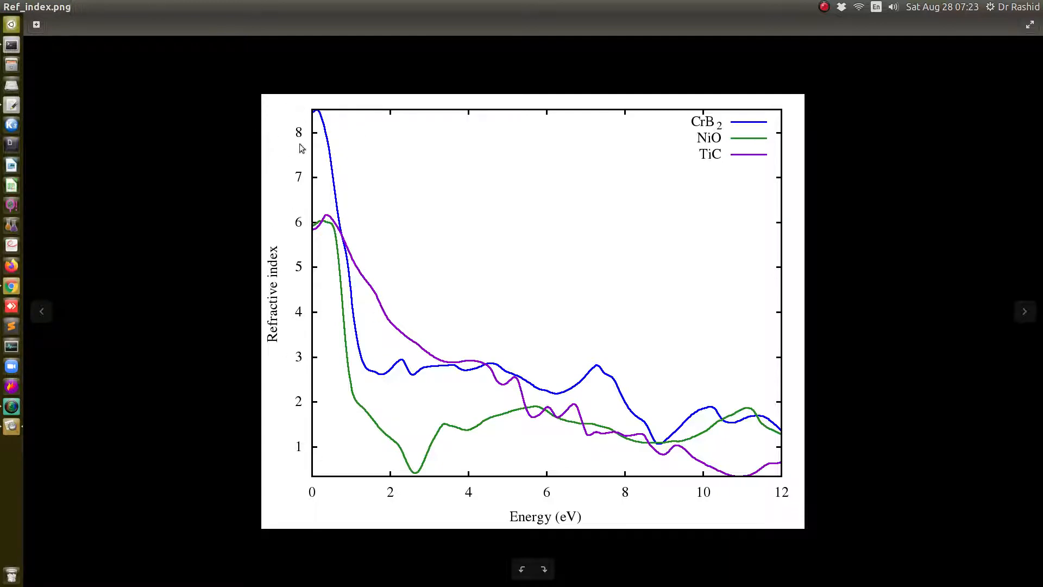
mouse_move(307, 161)
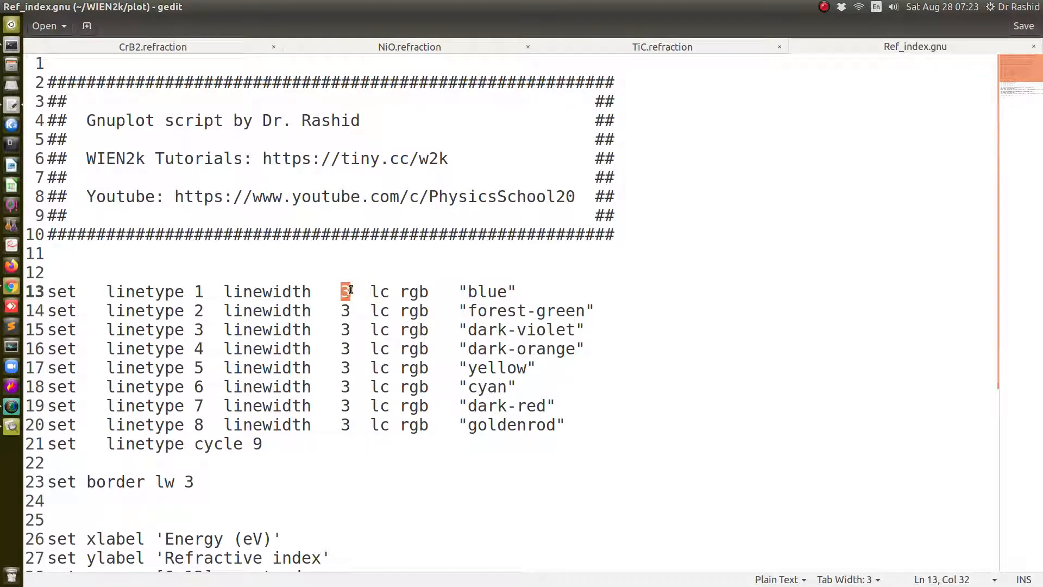
Change linetype 1 width from 3 to 5, set yrange to [0:9], and save
type("5")
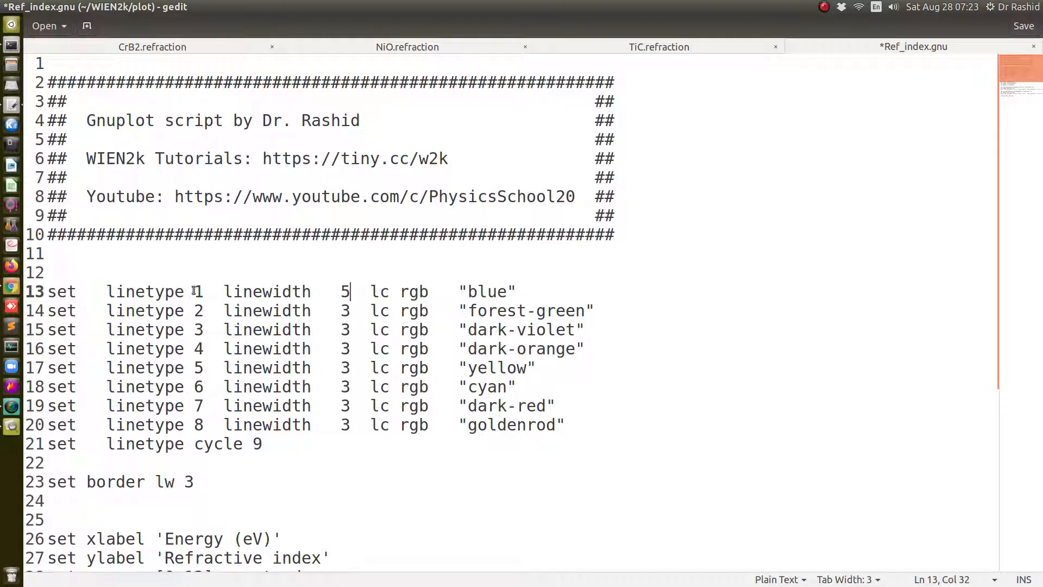
left_click(344, 311)
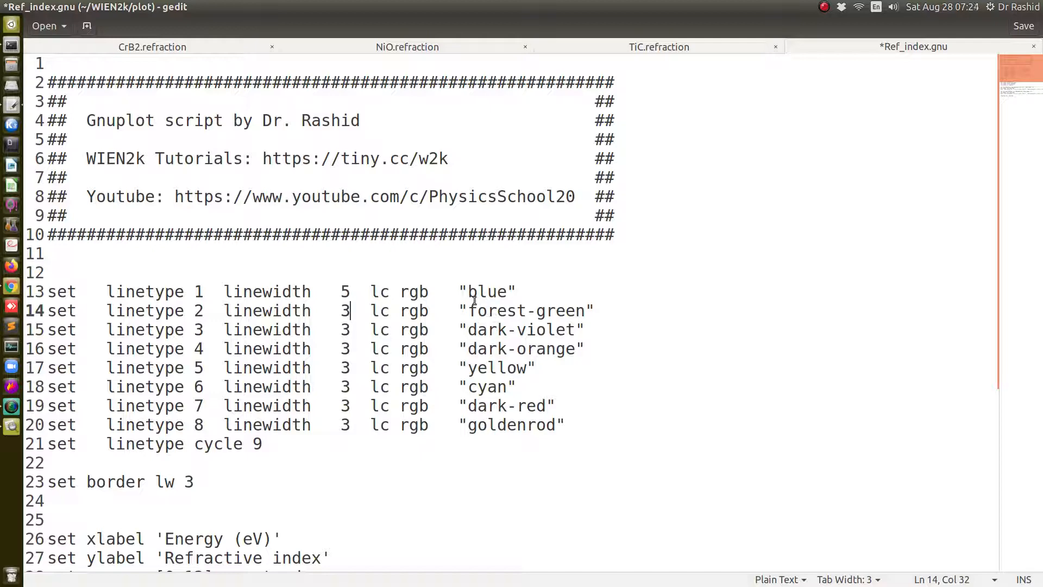
mouse_move(462, 424)
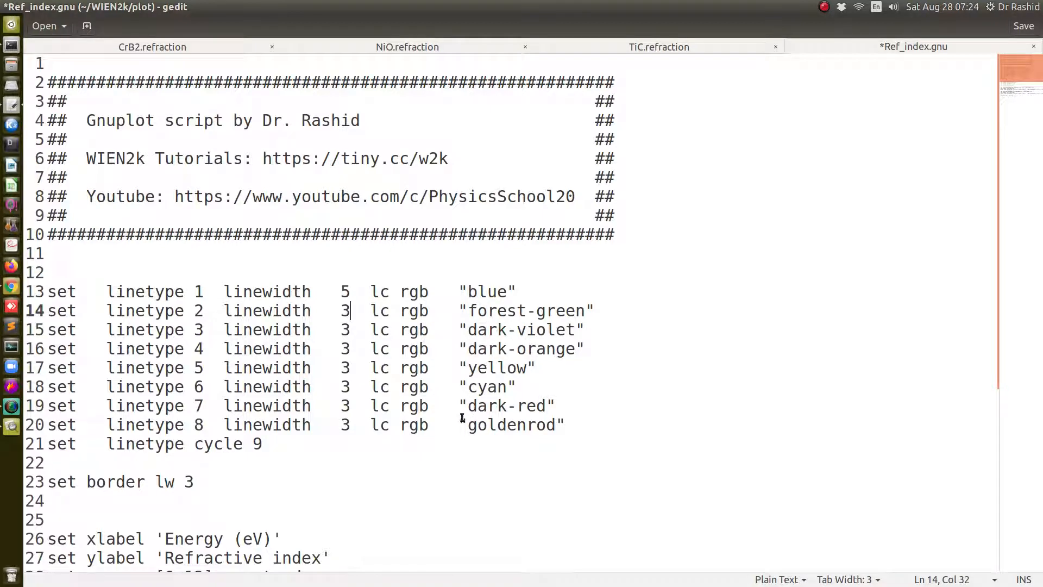
scroll("down", 3)
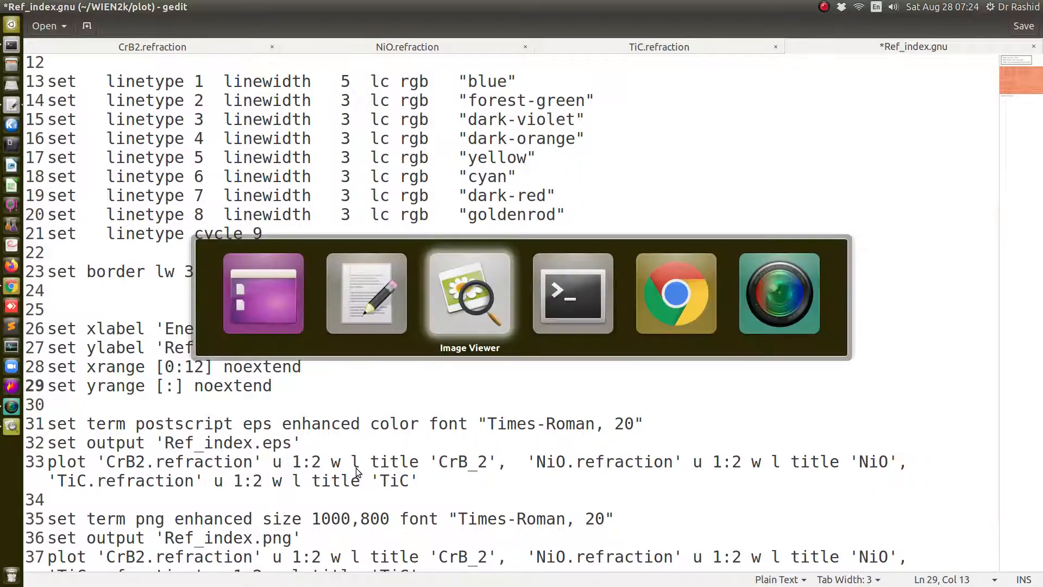
left_click(469, 293)
type("0")
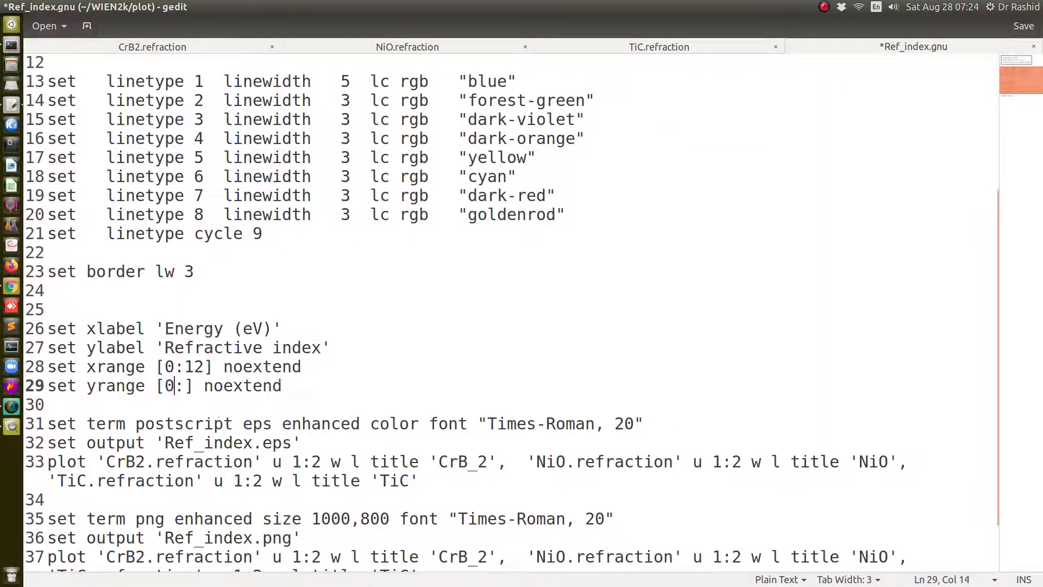
type("9")
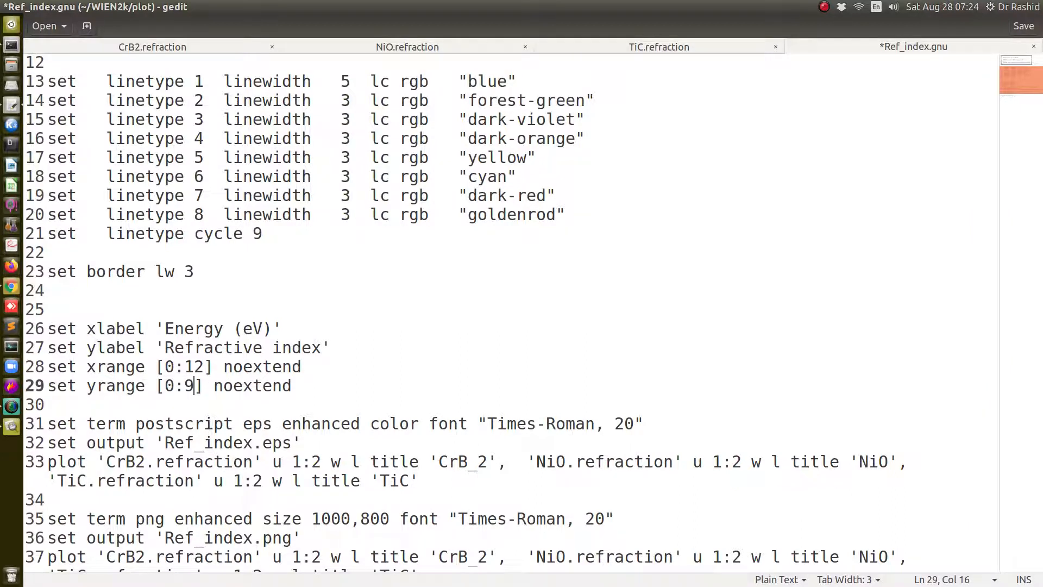
key("ctrl+s")
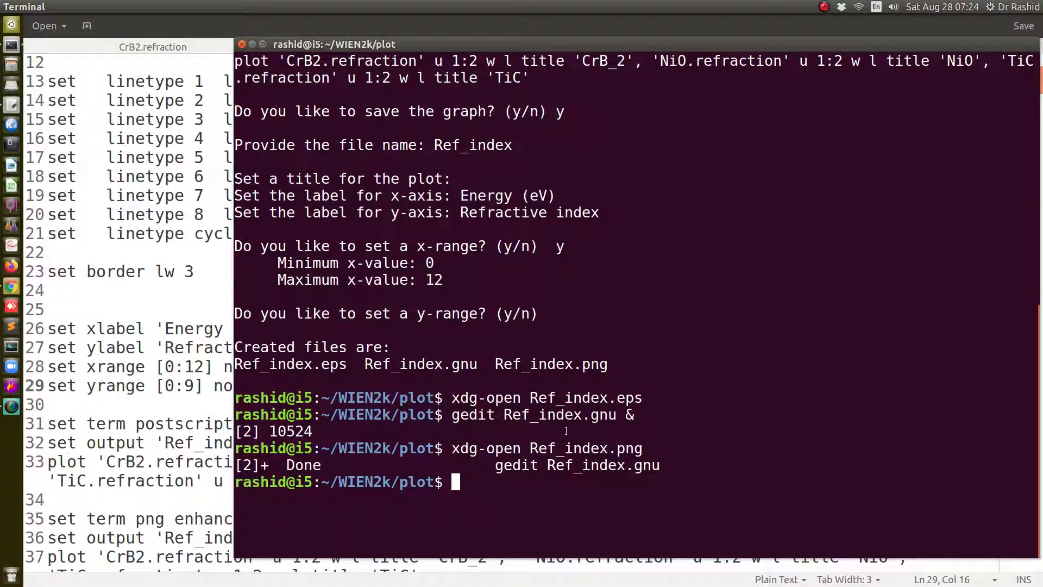
Rerun gnuplot on Ref_index.gnu and view the updated Ref_index.png full screen
type("gn")
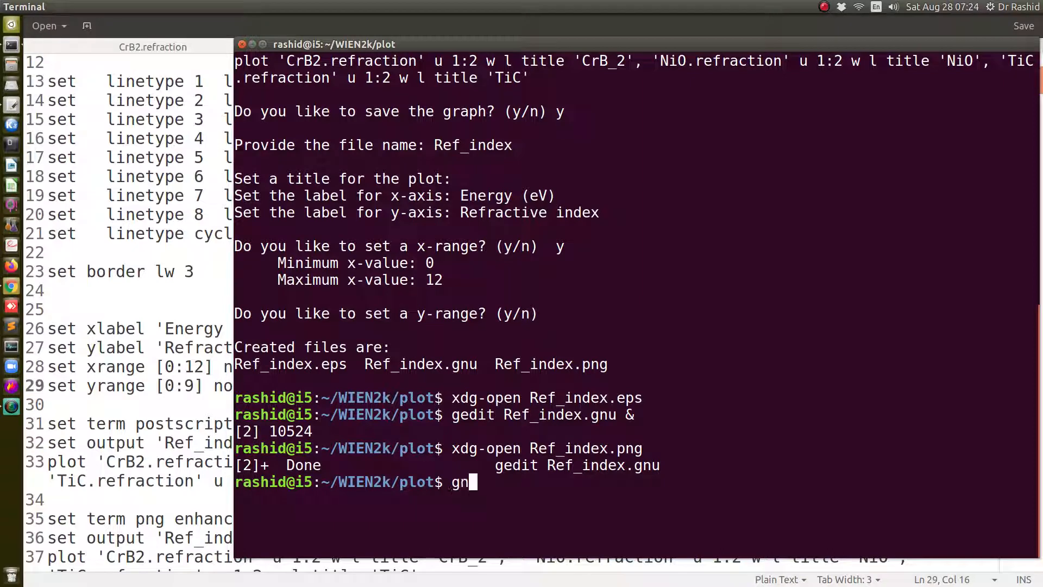
type("uplot")
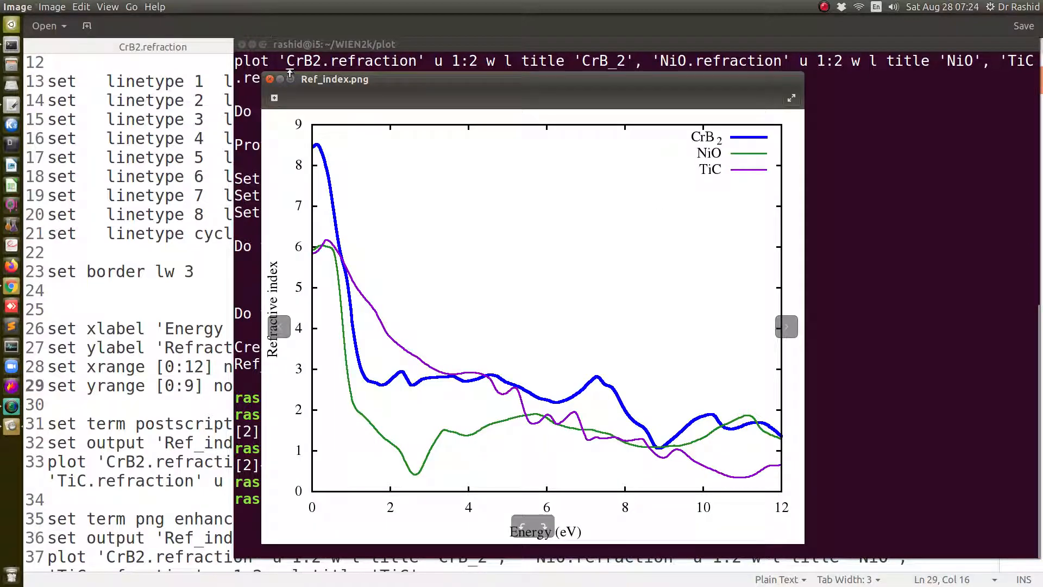
left_click(791, 98)
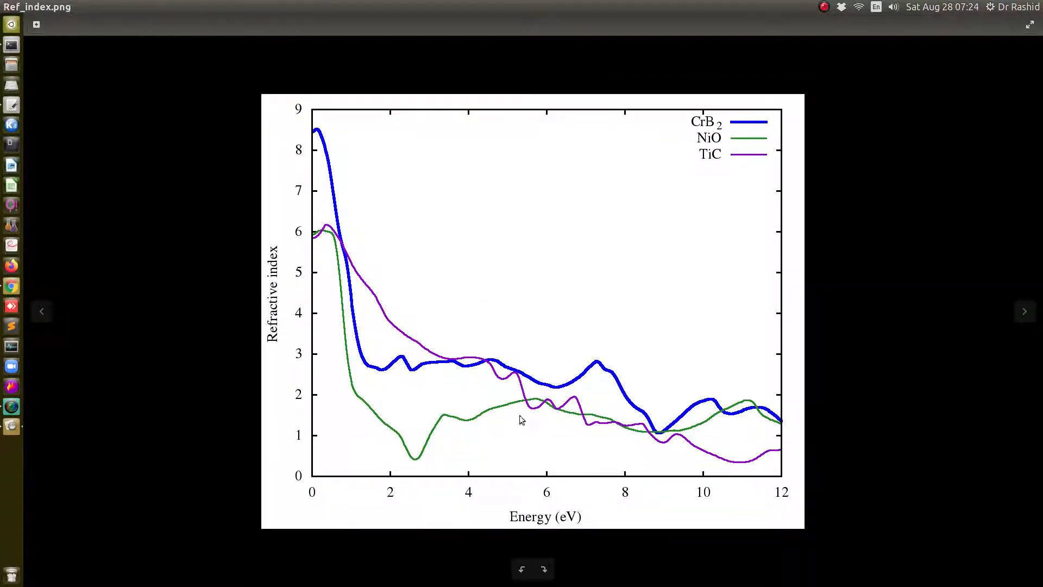
mouse_move(453, 387)
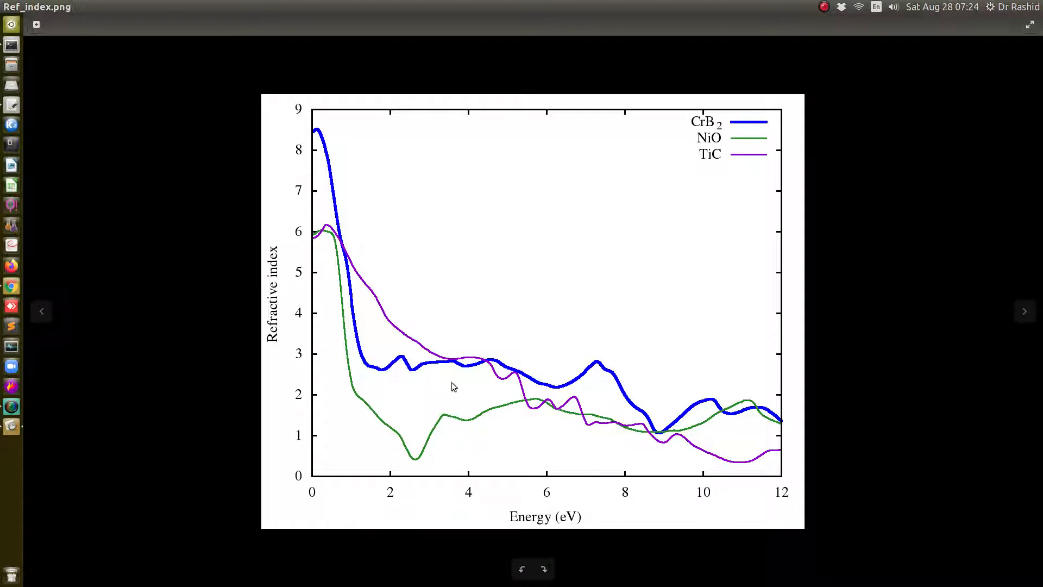
mouse_move(542, 379)
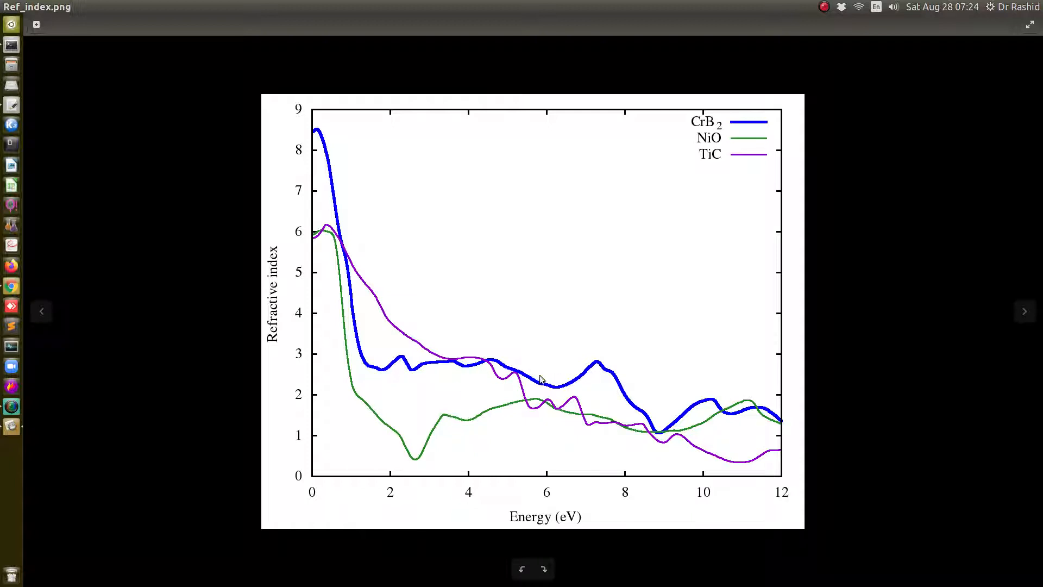
mouse_move(659, 426)
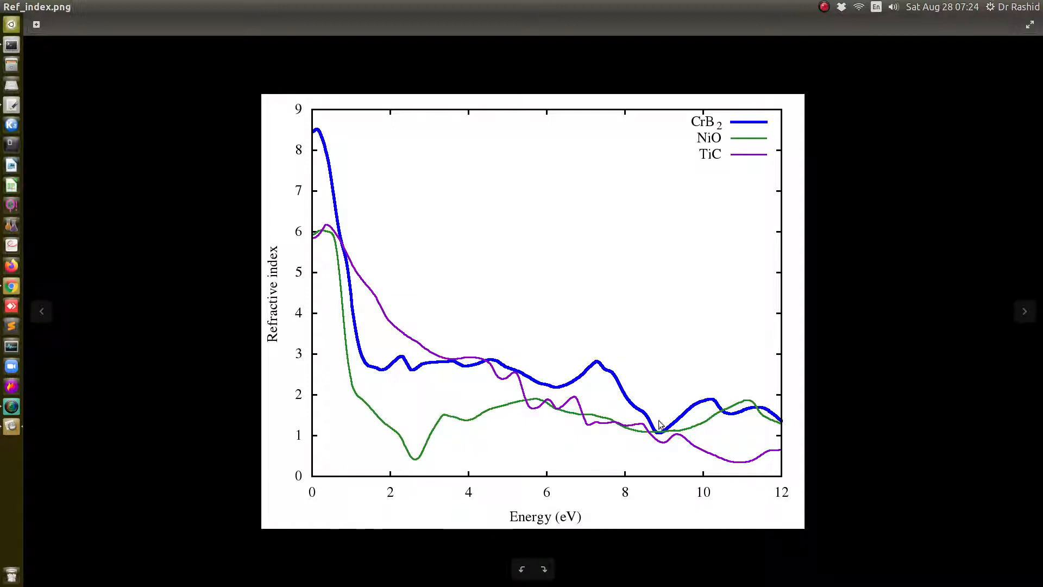
mouse_move(313, 194)
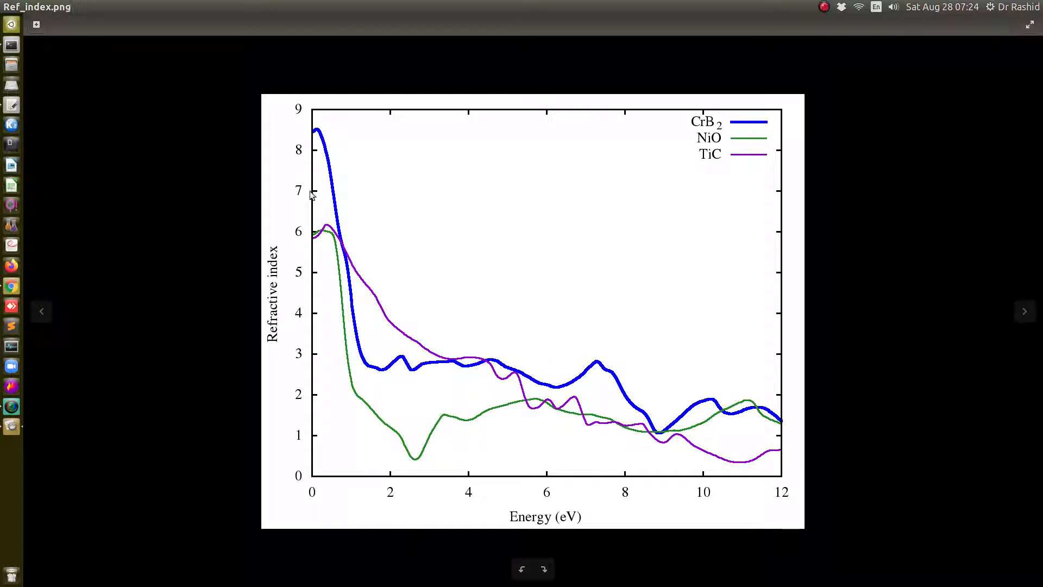